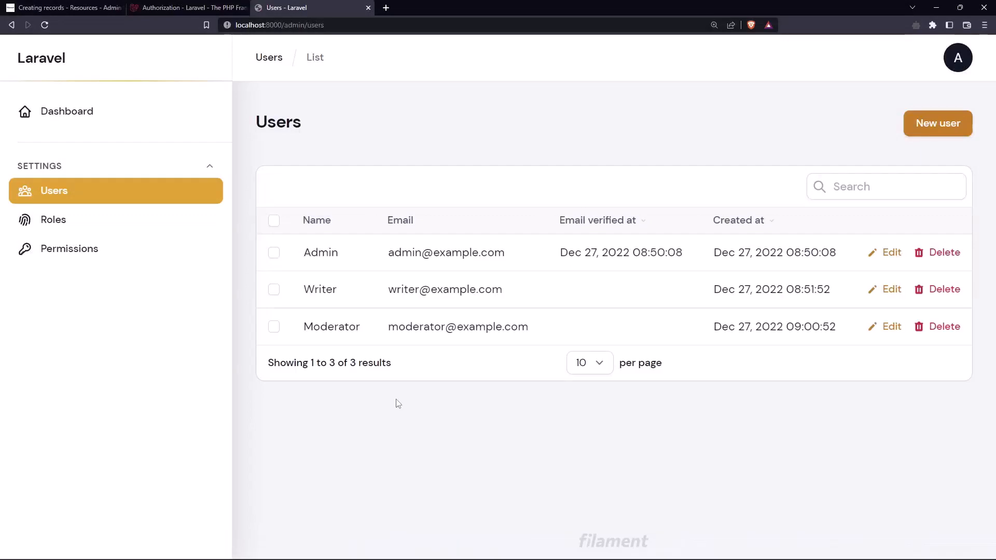
mouse_move(948, 68)
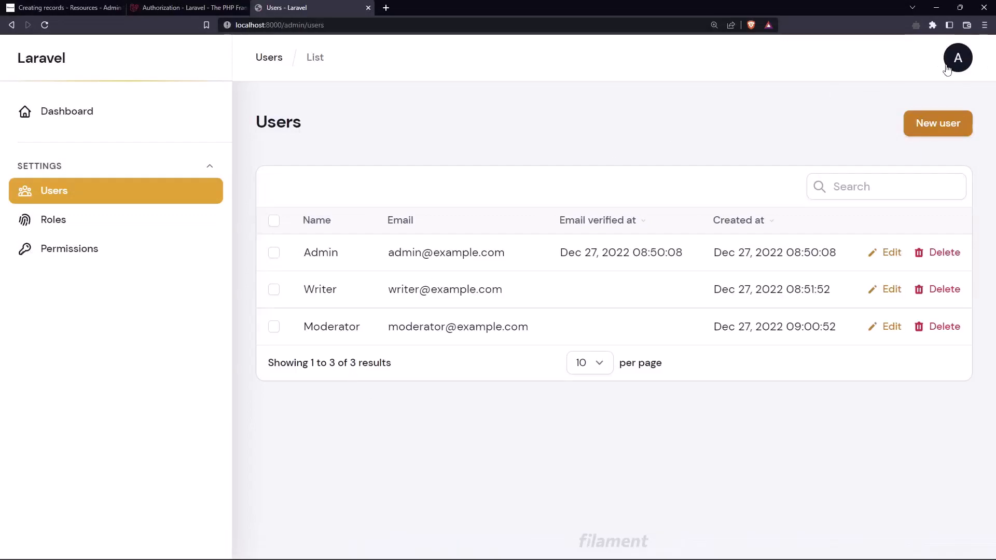
mouse_move(771, 102)
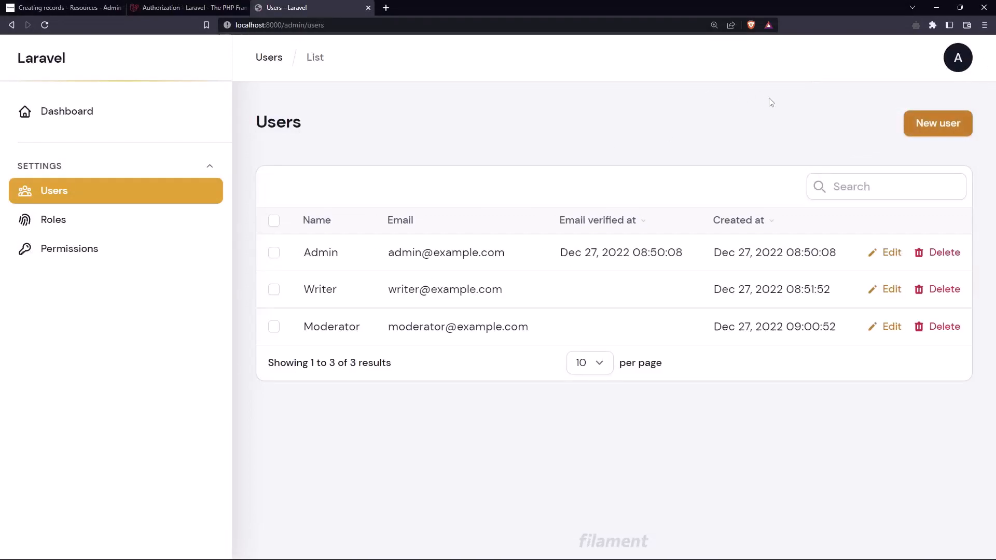
mouse_move(629, 139)
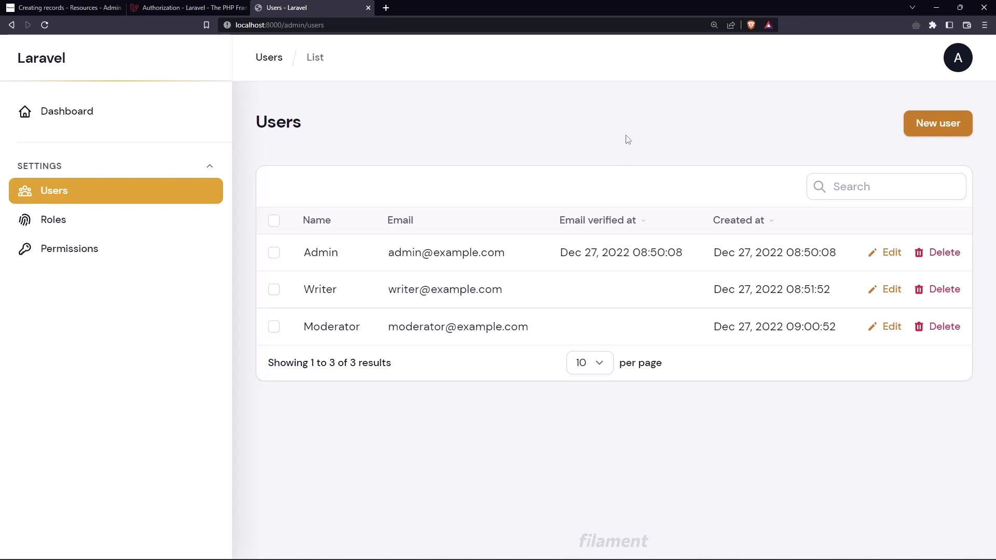
mouse_move(945, 141)
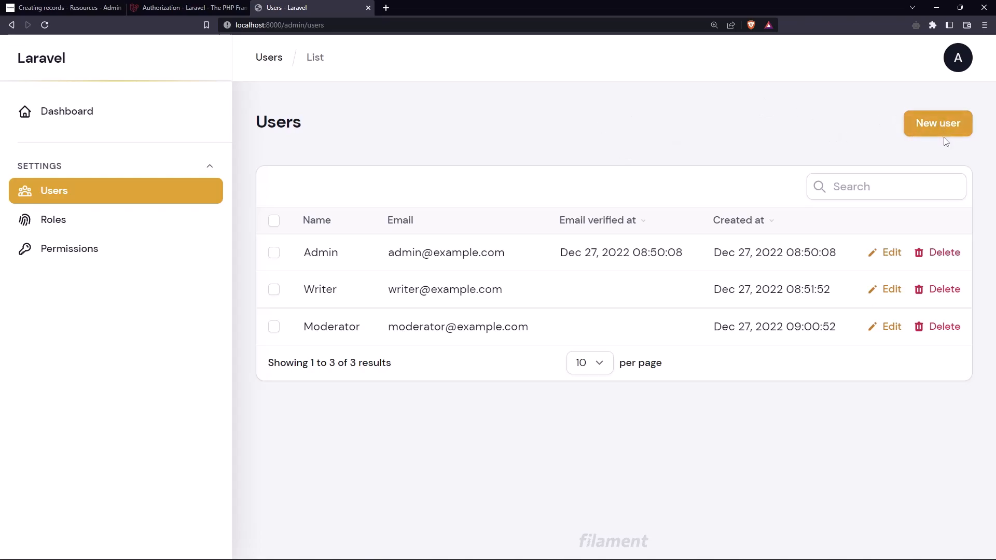
mouse_move(34, 226)
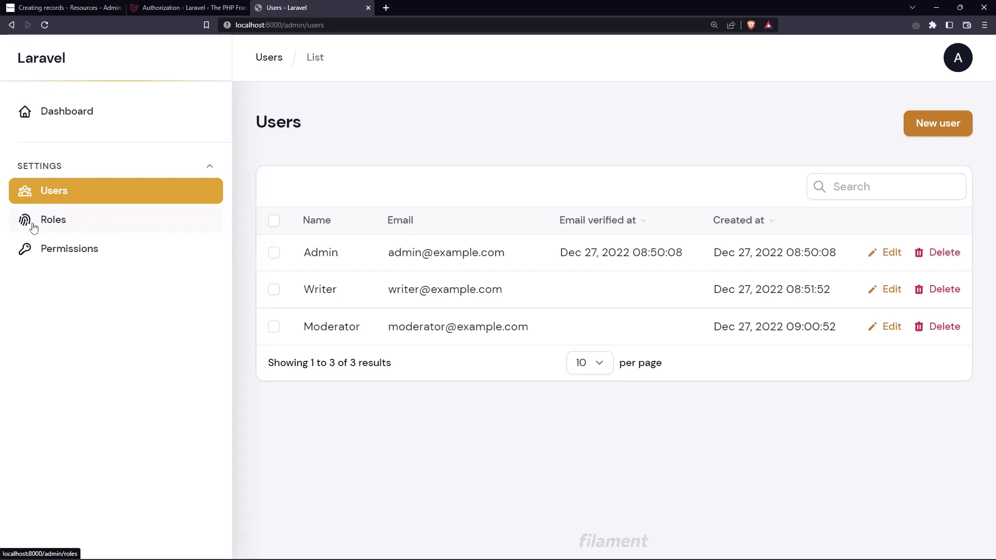
Step: Browse the admin roles, permissions and users lists, close UserPolicy.php and bring up the terminal
left_click(54, 219)
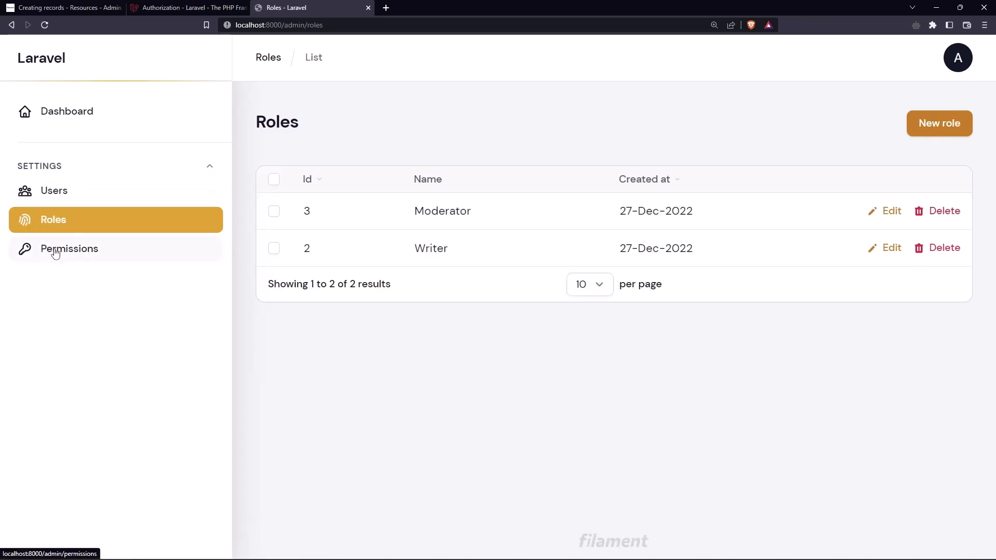
left_click(70, 249)
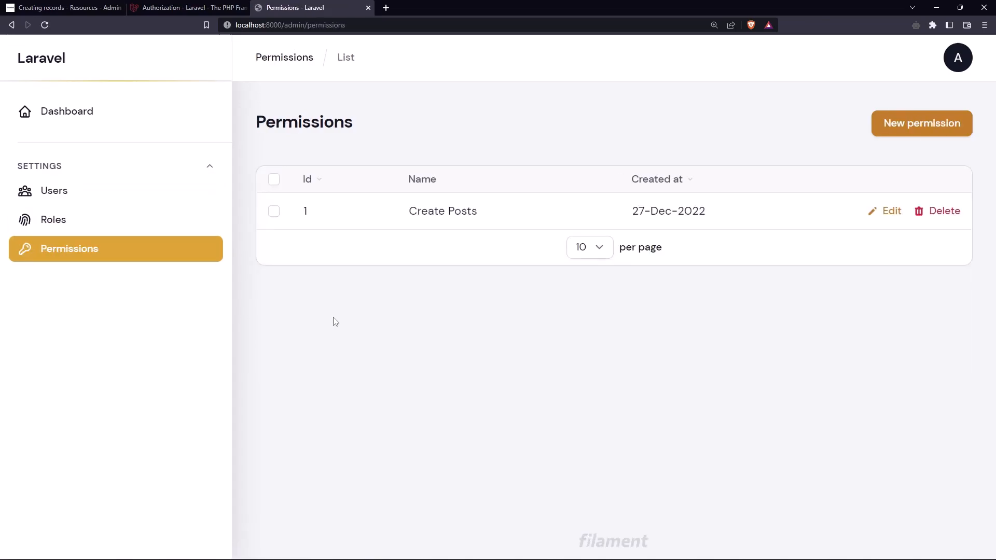
left_click(54, 191)
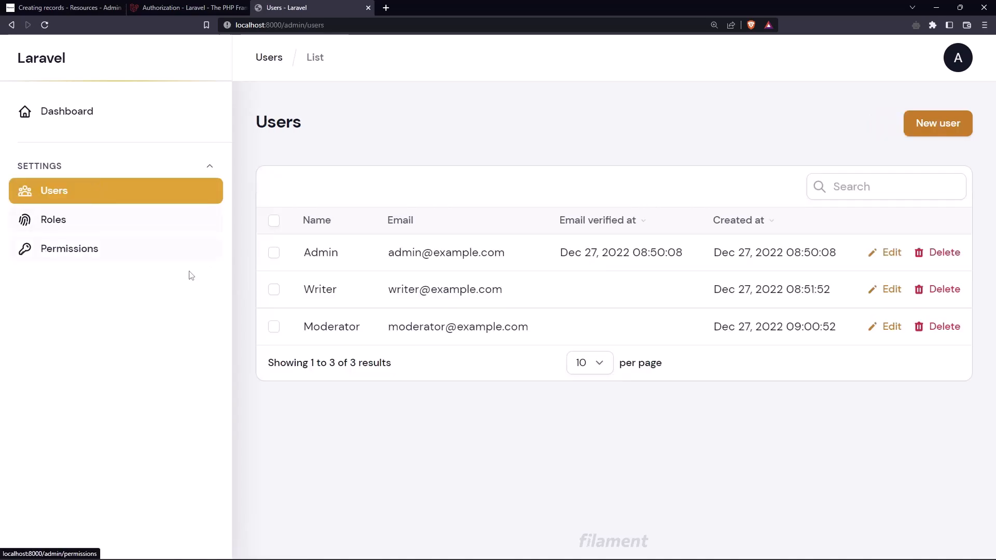
mouse_move(340, 289)
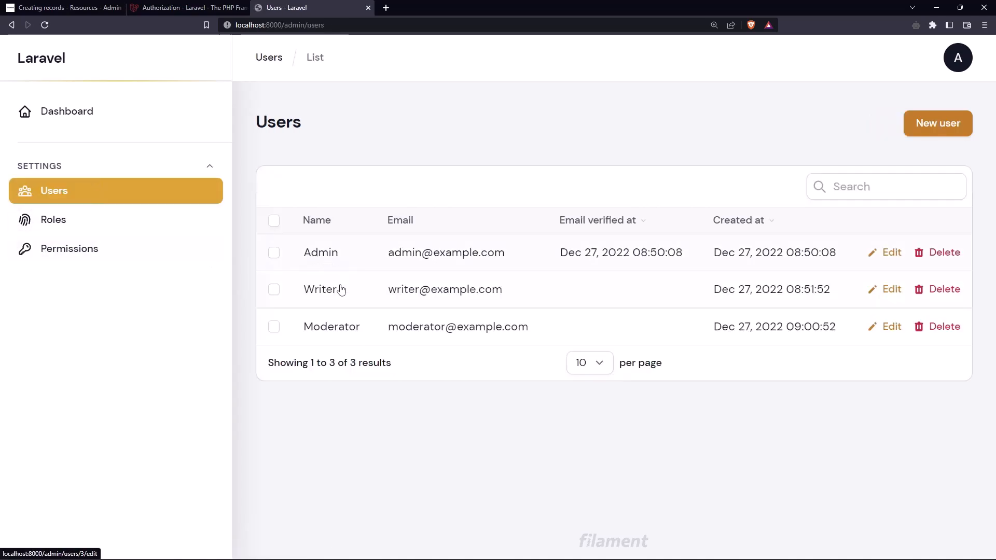
mouse_move(359, 338)
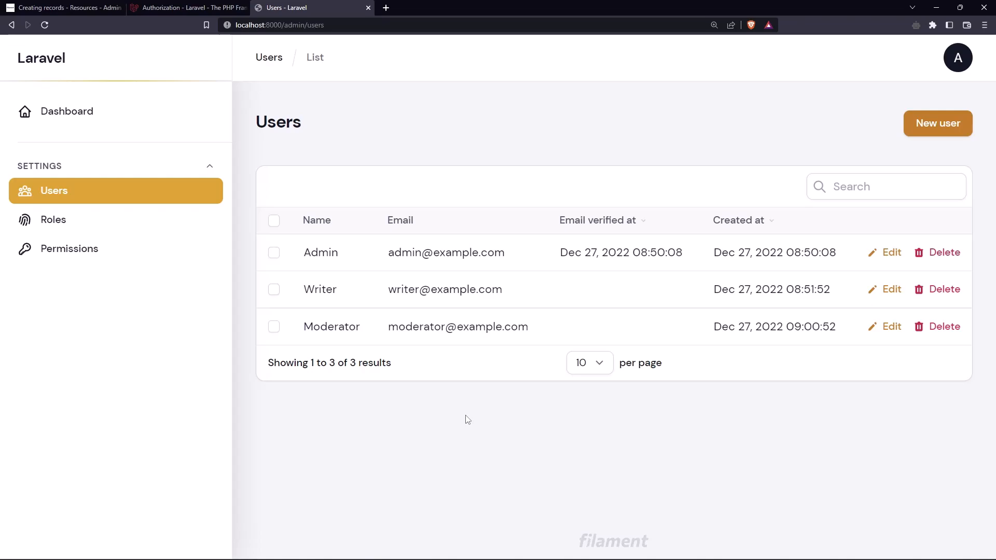
mouse_move(454, 396)
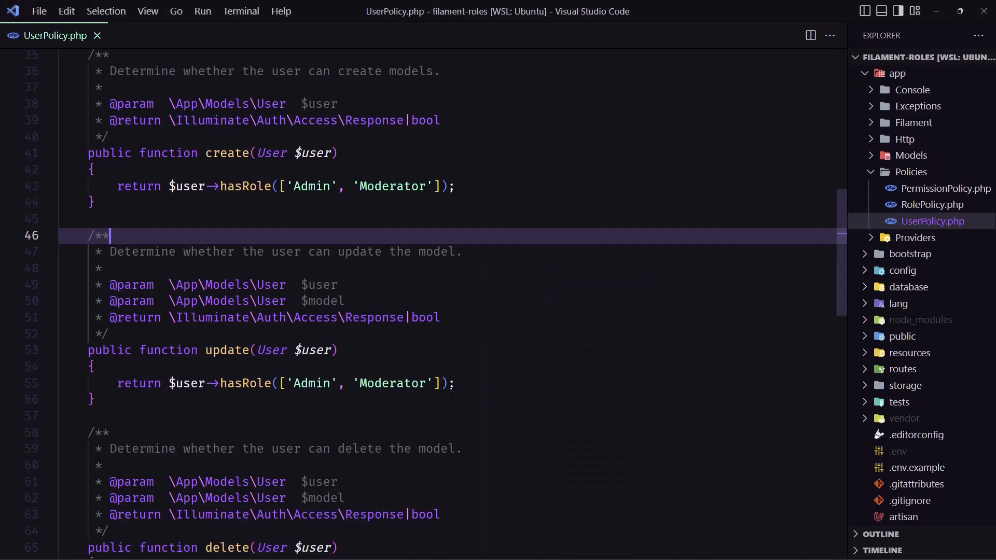
left_click(97, 35)
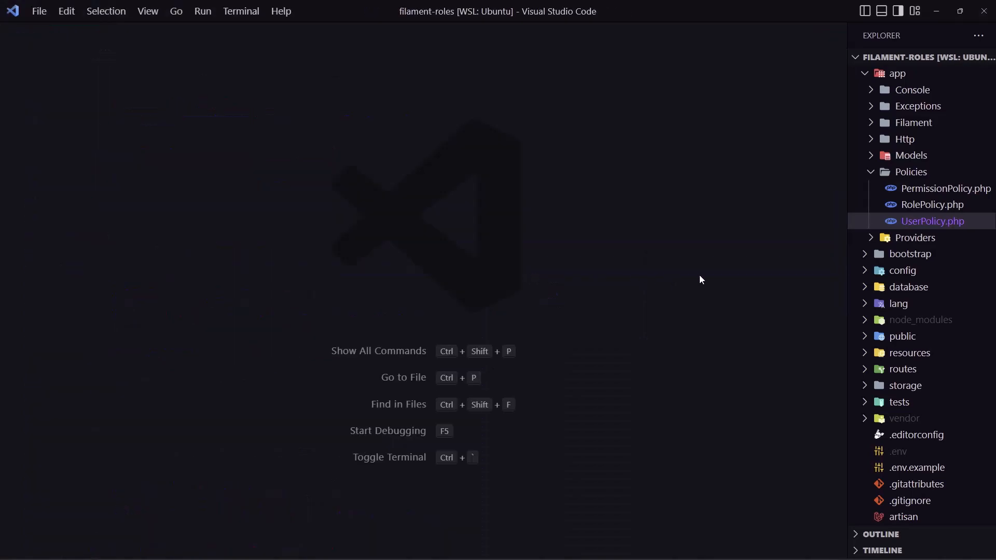
key("ctrl+`")
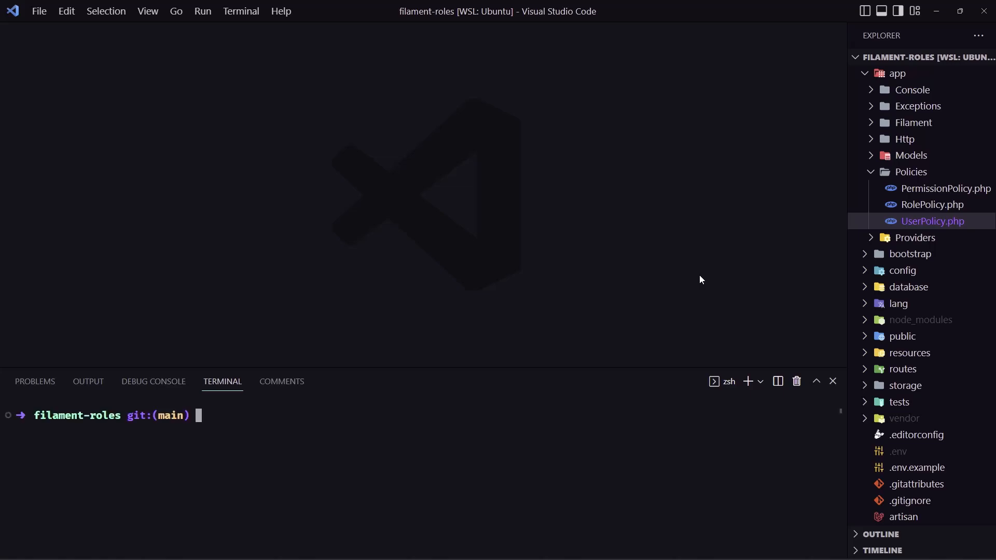
Step: Generate the Post model, delete Post.php, then regenerate it with its migration via make:model Post
type("a make:")
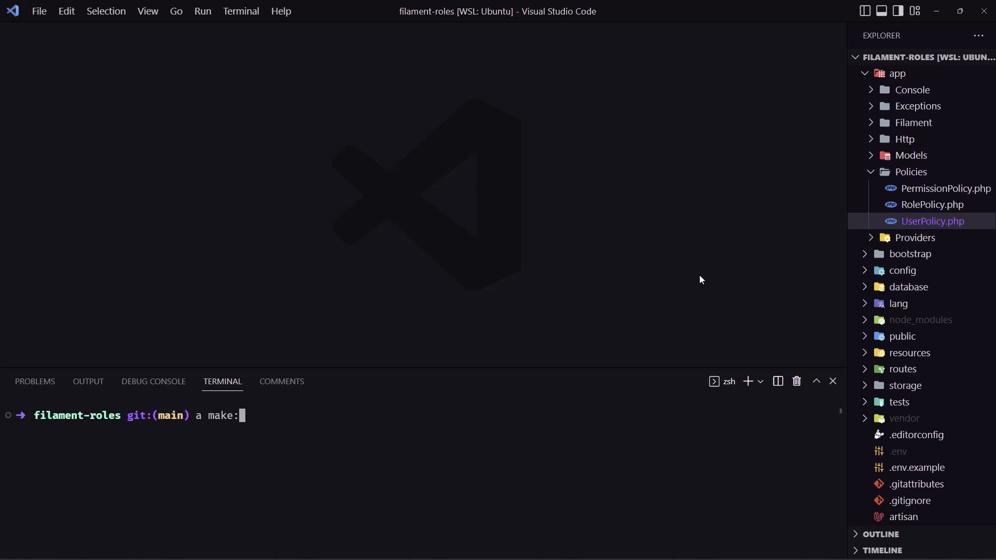
type("model Post")
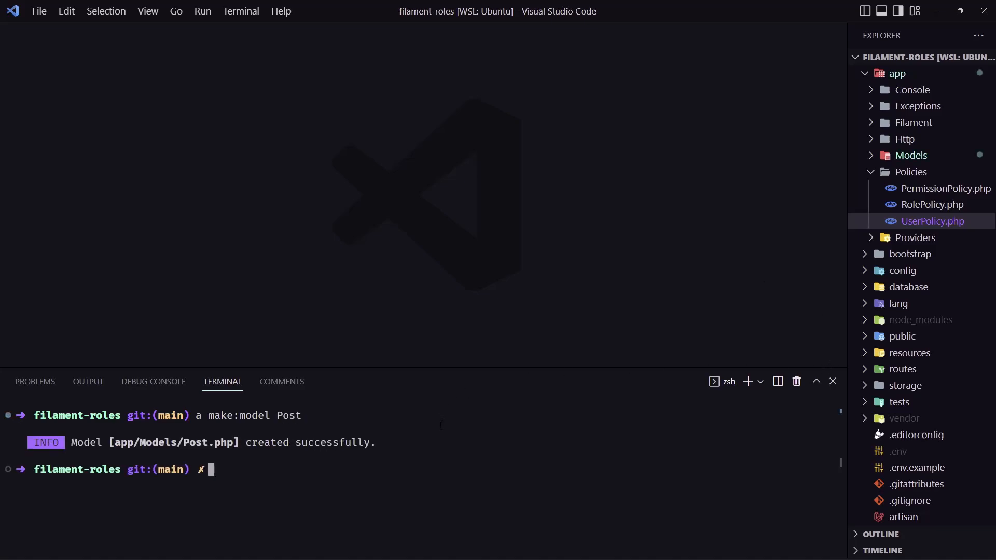
mouse_move(421, 412)
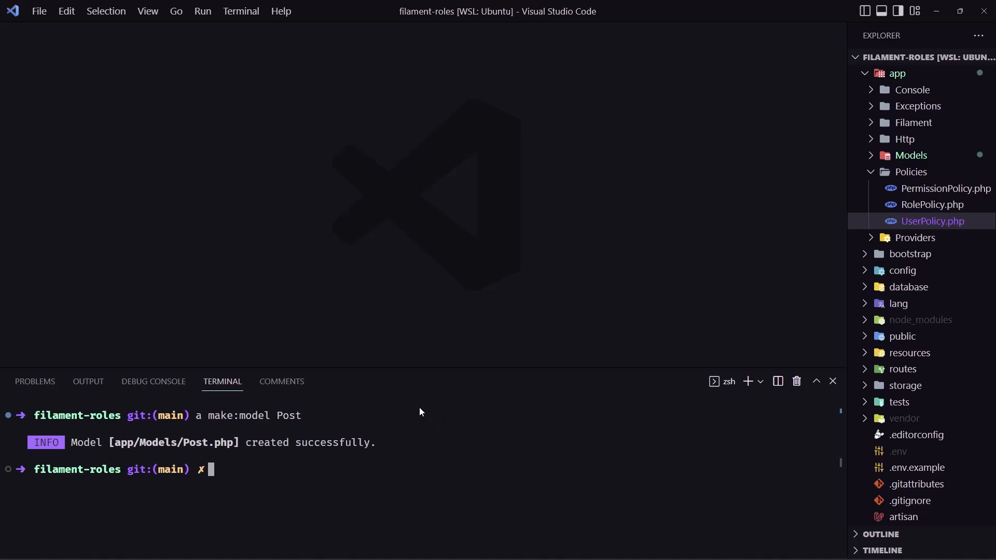
mouse_move(817, 244)
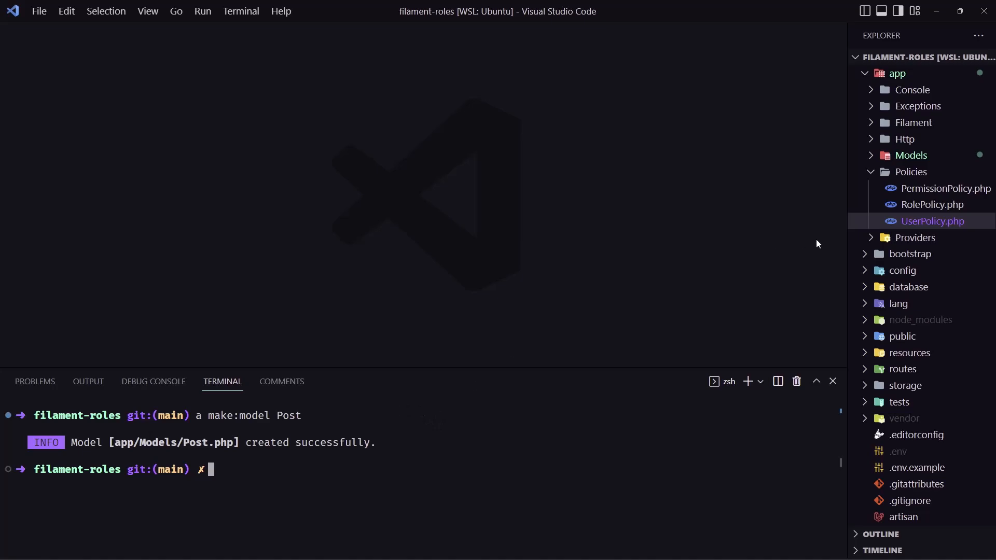
right_click(932, 221)
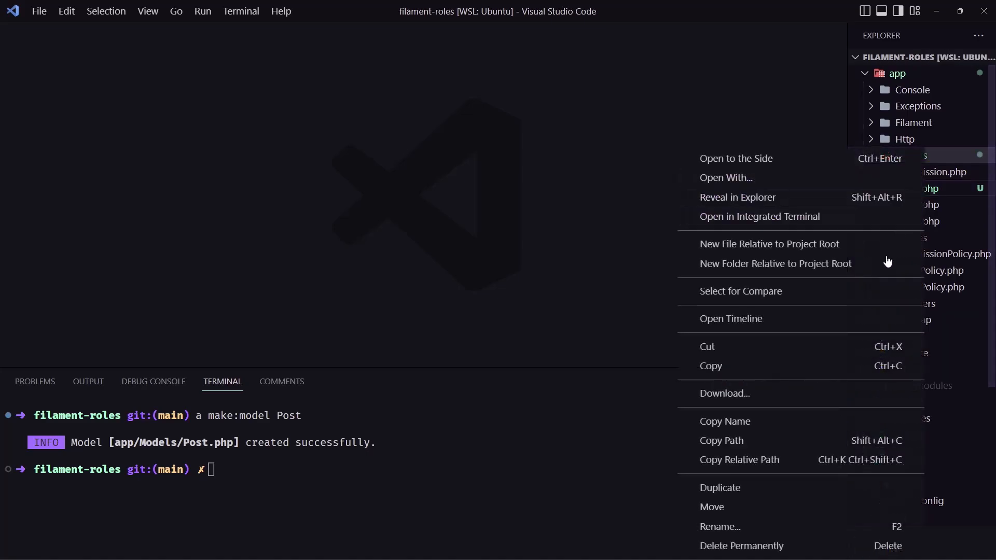
left_click(738, 545)
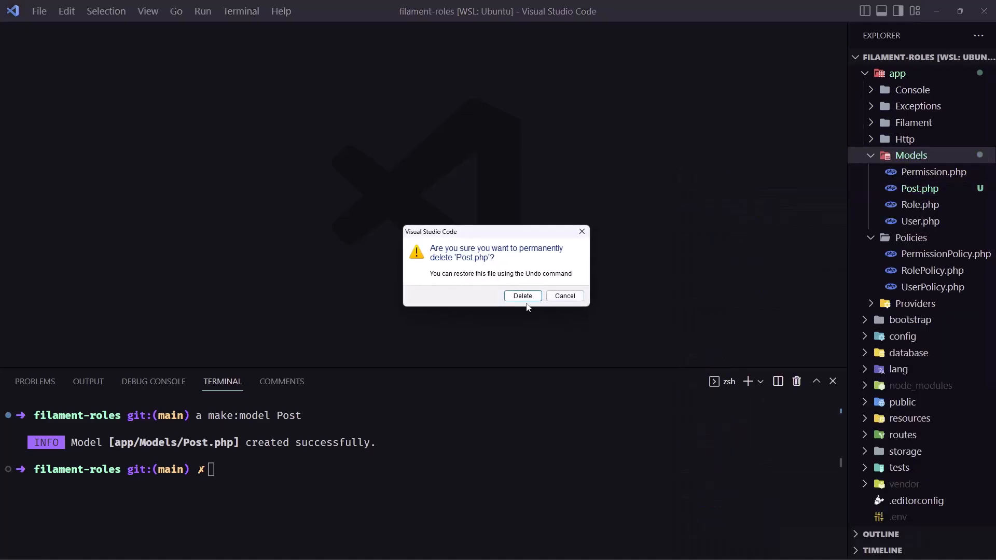
left_click(521, 296)
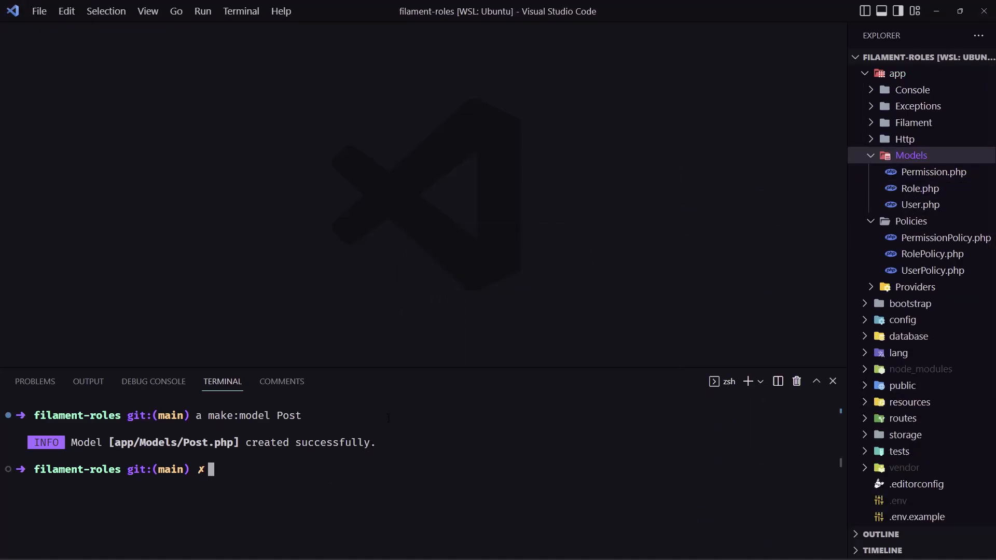
type("a make:model Post -")
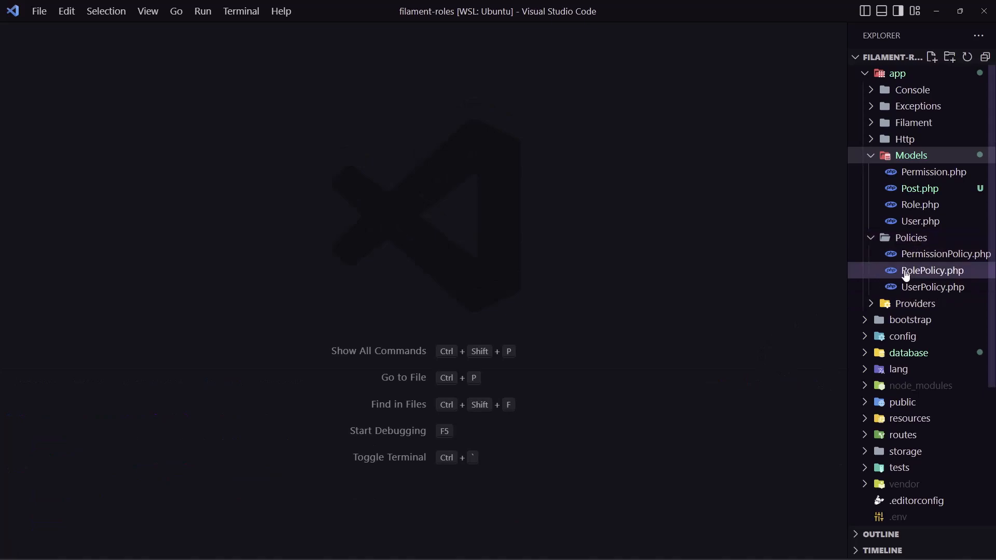
Step: Add title string and content text columns to the create_posts_table migration and save it
left_click(908, 353)
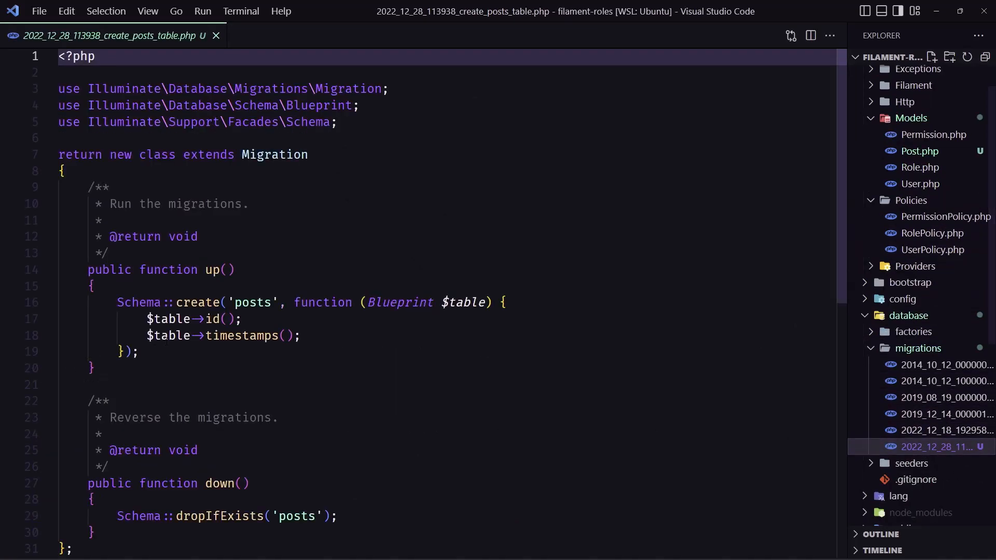
left_click(245, 320)
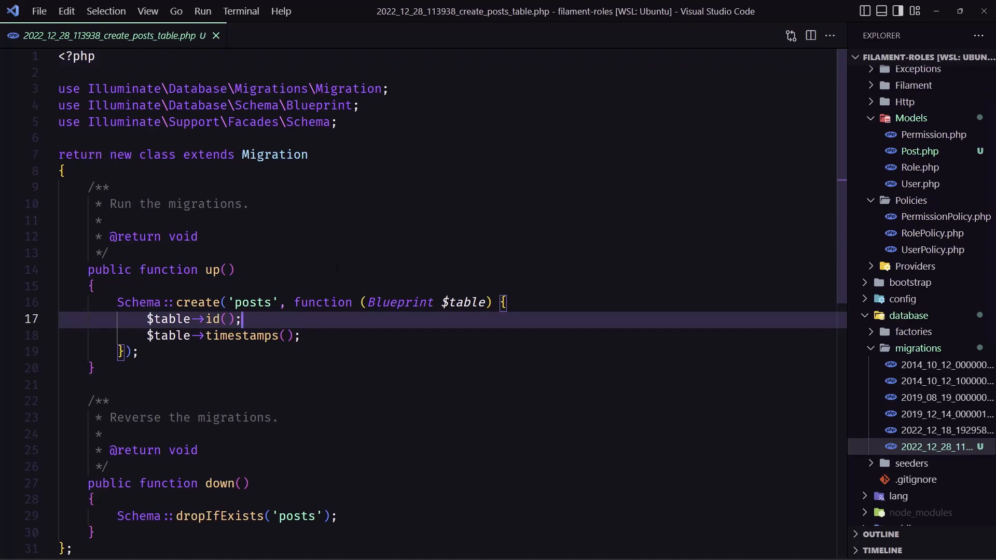
type("$table->string('title');")
type("$table->text('content');")
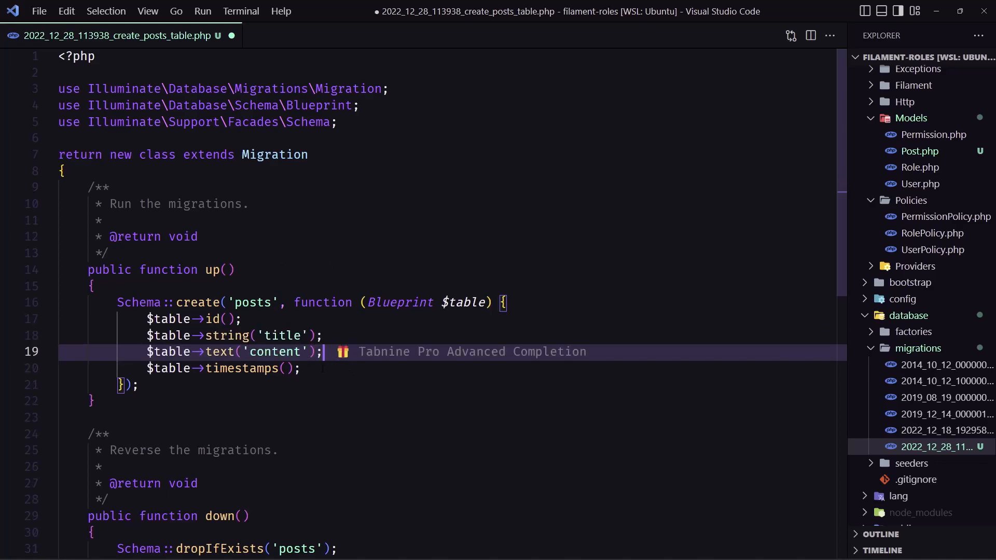
key("Ctrl+s")
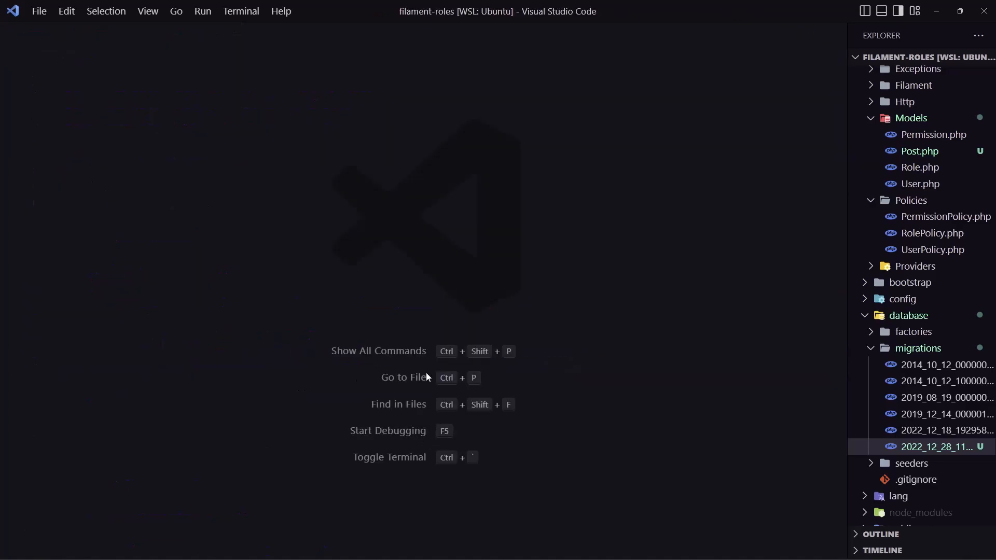
mouse_move(428, 361)
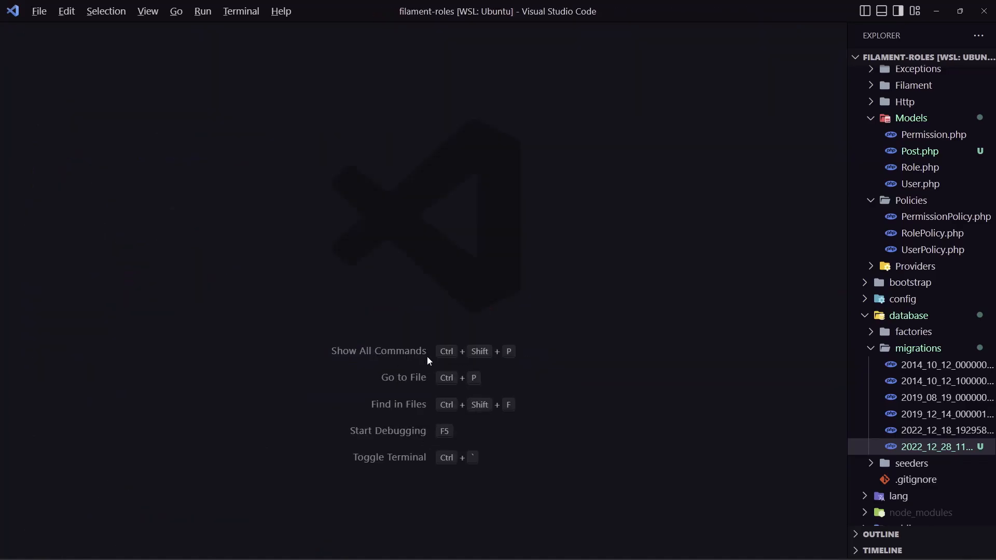
Step: Run the artisan migrate command in the integrated terminal
key("ctrl+`")
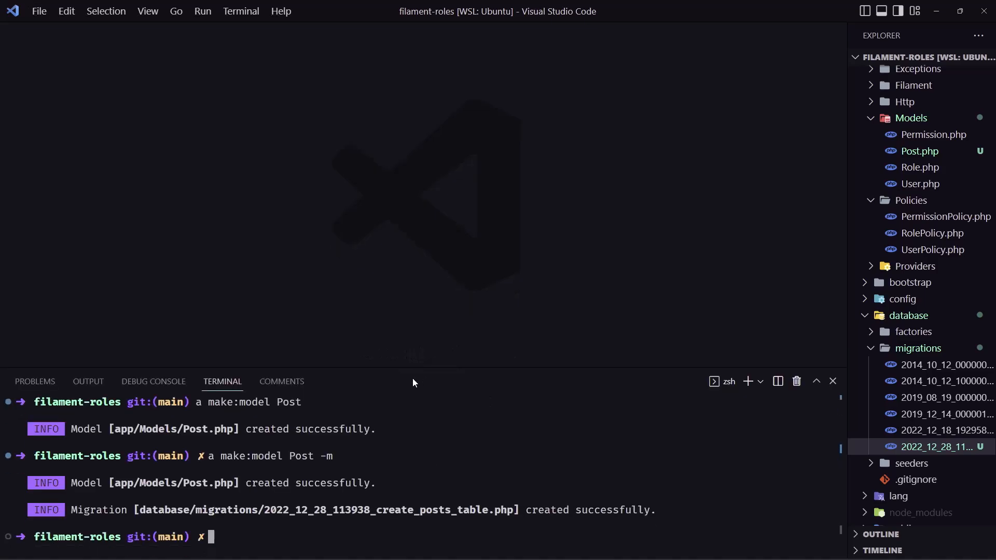
type("a migra")
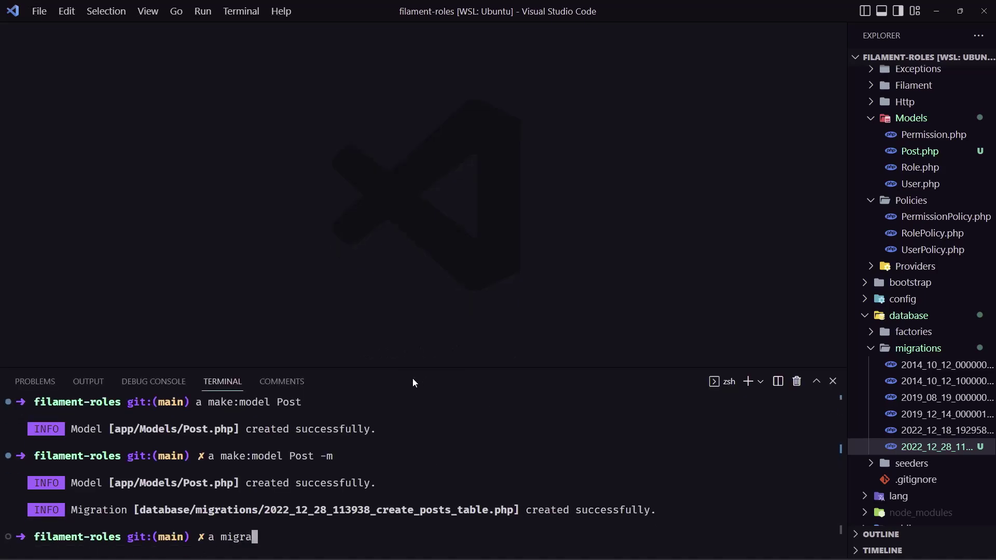
key("Enter")
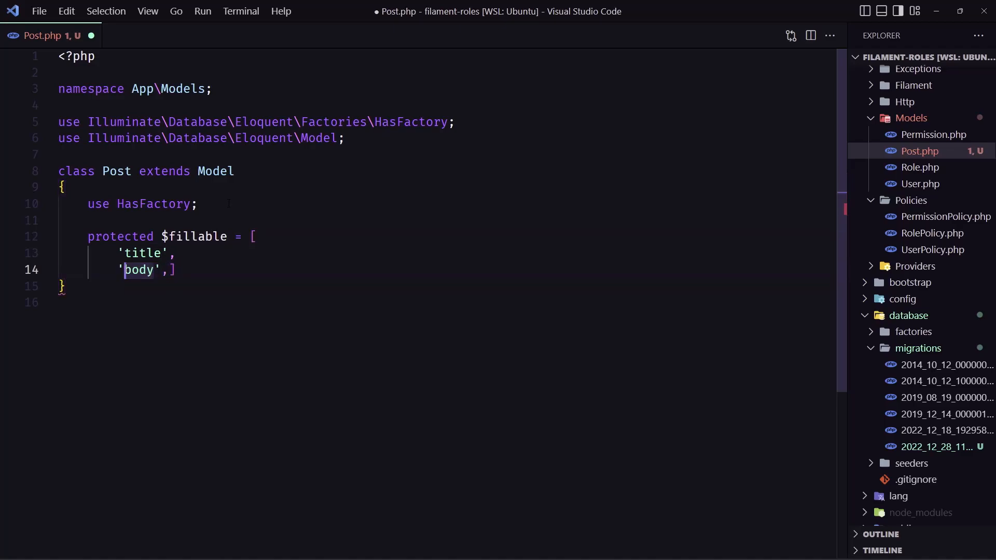
Step: Replace 'body' with 'content' in Post's $fillable, save and close the file
type("conten")
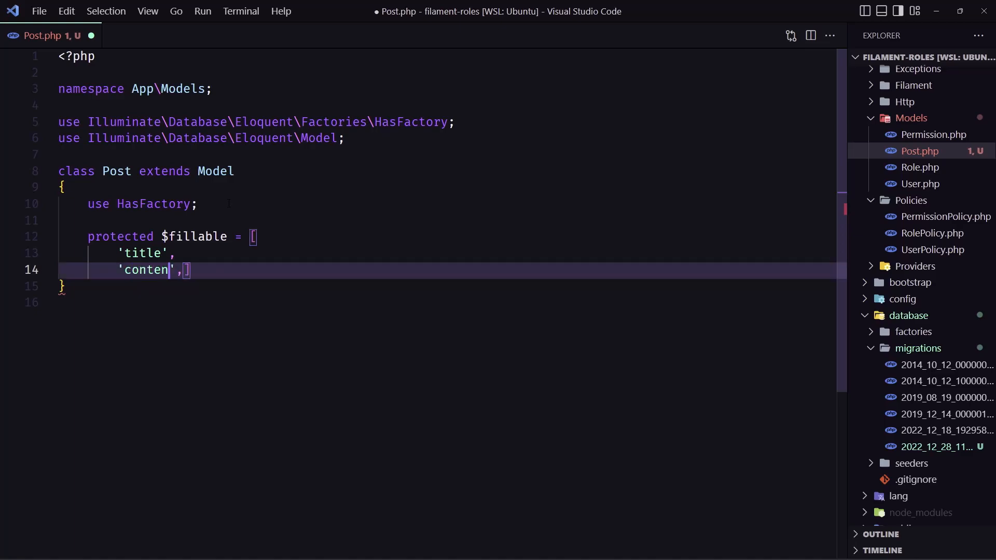
type("t")
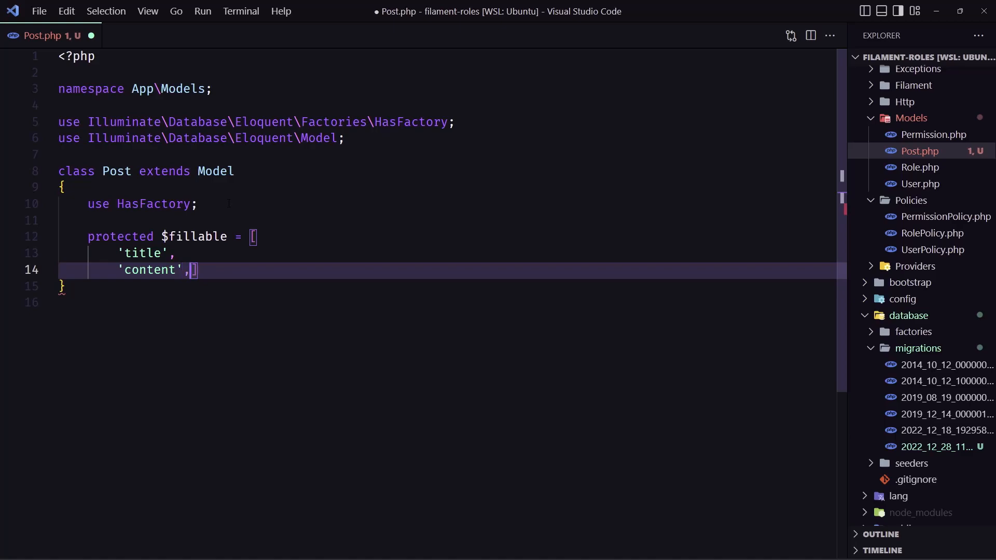
key("Enter")
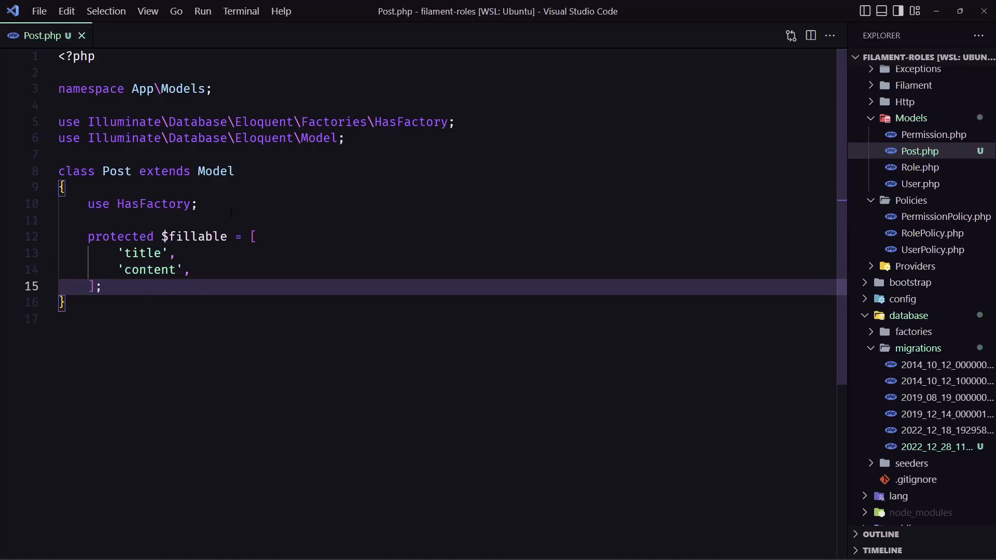
left_click(81, 35)
type("a")
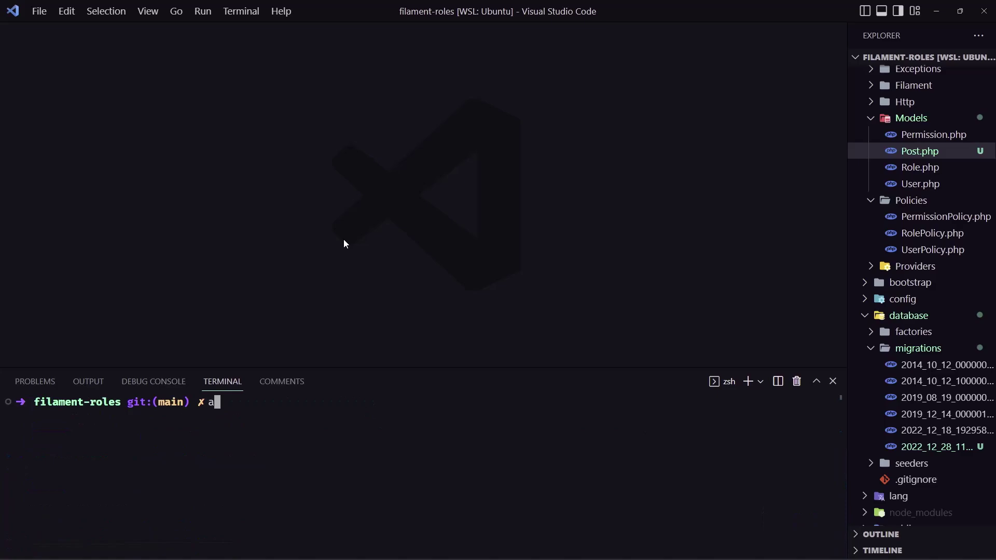
Step: Run make:filament-resource PostResource in the terminal
type("make")
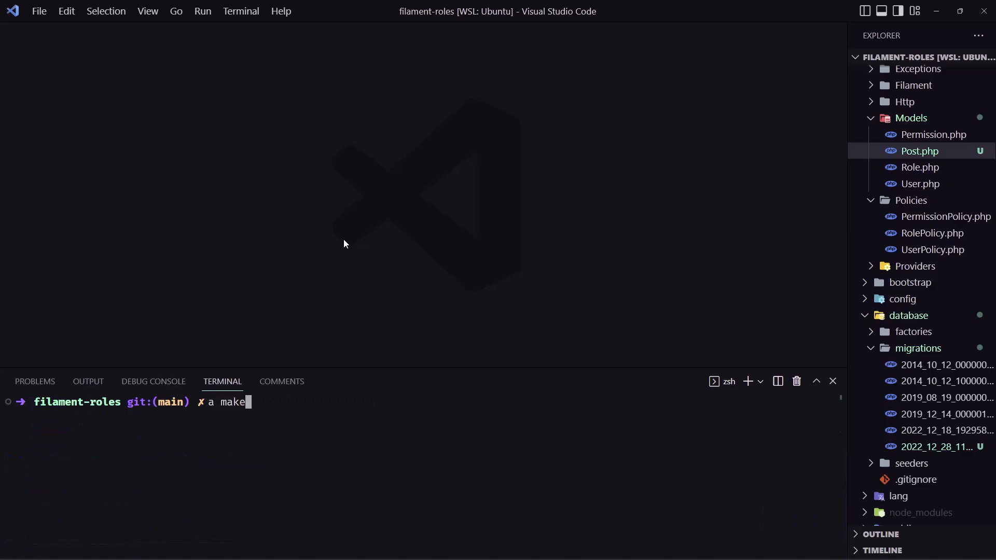
type(":fil")
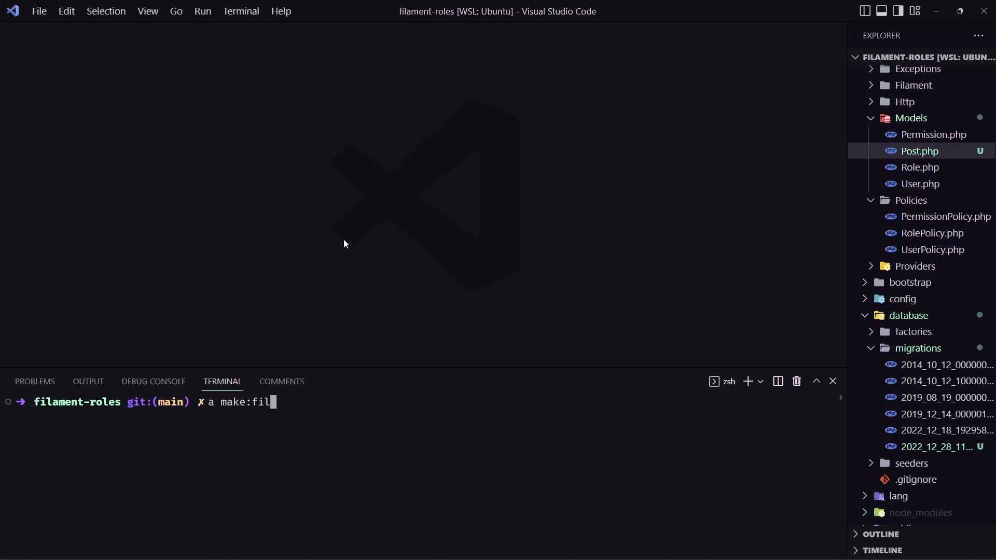
type("ament-re")
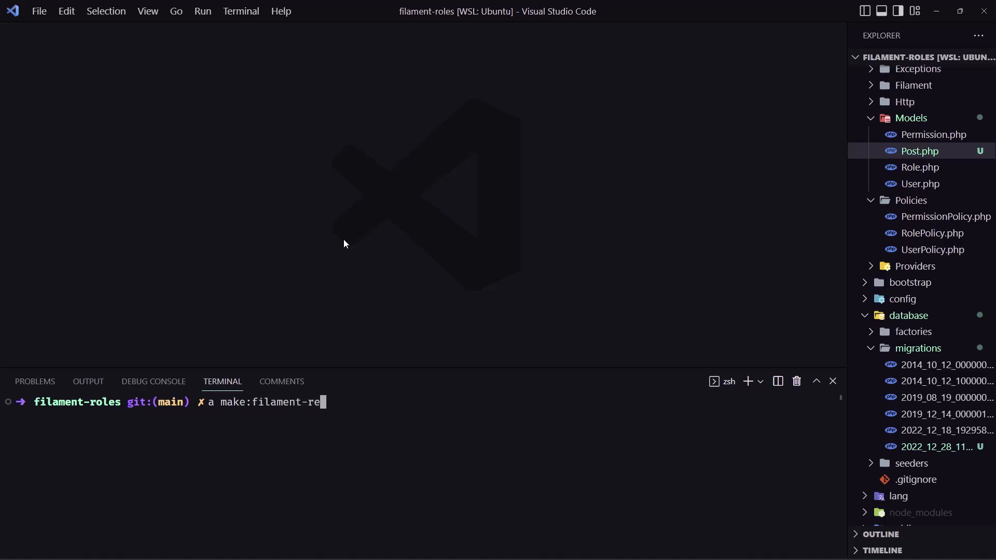
type("source")
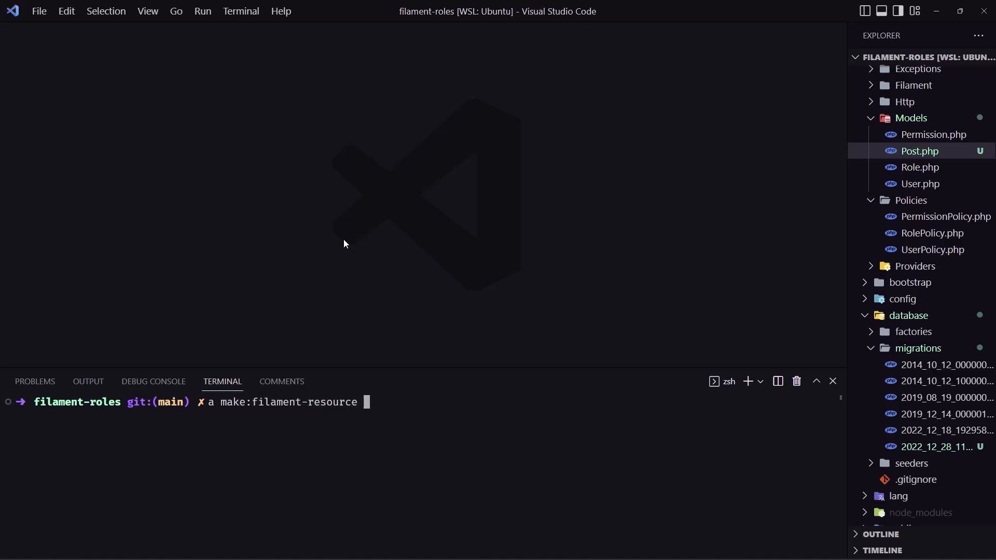
type("Postrt")
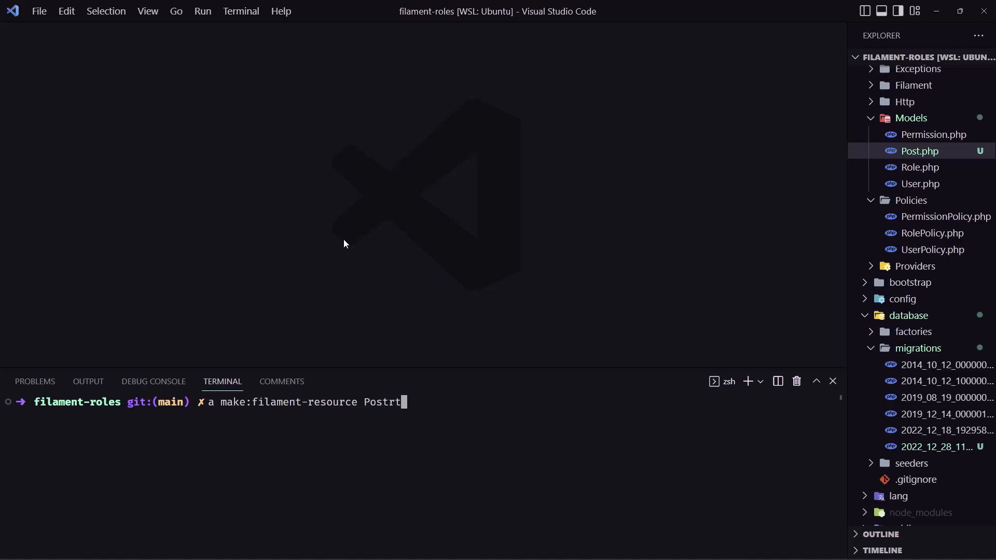
type("Res")
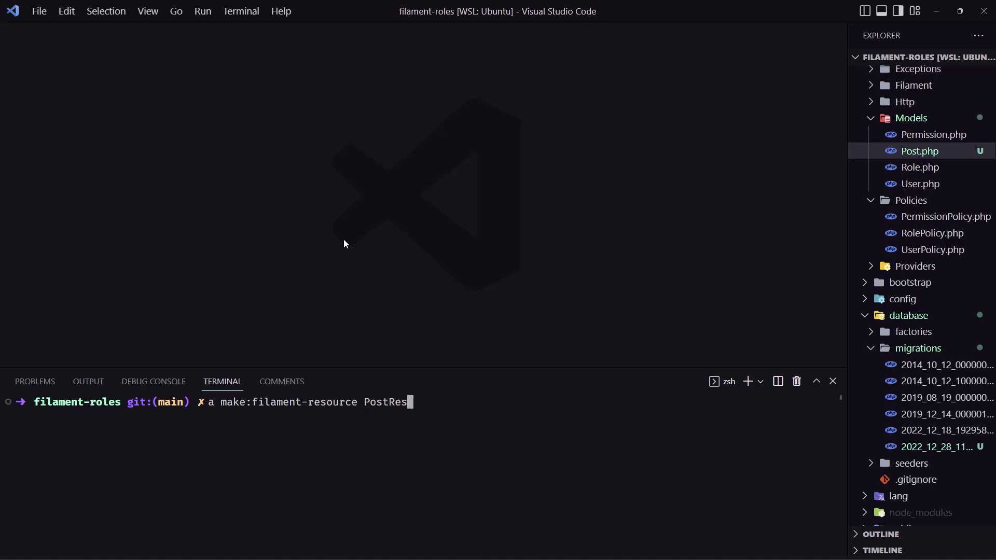
key("Enter")
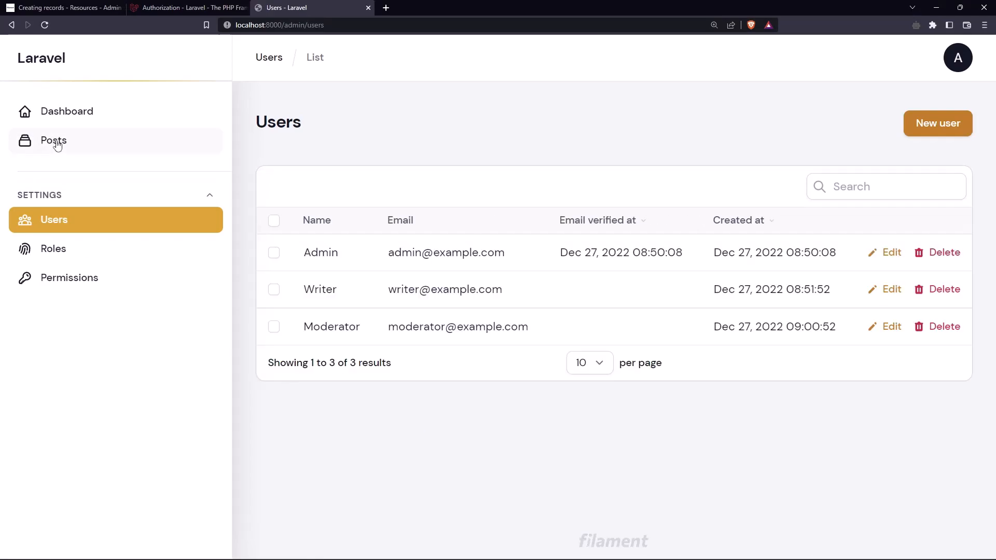
Step: Go to the Posts list in Filament admin and start a new post
left_click(54, 141)
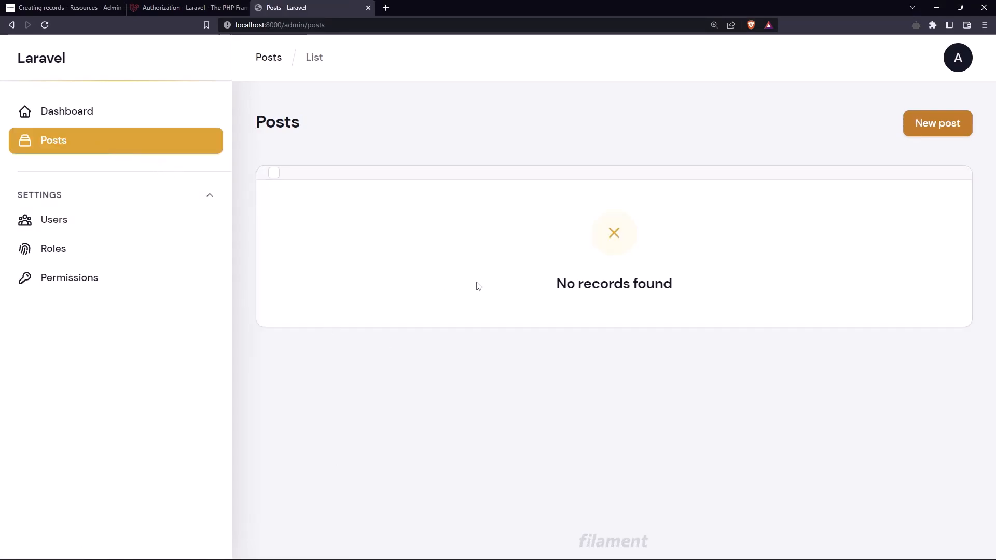
left_click(938, 122)
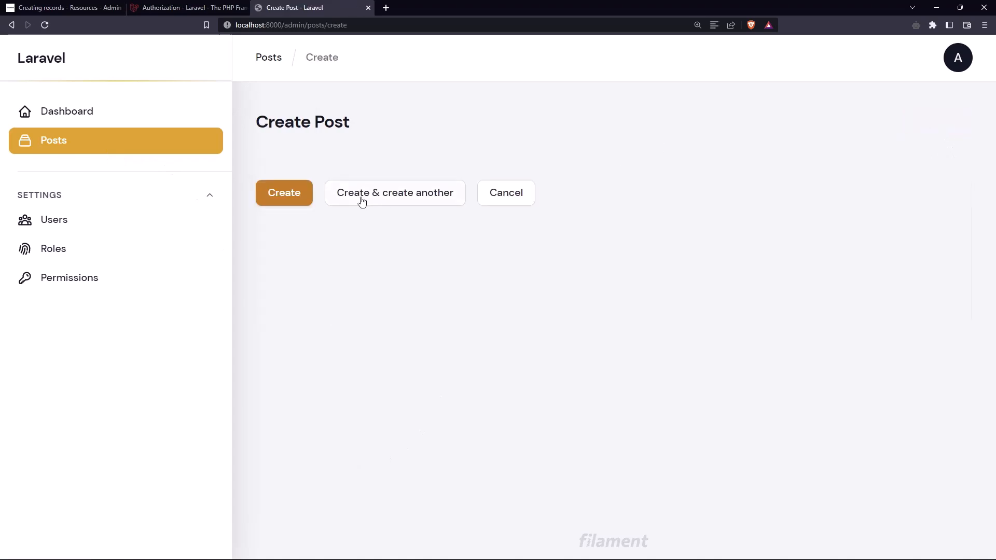
mouse_move(251, 150)
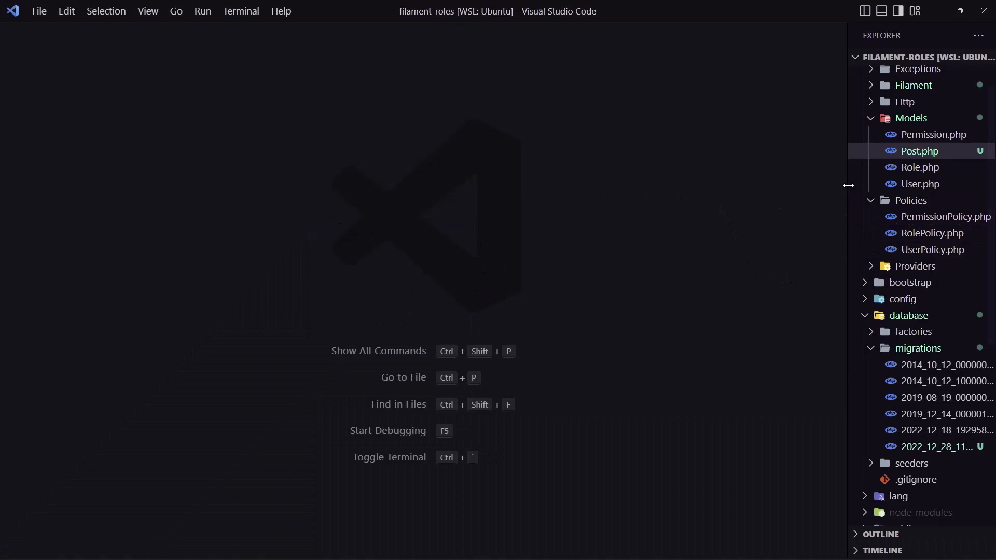
Step: Expand app/Filament/Resources and view UserResource.php and PostResource.php for reference
left_click(913, 85)
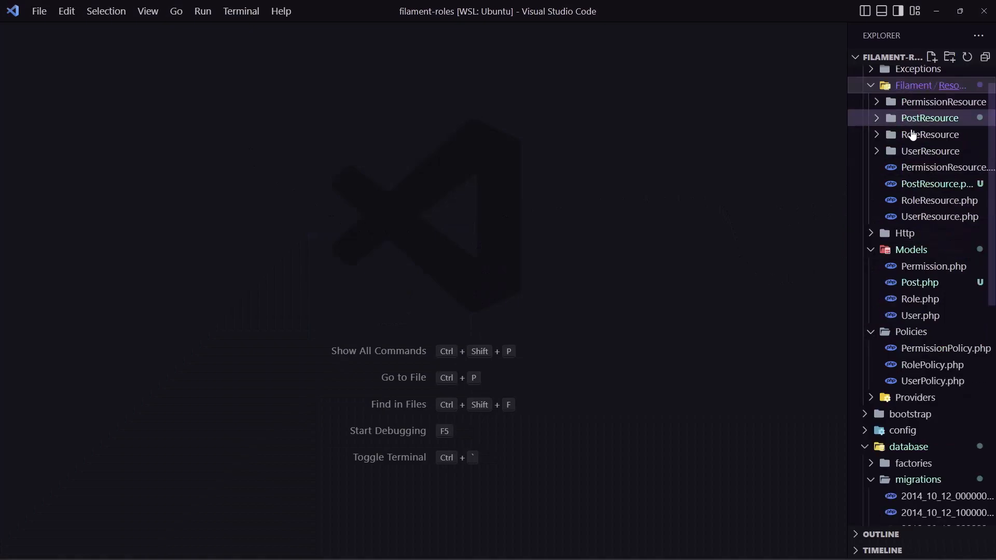
left_click(938, 200)
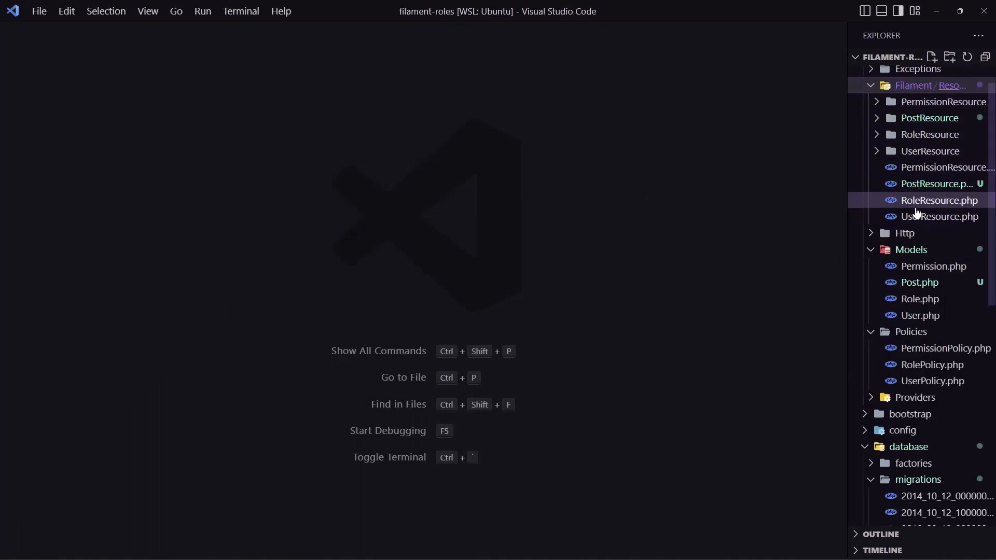
left_click(937, 216)
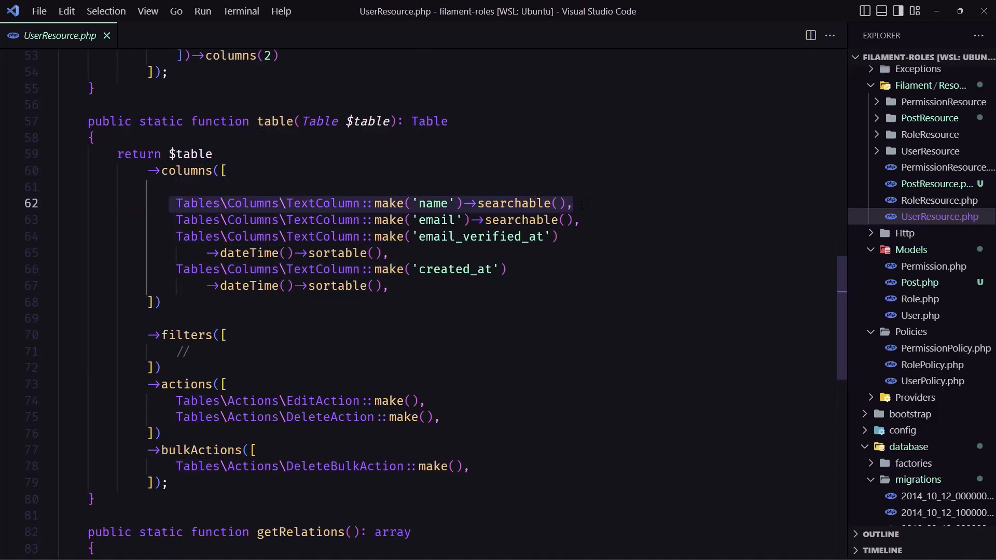
left_click(935, 184)
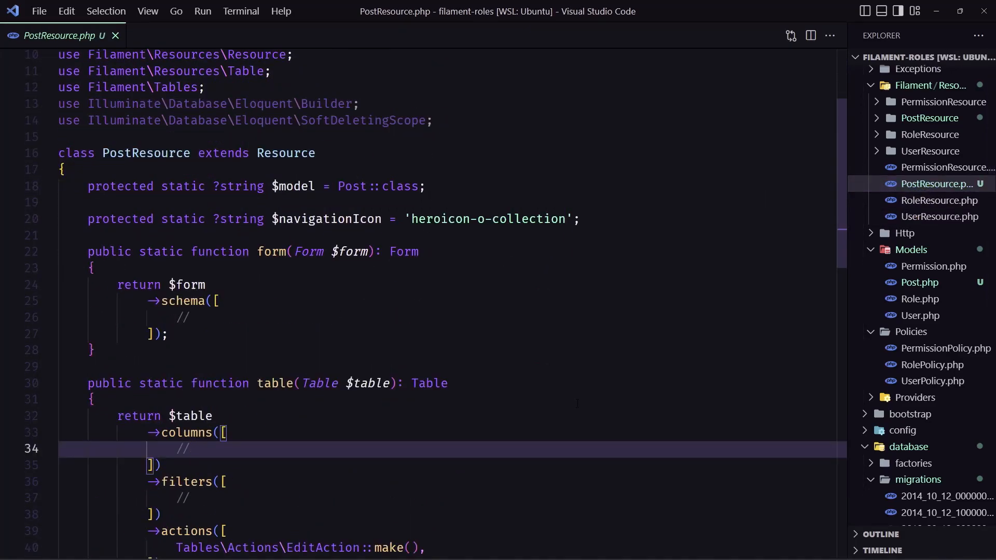
Step: Add a searchable 'title' TextColumn to PostResource's table columns
type("Tables\\Columns\\TextColumn::make('name')->searchable(),")
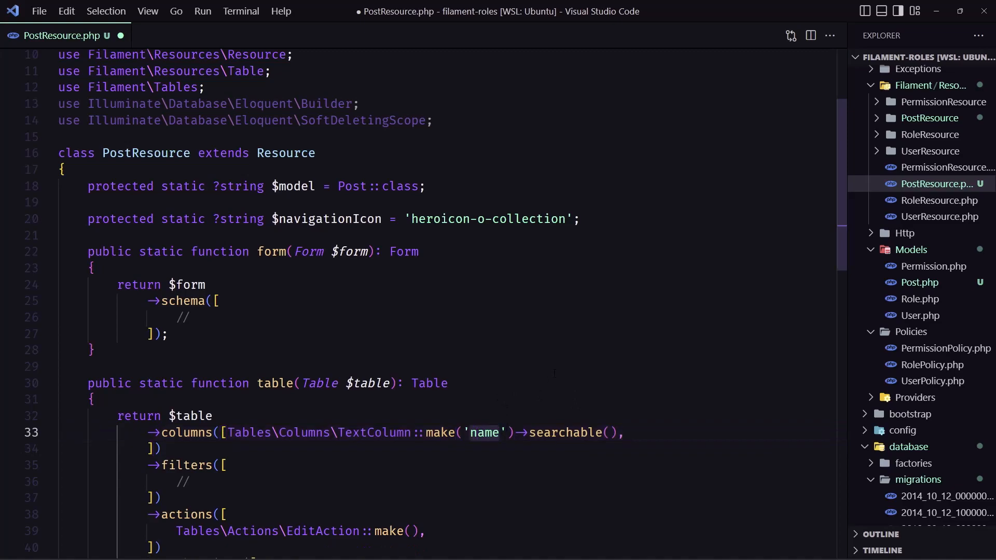
type("title")
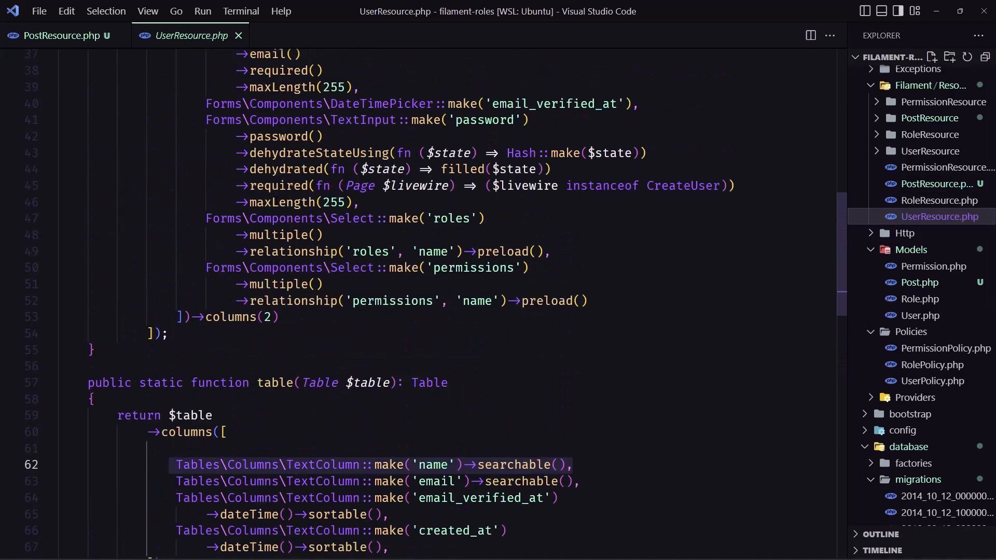
scroll("up", 3)
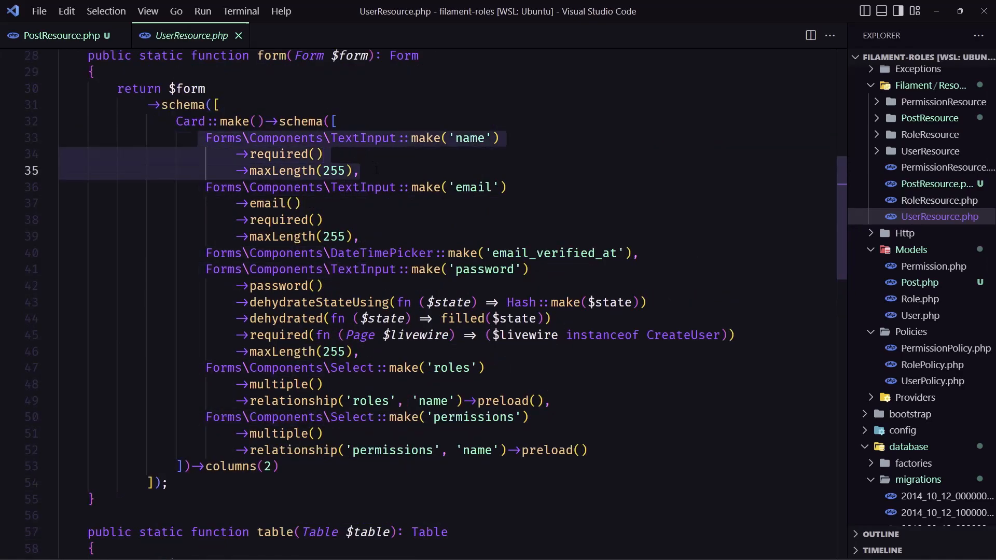
left_click(57, 35)
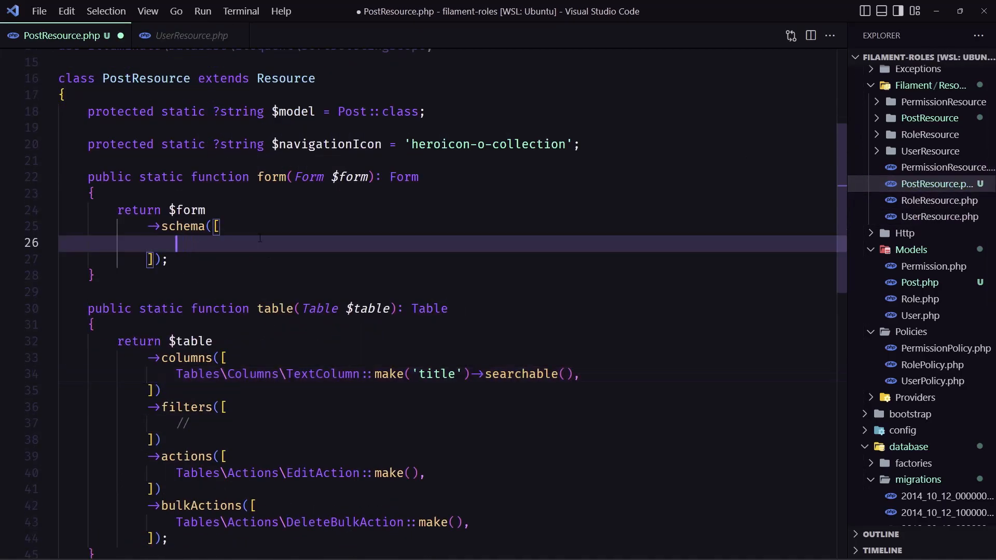
Step: Wrap PostResource's form schema in Card::make(), checking UserResource's fields for reference
type("Car")
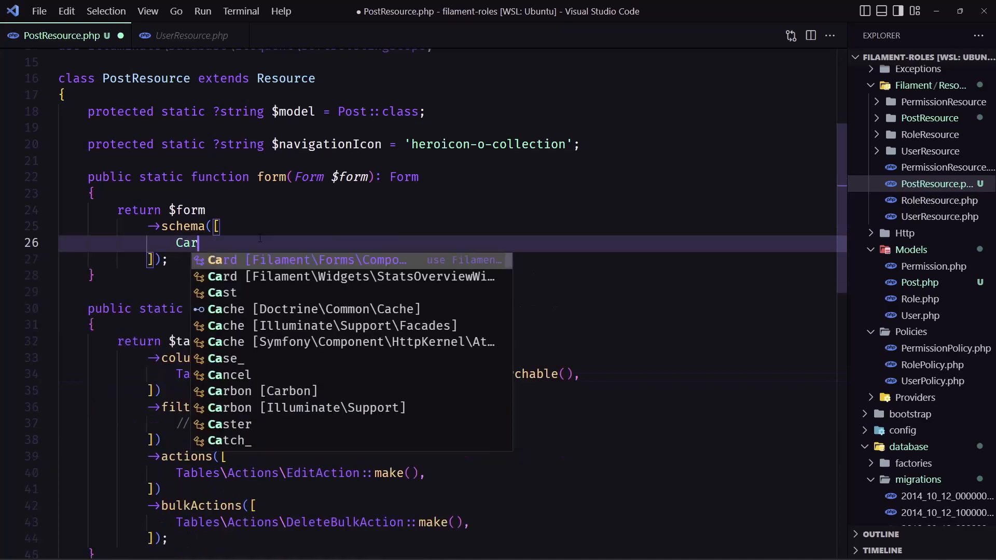
type("d")
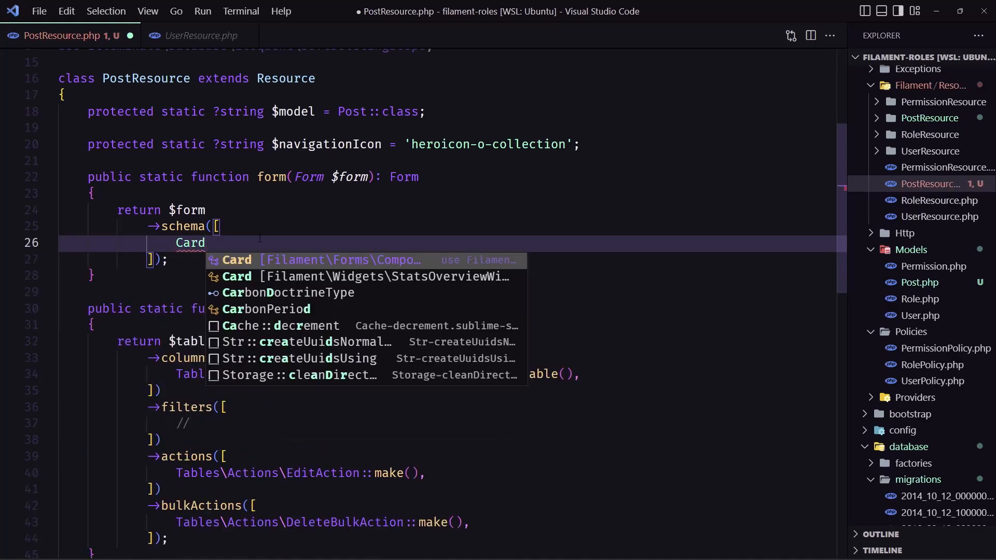
type("::")
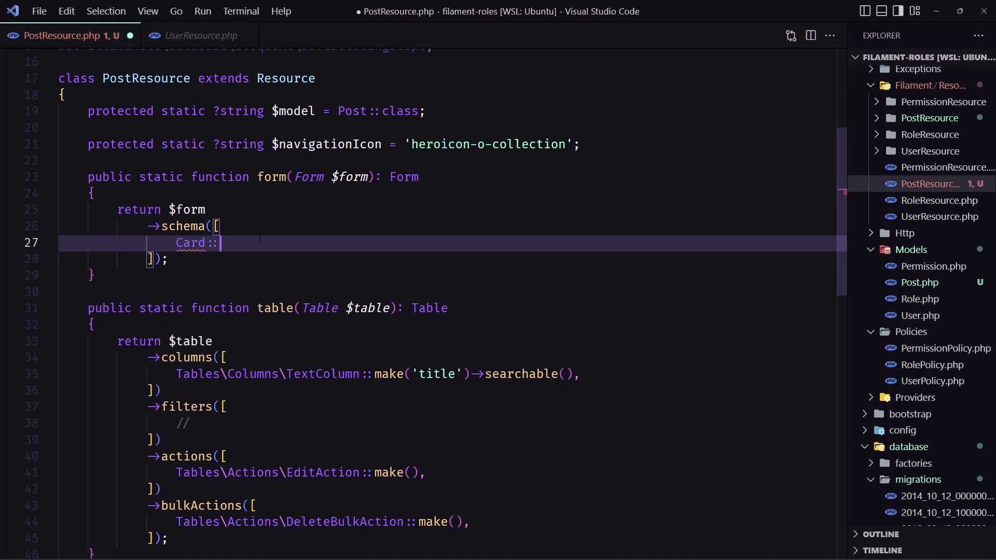
type("make()")
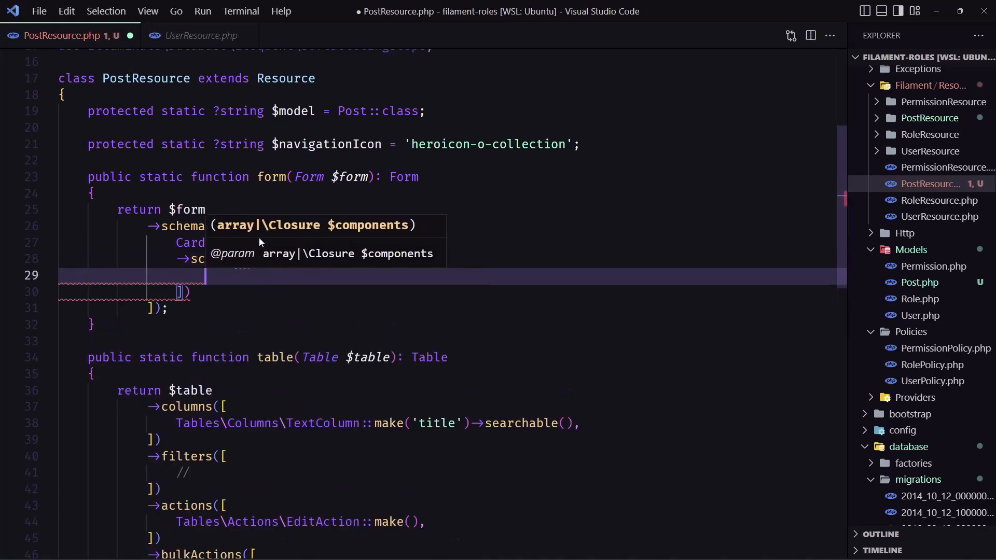
left_click(147, 11)
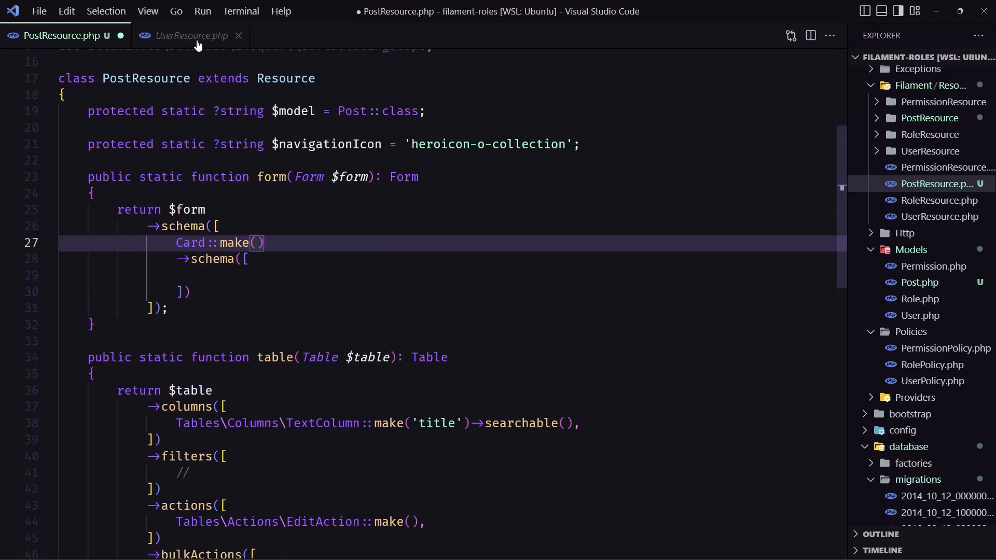
left_click(192, 35)
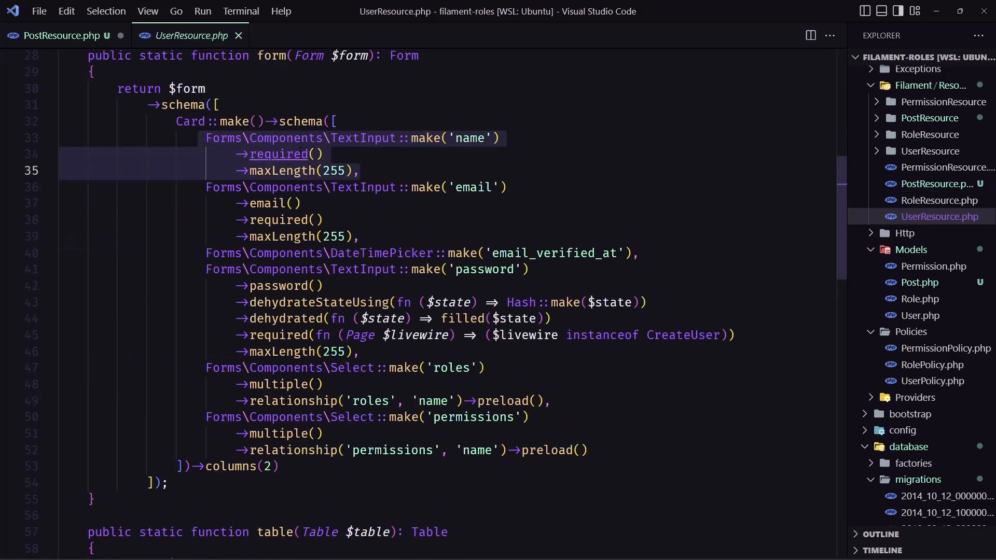
left_click(63, 35)
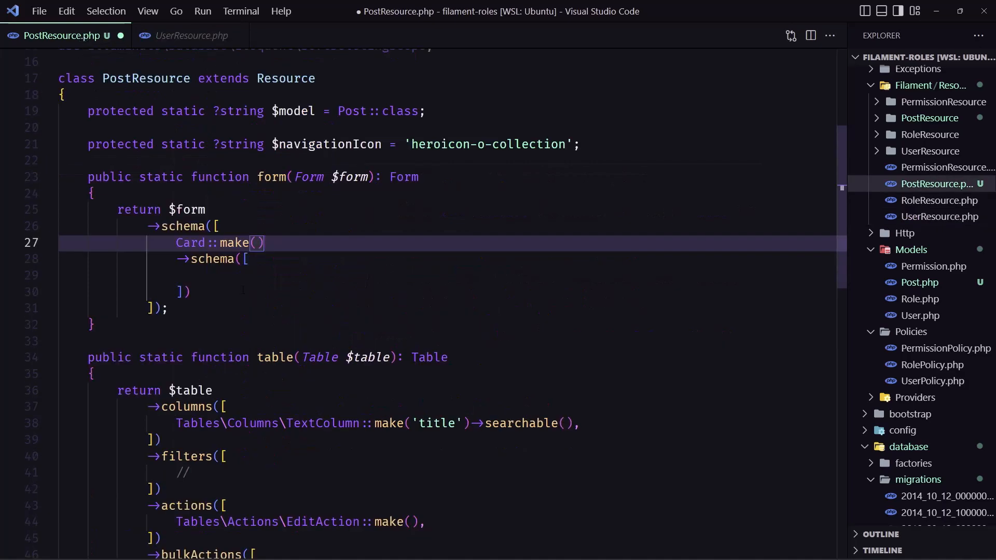
Step: Add a required 'title' TextInput with maxLength 255 and prepare a duplicated second field
type("Forms\\Components\\TextInput::make('name')->required()->maxLength(255),")
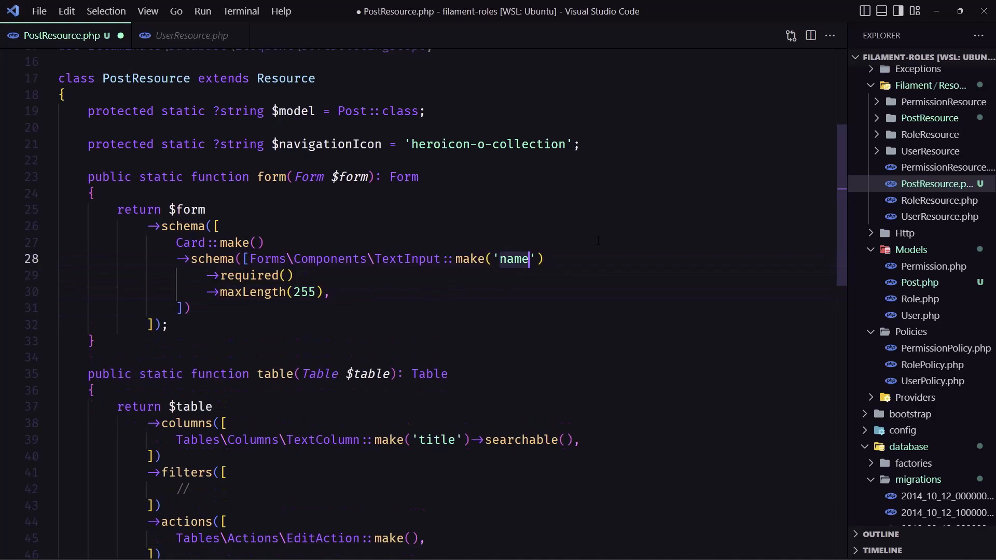
type("t")
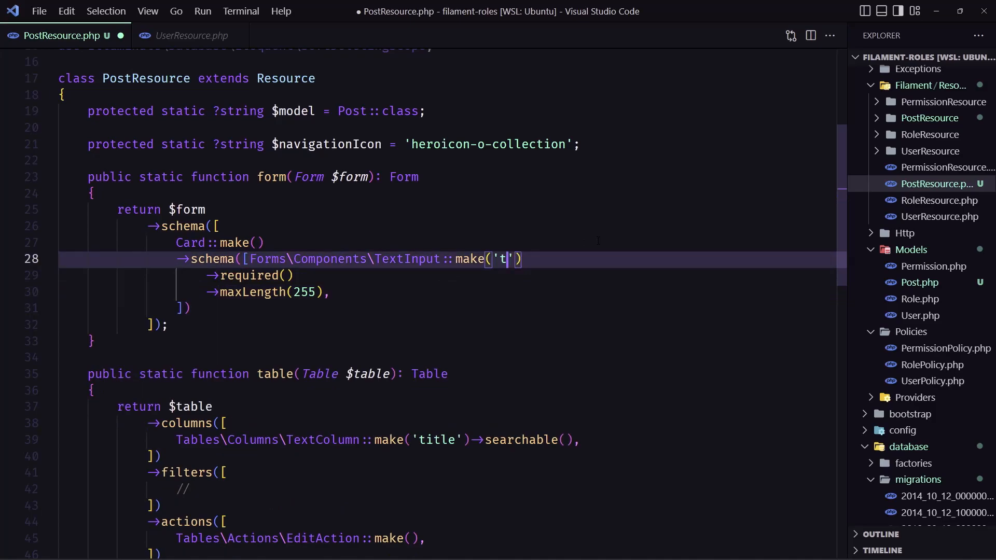
type("itle")
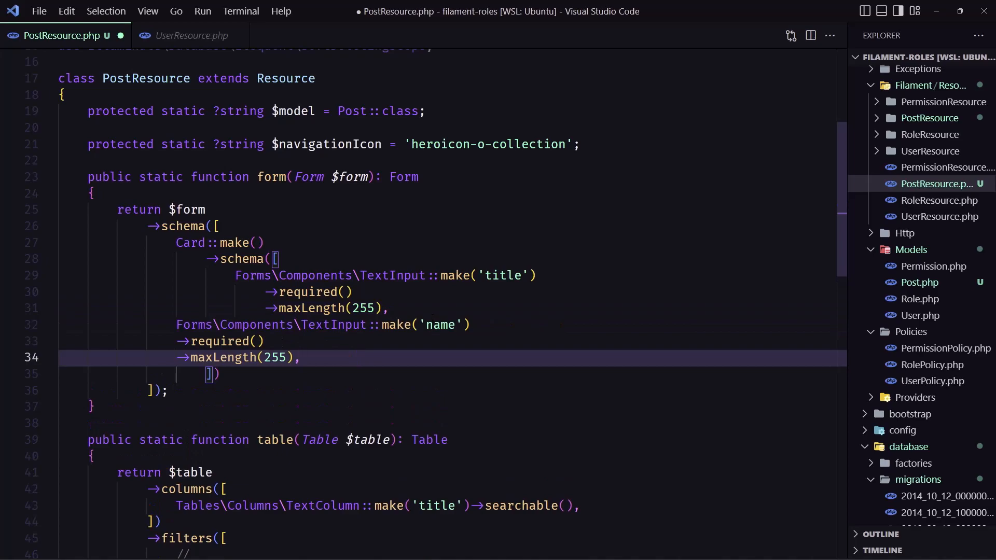
double_click(333, 324)
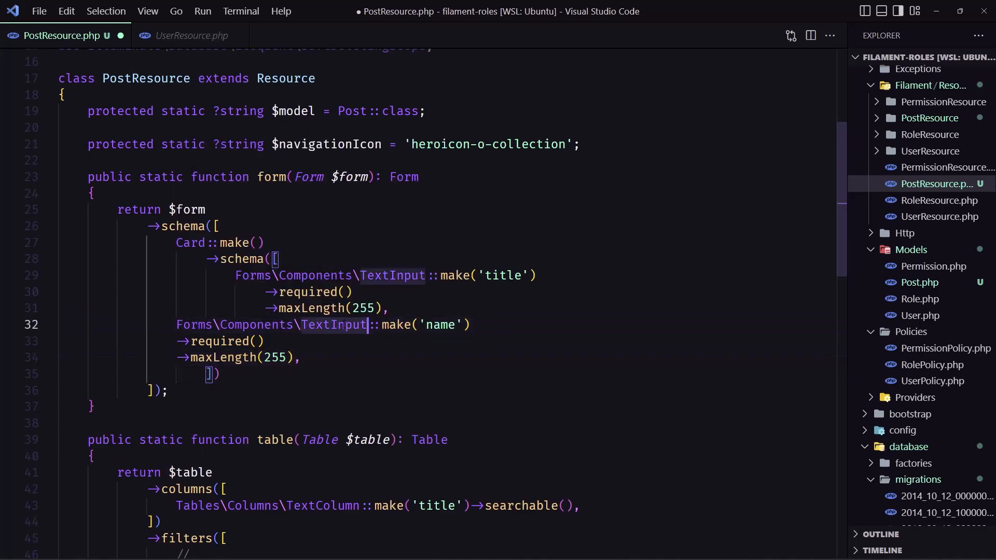
key("Delete")
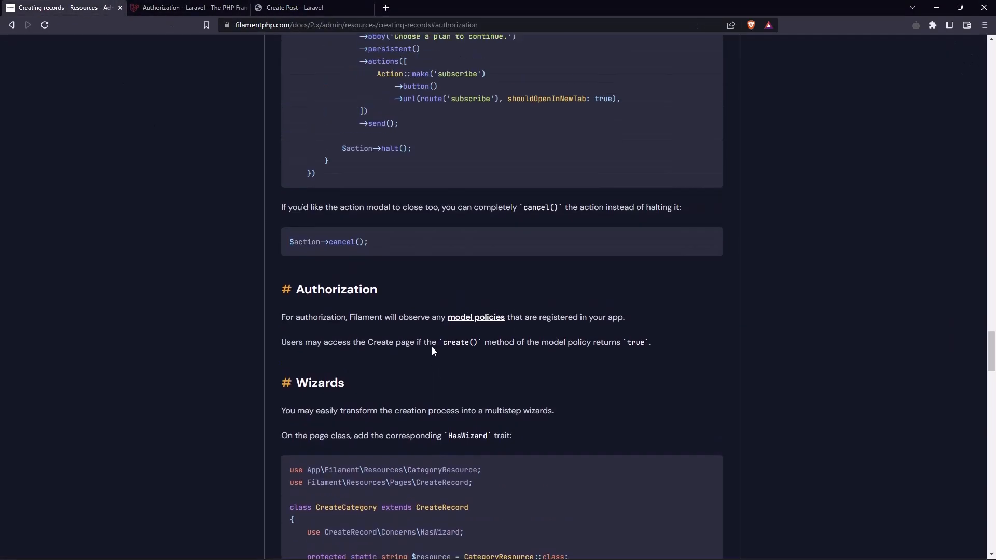
Step: Navigate the Filament docs to the Form Builder Textarea field example
scroll("down", 3)
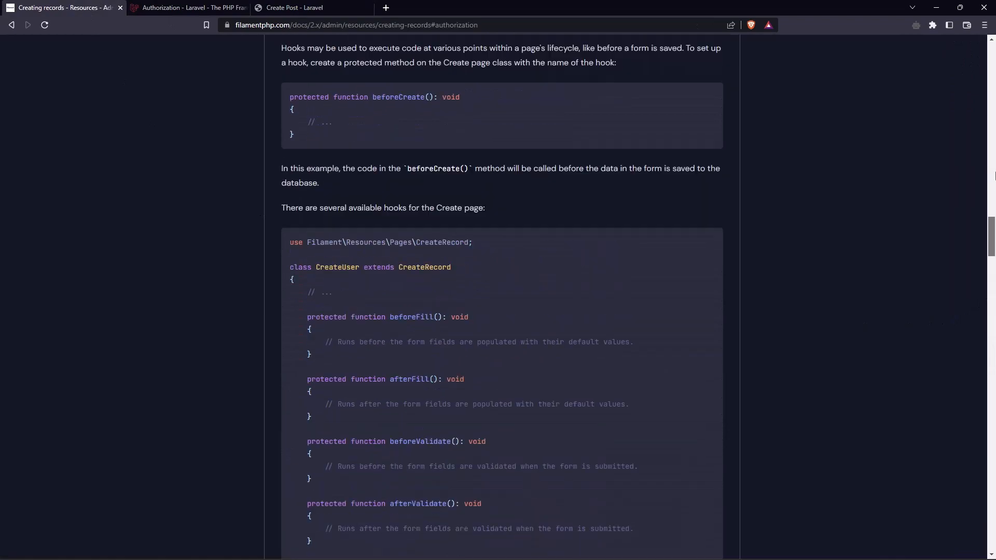
scroll("up", 3)
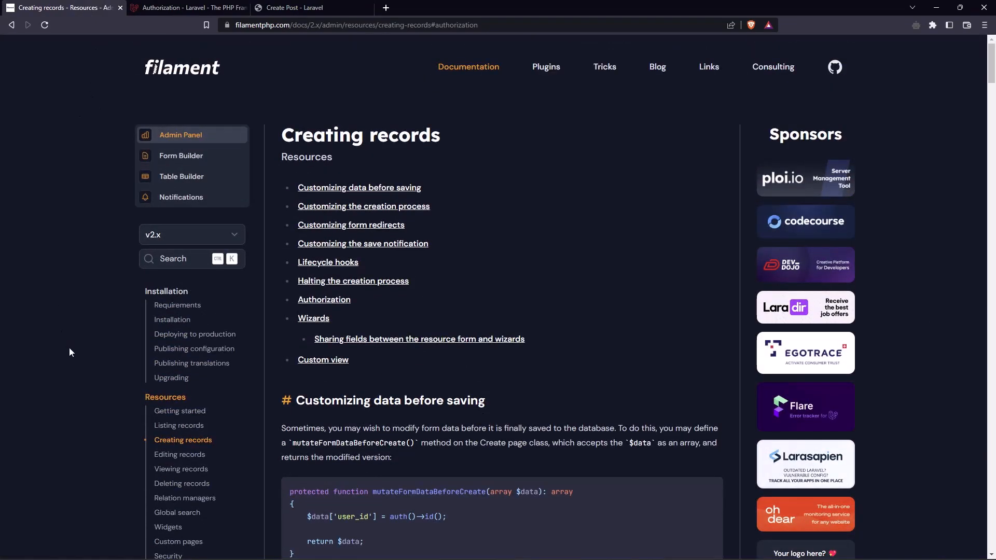
left_click(181, 104)
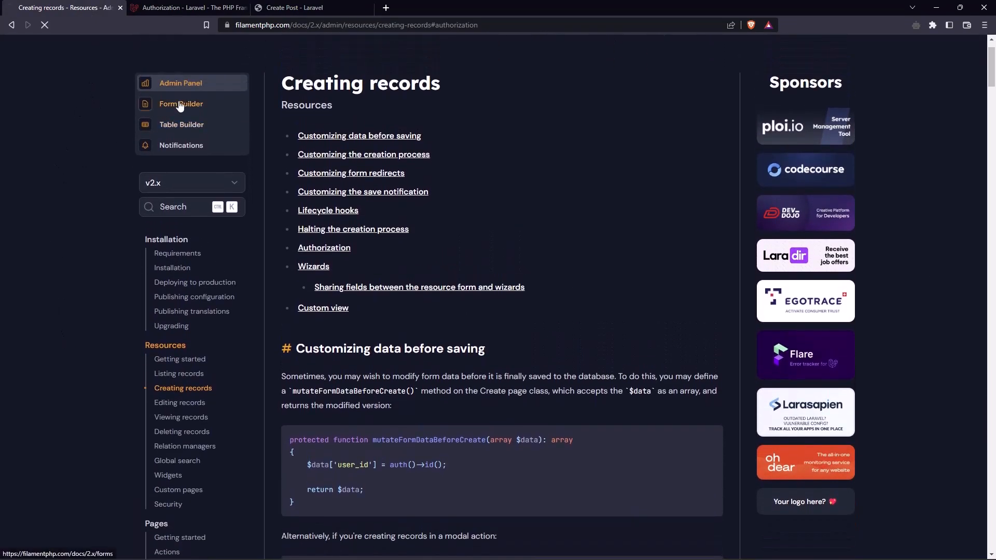
left_click(180, 104)
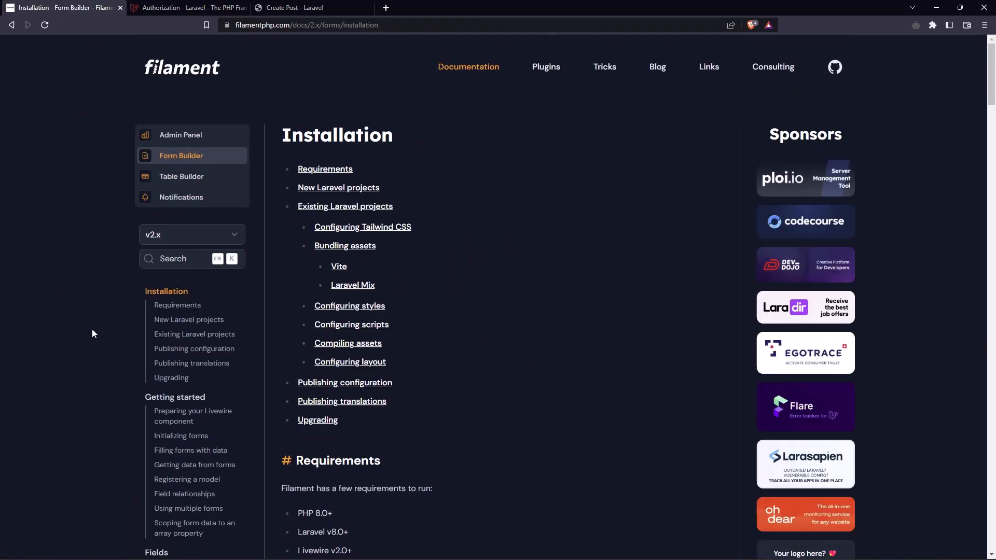
scroll("down", 3)
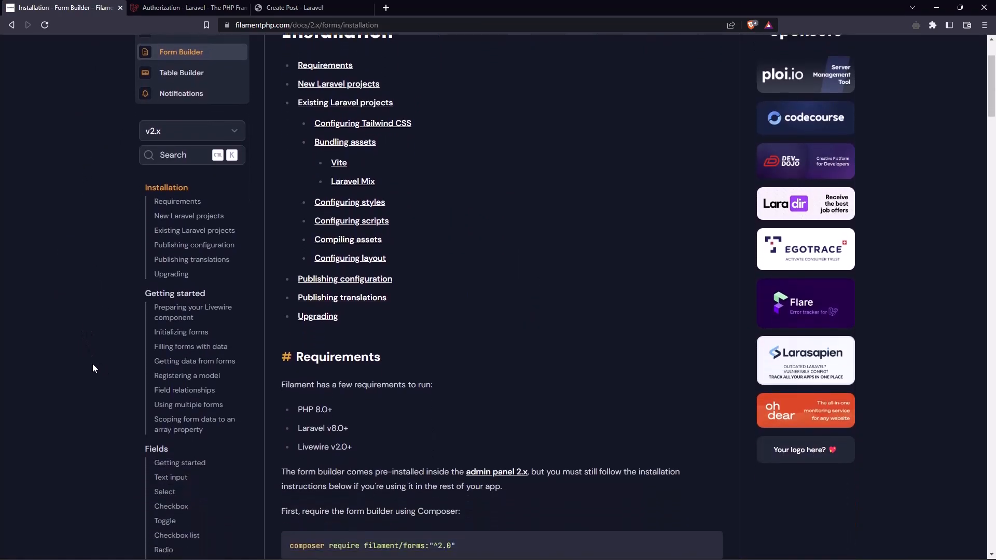
scroll("down", 3)
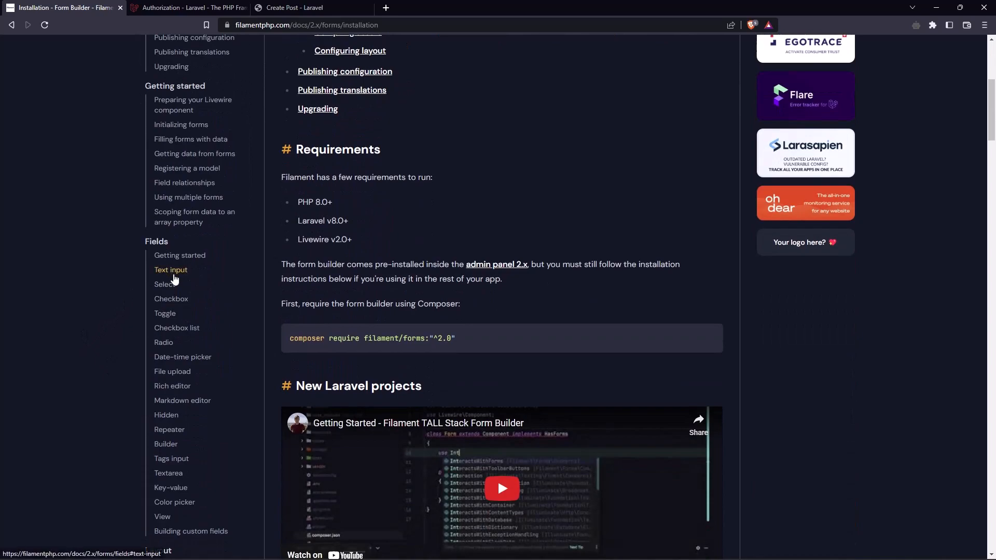
mouse_move(178, 388)
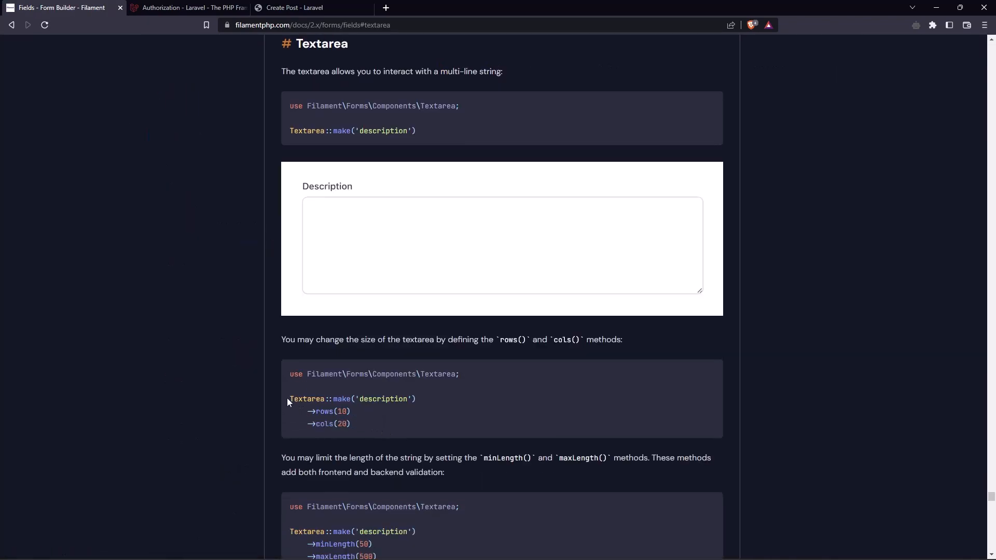
Step: Copy the Textarea rows/cols example into PostResource as a required description field
double_click(307, 398)
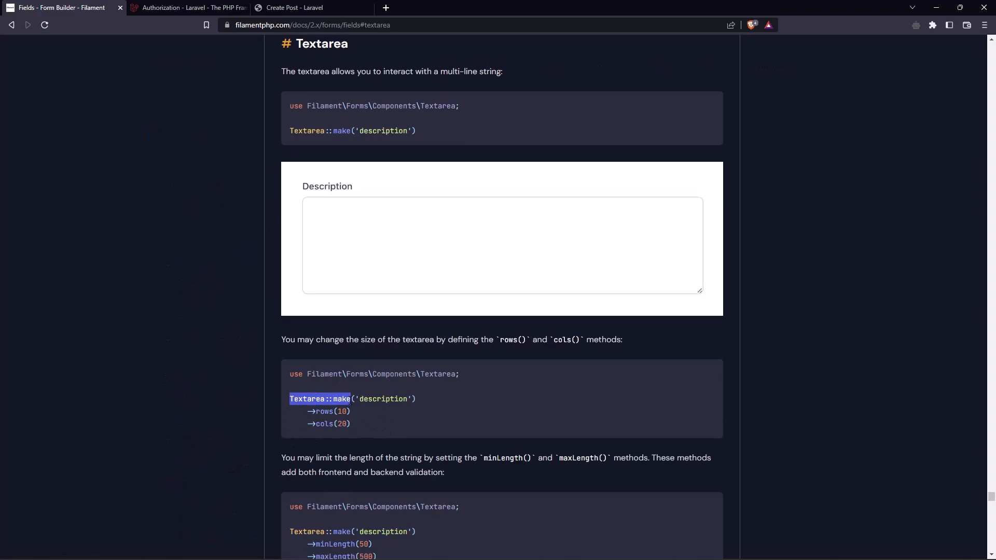
left_click_drag(289, 398, 349, 423)
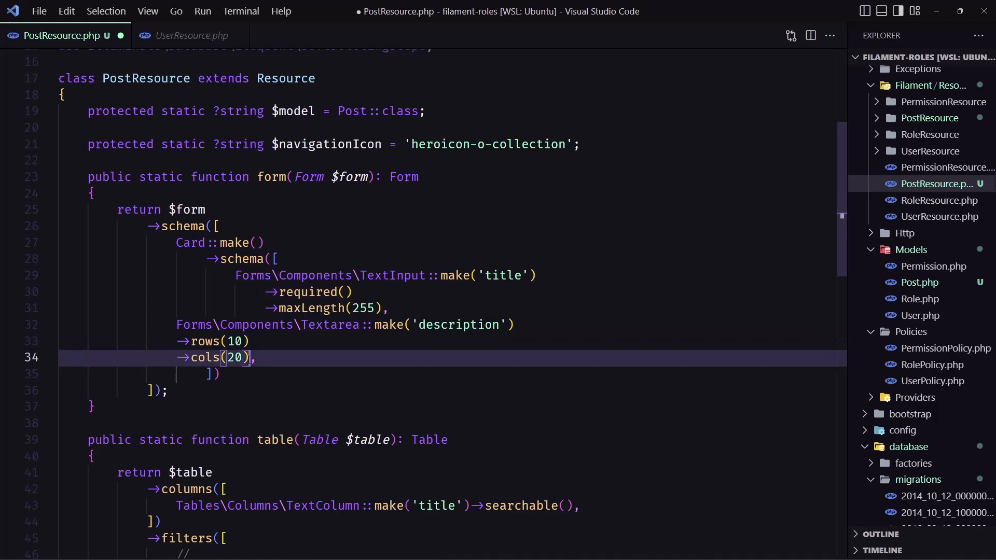
type("->required(),")
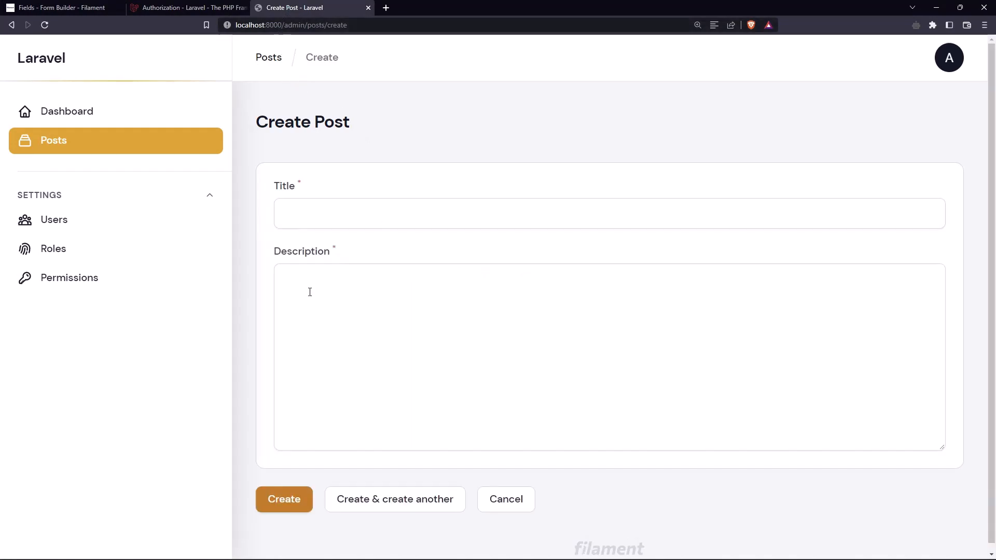
Step: Fill in Title and Description, submit the post and hit the 'content' no-default-value SQL error
left_click(283, 498)
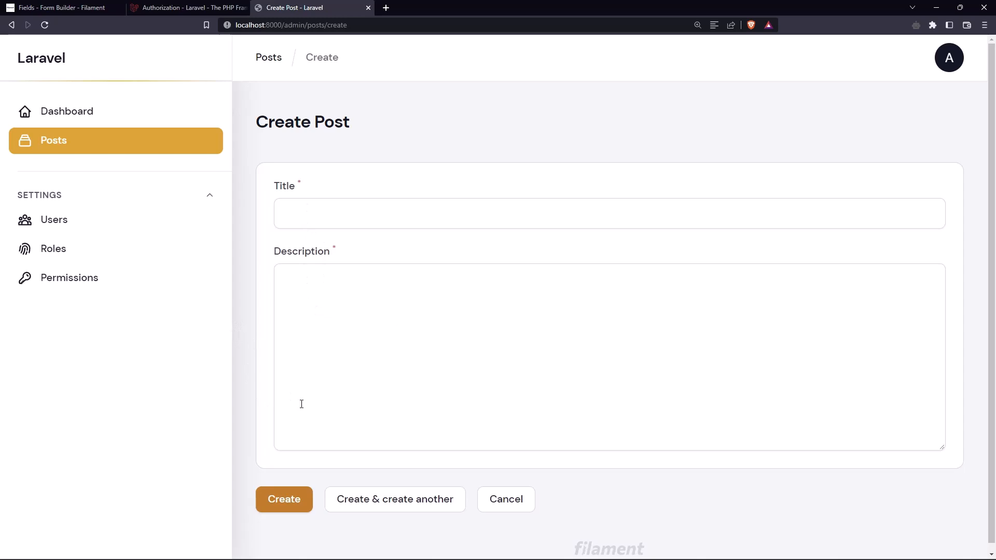
mouse_move(948, 60)
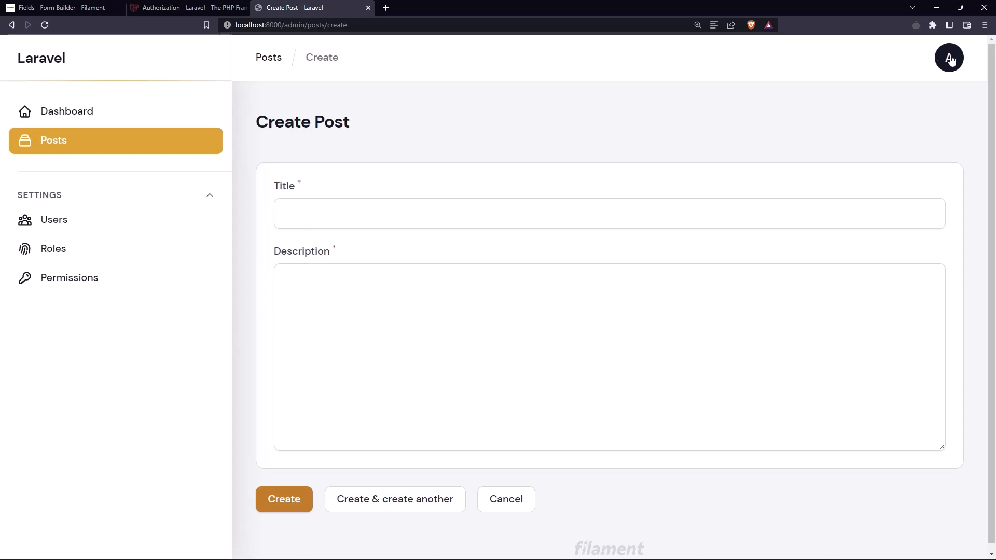
mouse_move(132, 142)
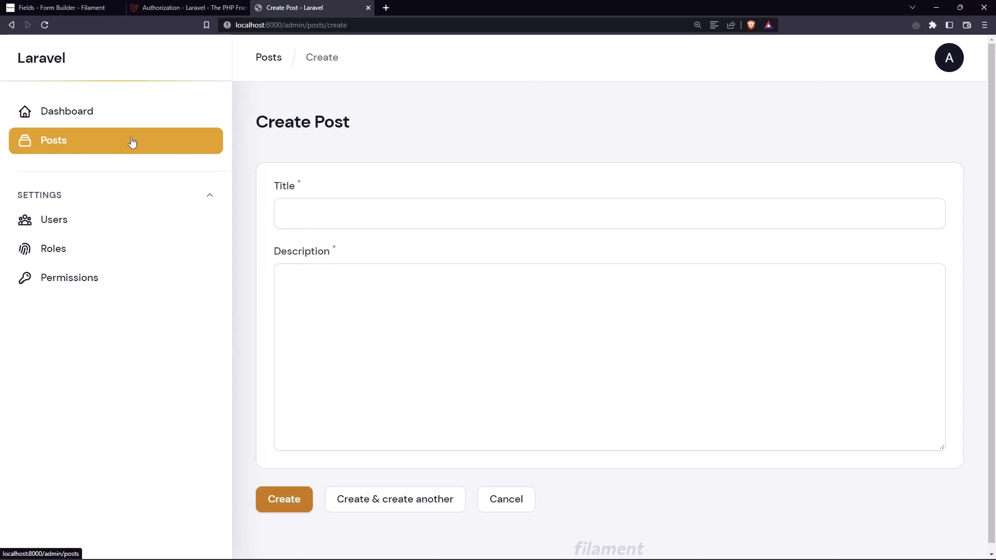
left_click(384, 214)
type("dfgdfg")
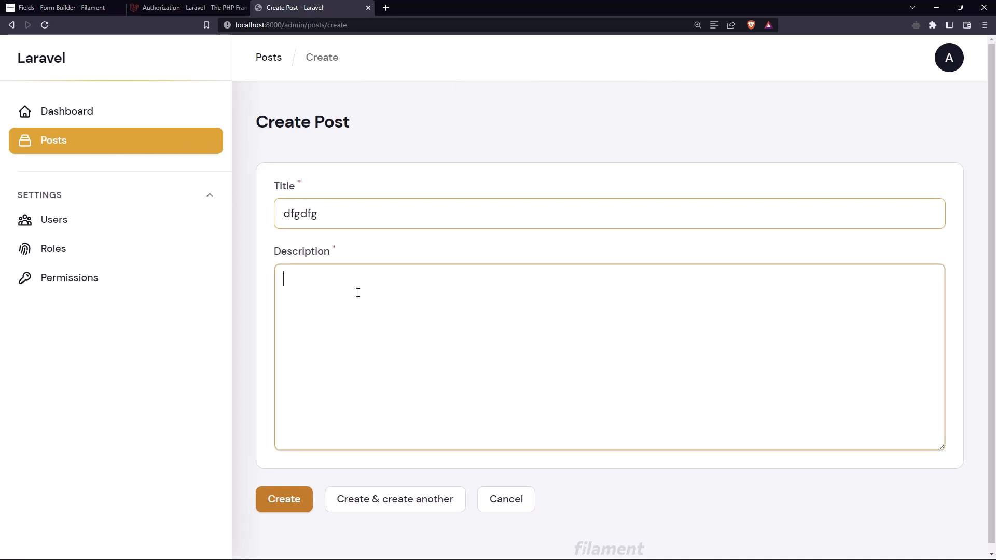
left_click(285, 499)
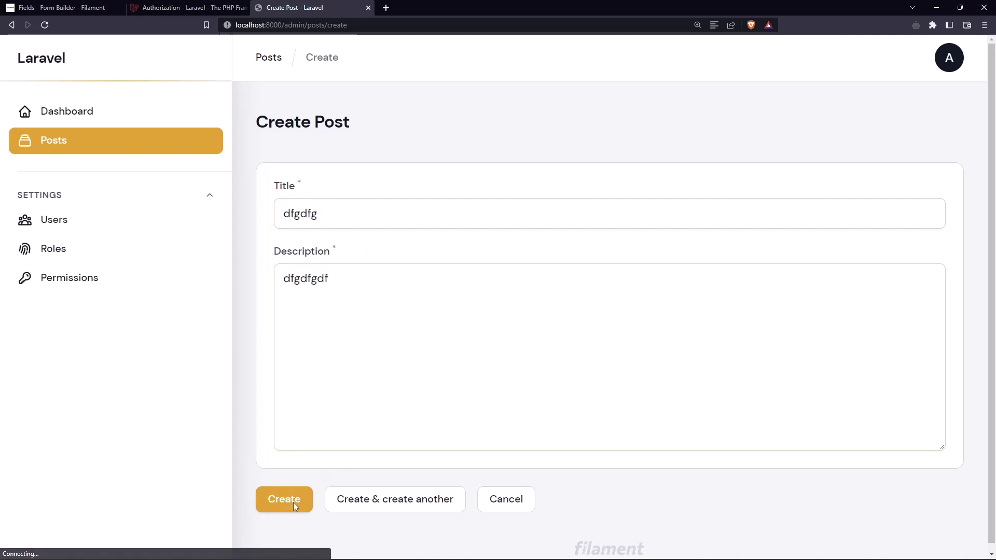
left_click(284, 499)
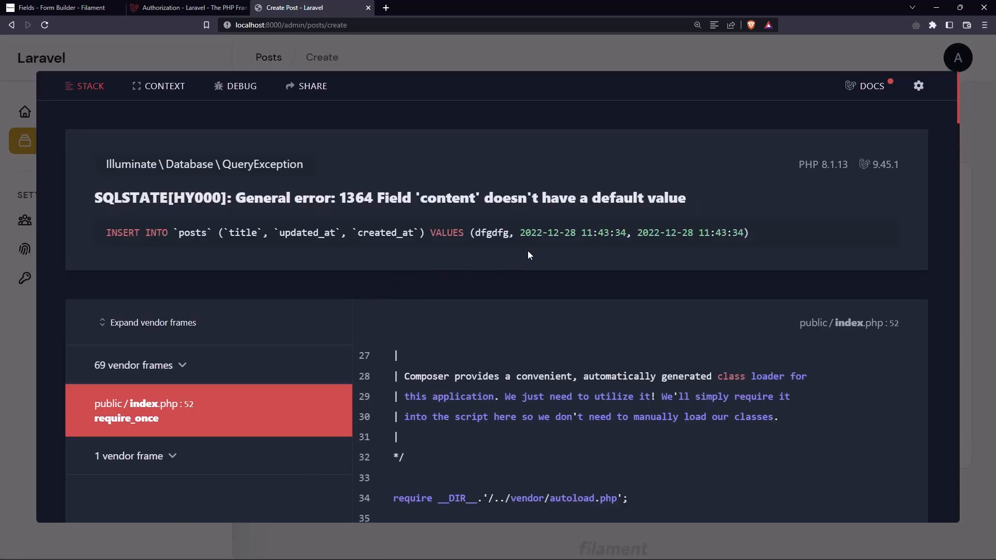
mouse_move(466, 216)
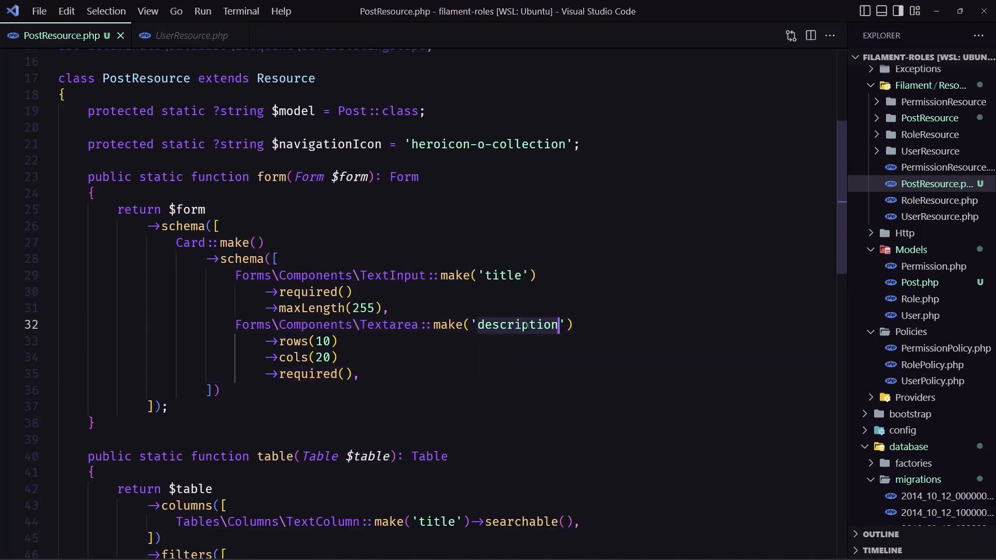
Step: Rename the Textarea field from 'description' to 'content' in PostResource.php
type("conten")
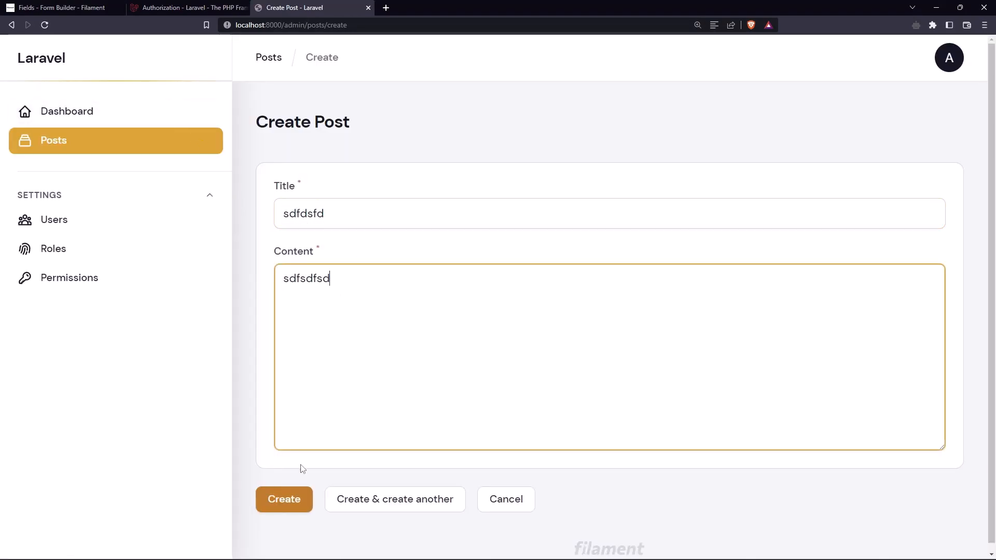
Step: Create the test post sdfdsfd in the admin panel and return to the editor
left_click(283, 499)
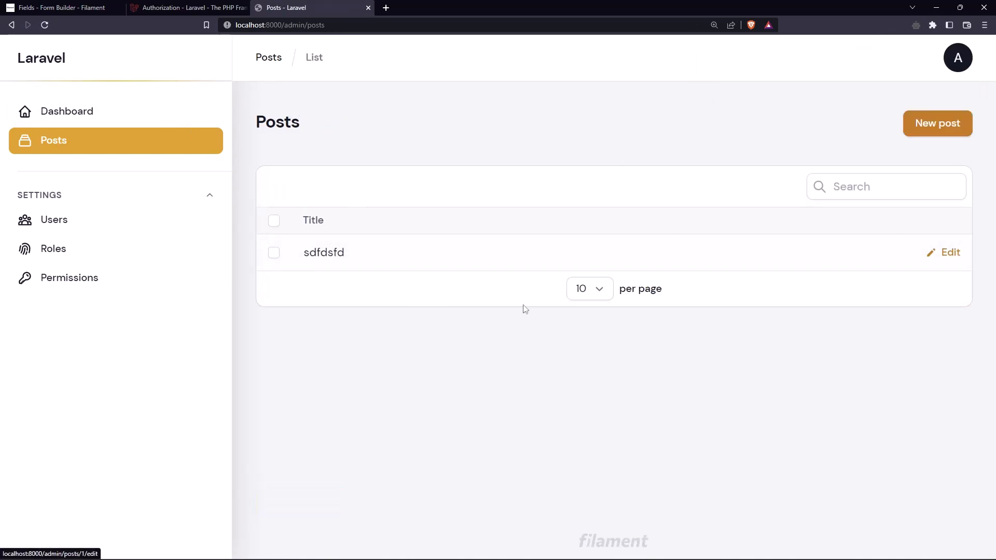
key("alt+tab")
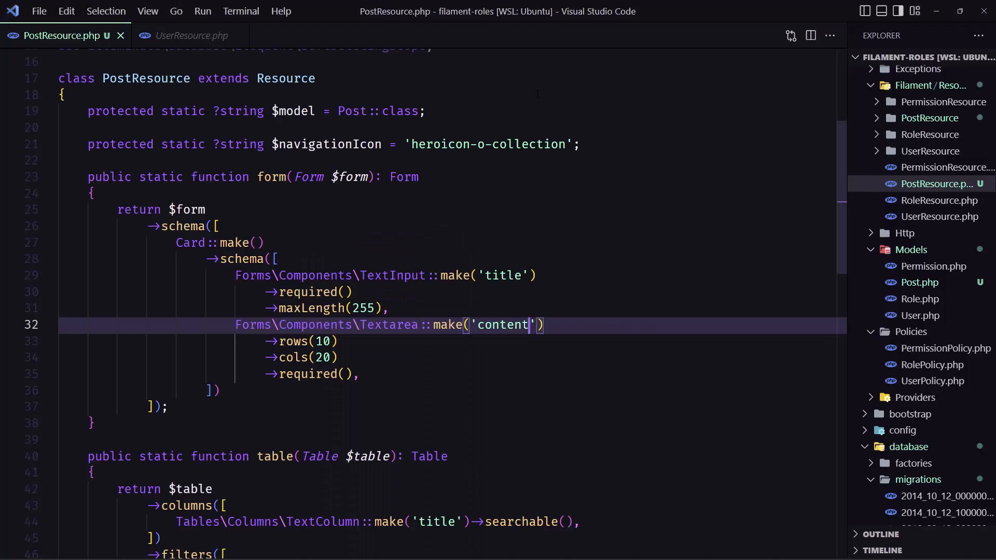
Step: Bring up CreateRole.php to copy its redirect and notification-title methods into CreatePost.php
scroll("down", 3)
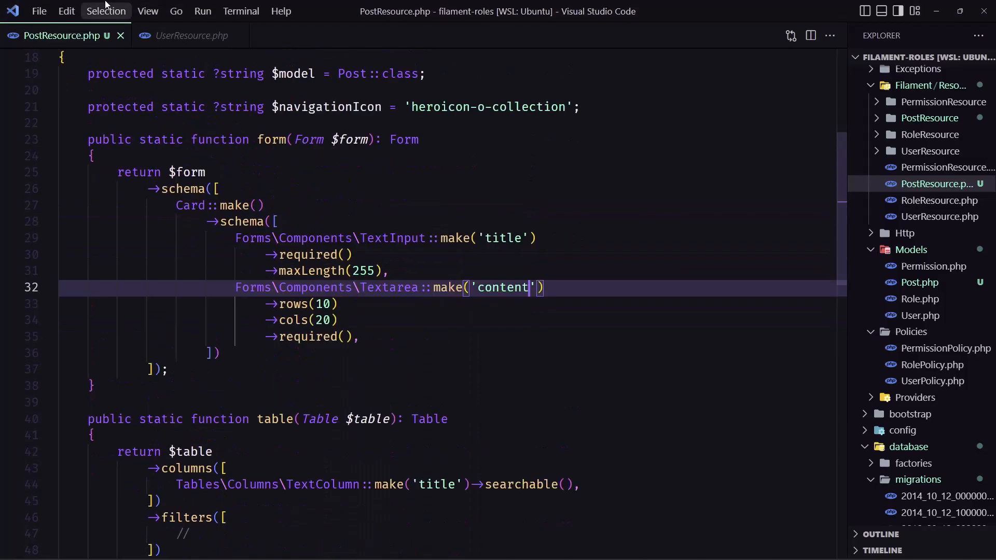
left_click(190, 35)
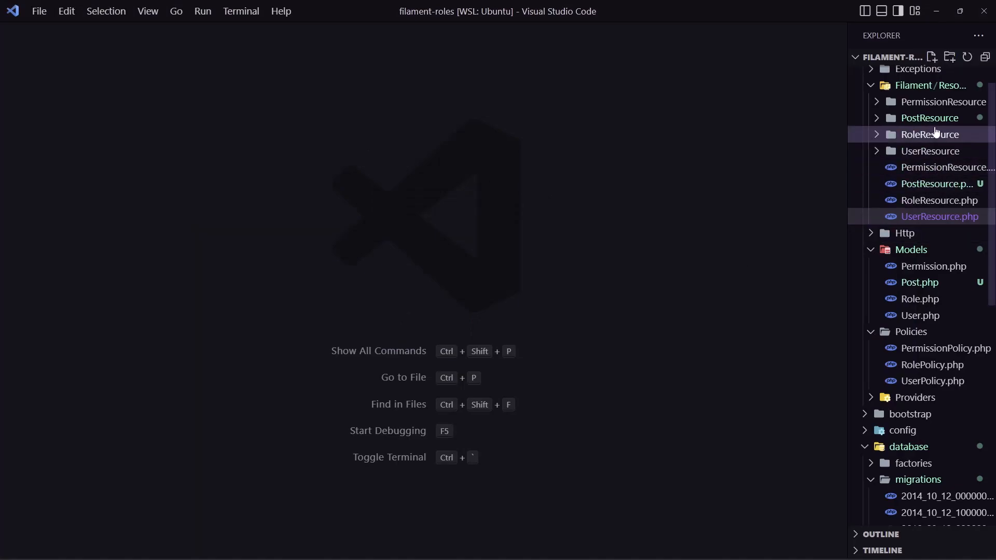
left_click(929, 133)
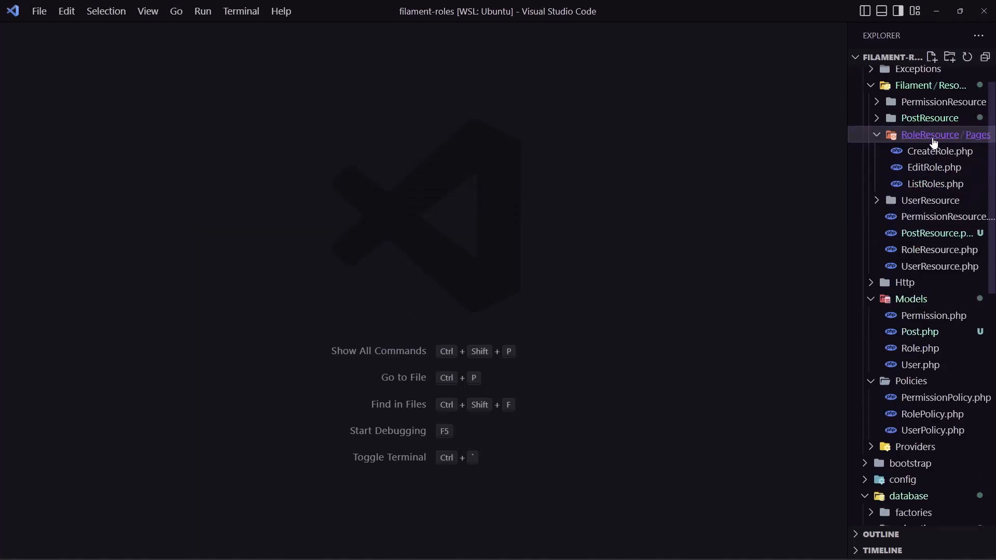
left_click(939, 152)
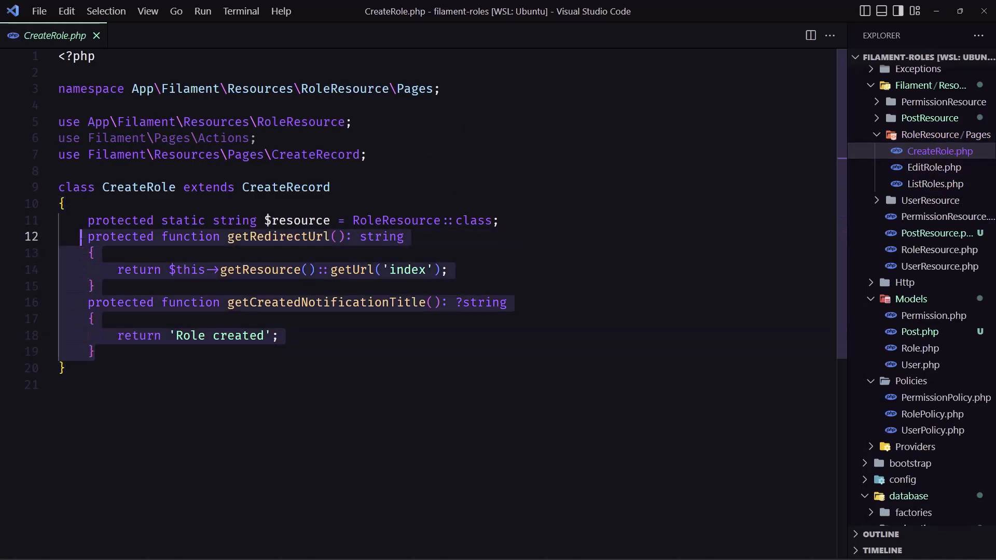
mouse_move(924, 133)
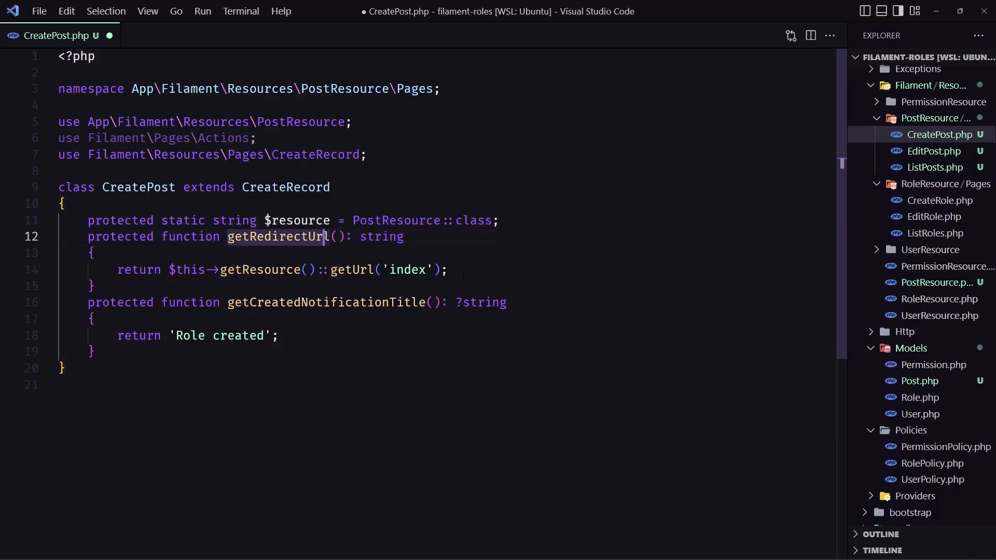
Step: Change the notification title to 'Post created' and save CreatePost.php
left_click(189, 336)
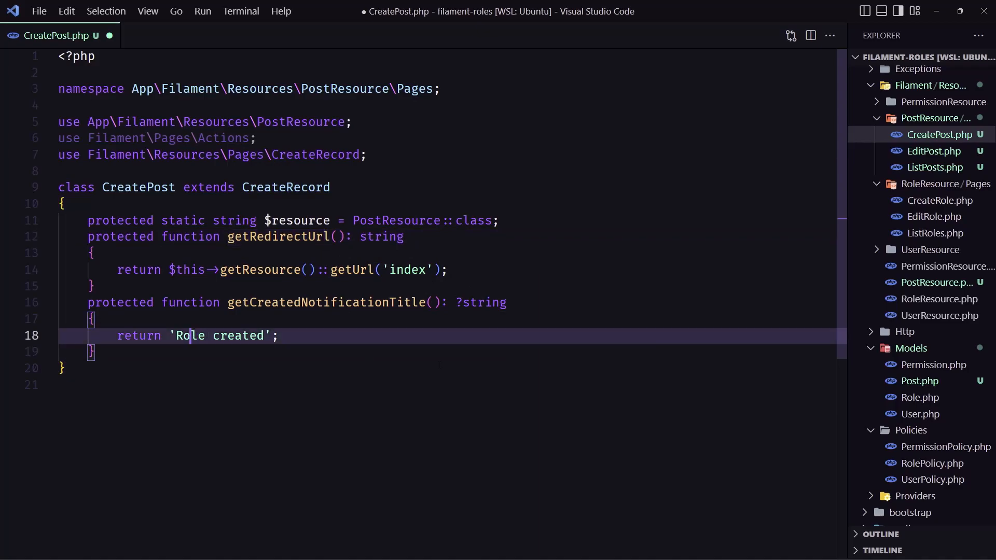
double_click(191, 336)
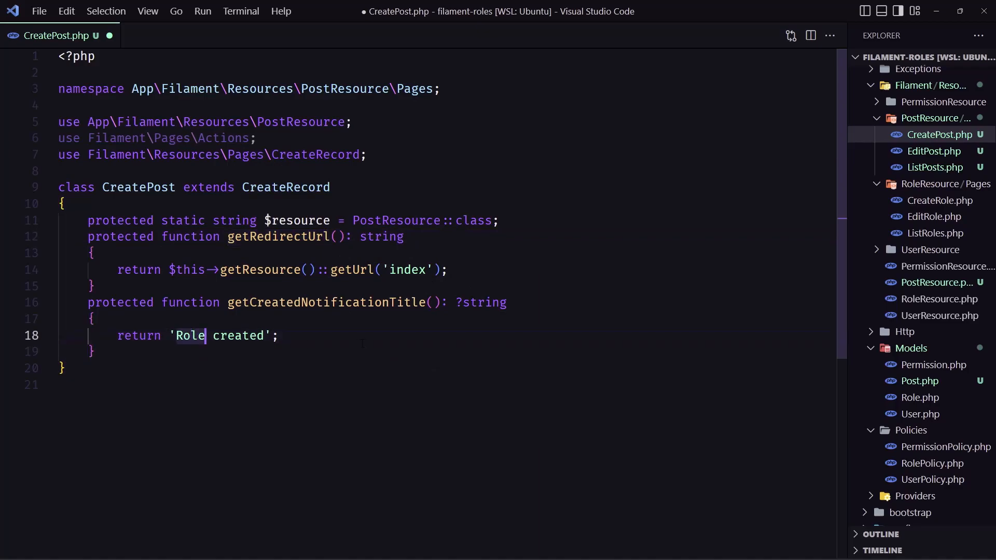
type("Post")
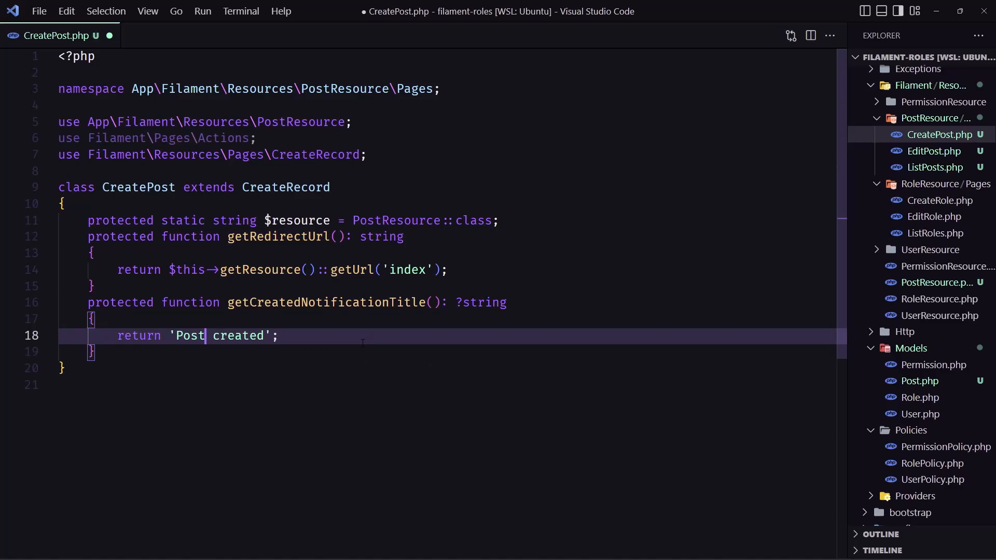
key("Ctrl+s")
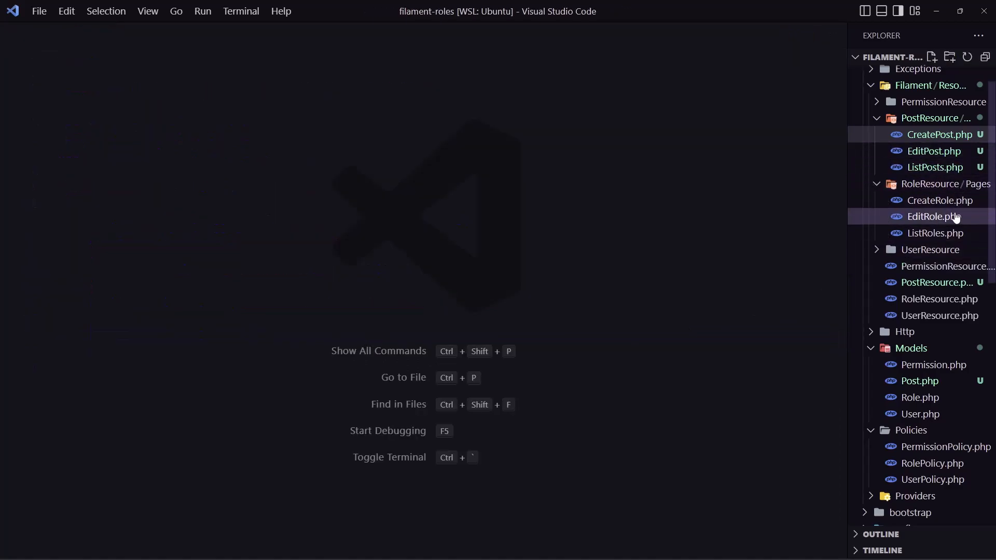
Step: Add the index redirect and 'Post updated' saved-notification title to EditPost.php from EditRole.php
double_click(933, 216)
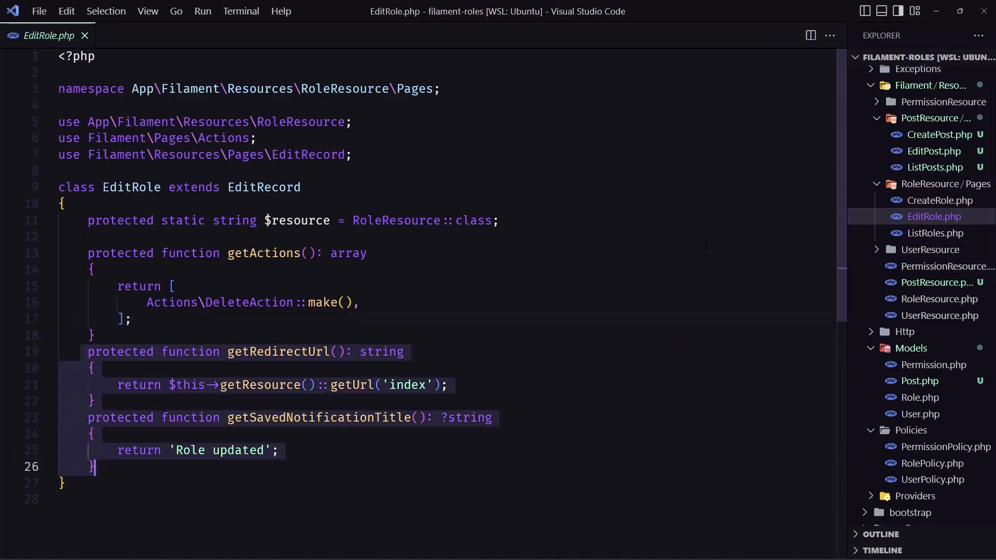
left_click(934, 152)
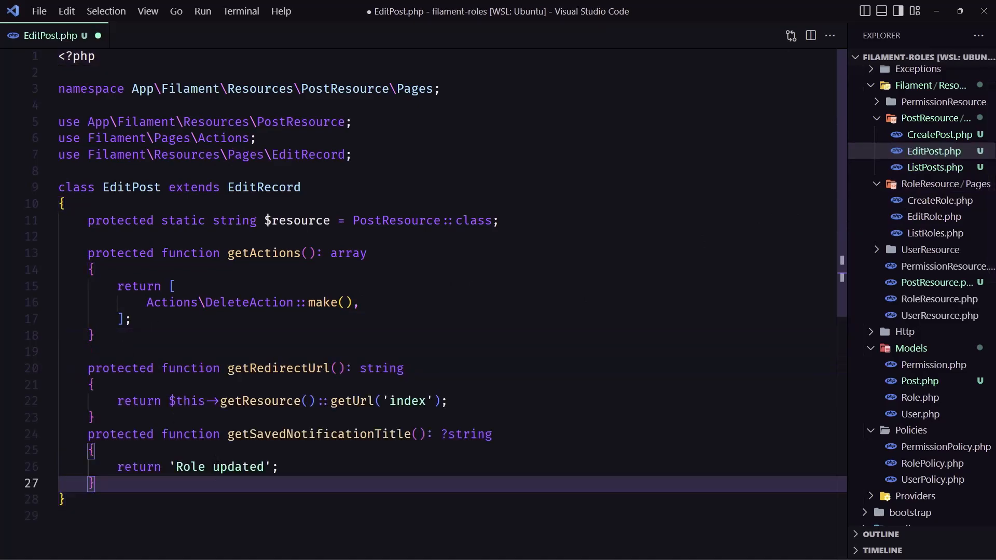
type("P")
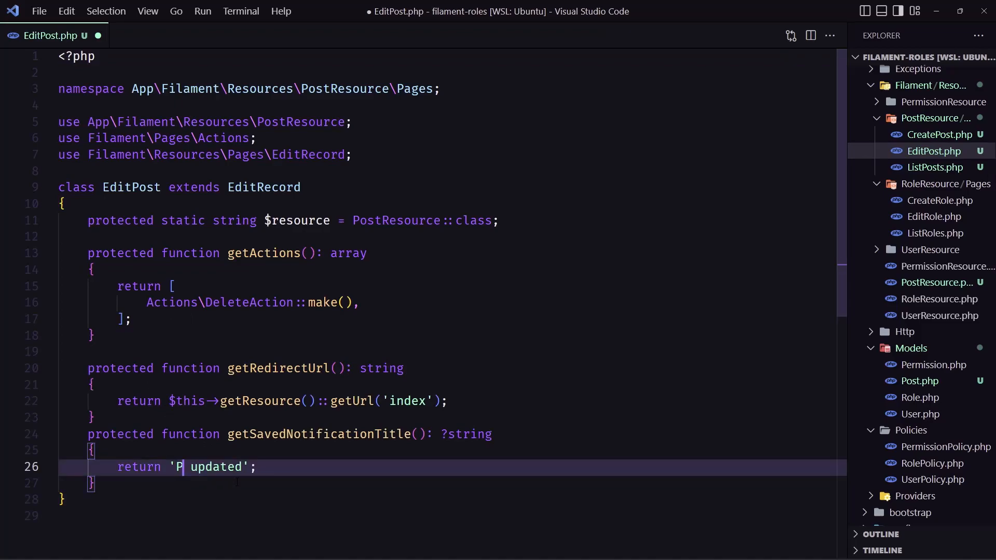
type("ost")
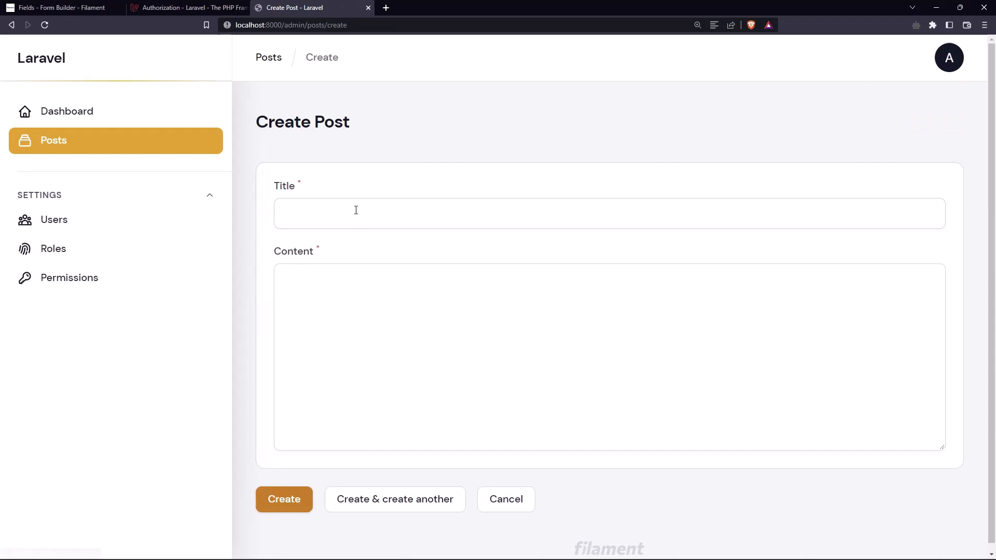
Step: Create a post titled First post with content 'sfsdfds fsd fsd' and confirm the list redirect and notification
type("First post")
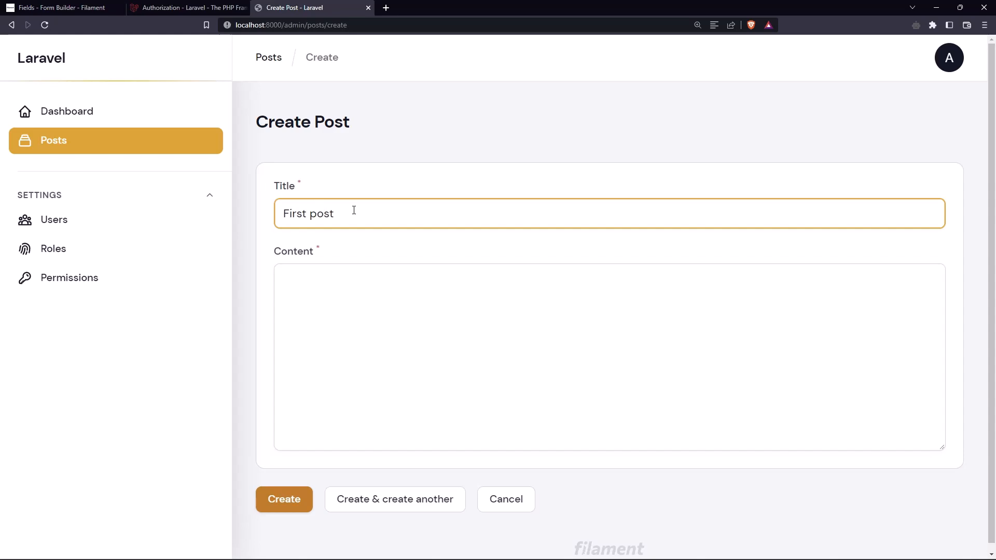
type("sfsdfds fsd fsd")
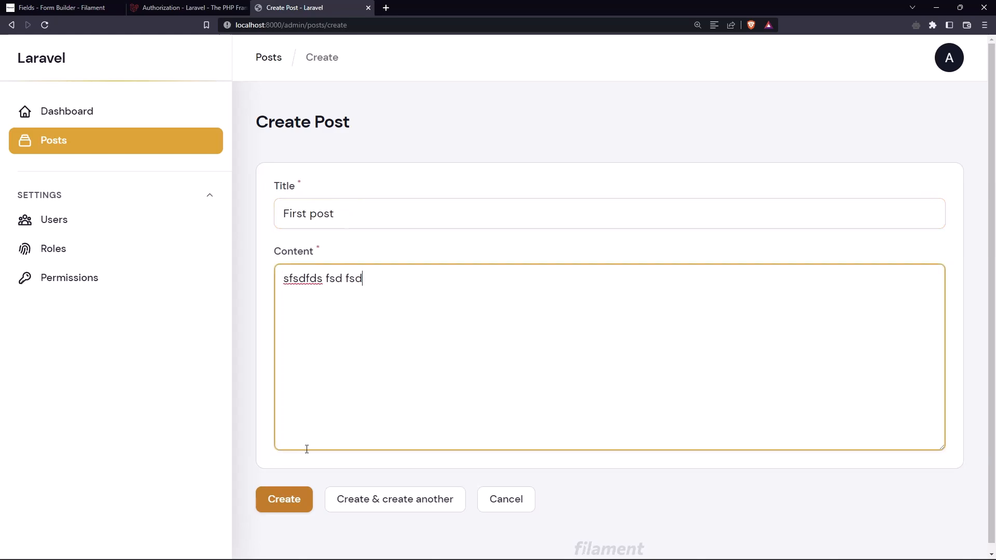
left_click(283, 499)
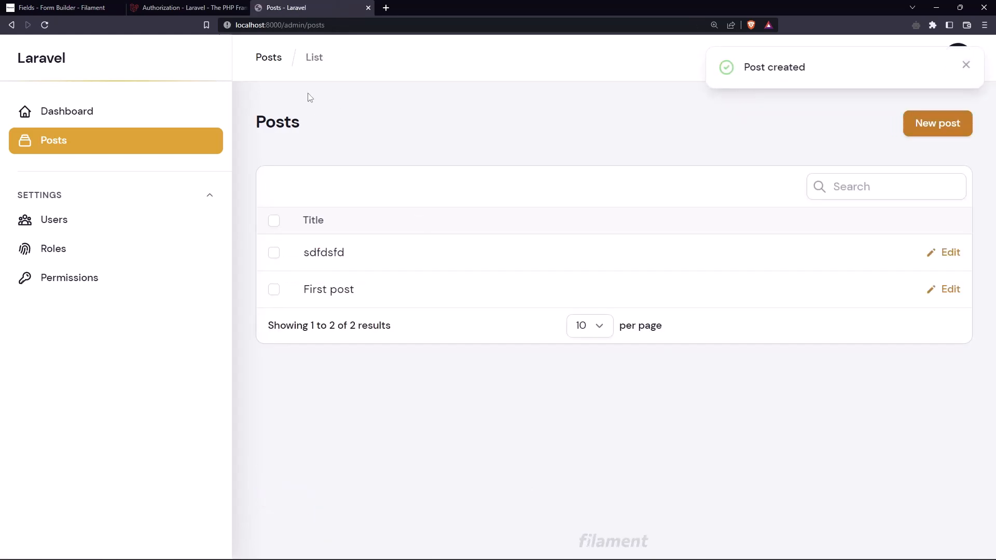
mouse_move(404, 309)
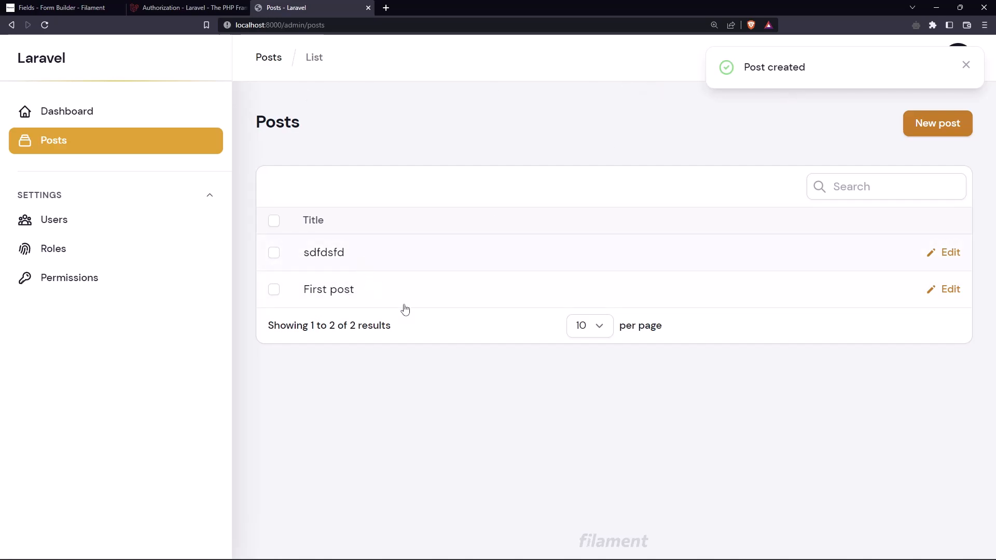
mouse_move(944, 258)
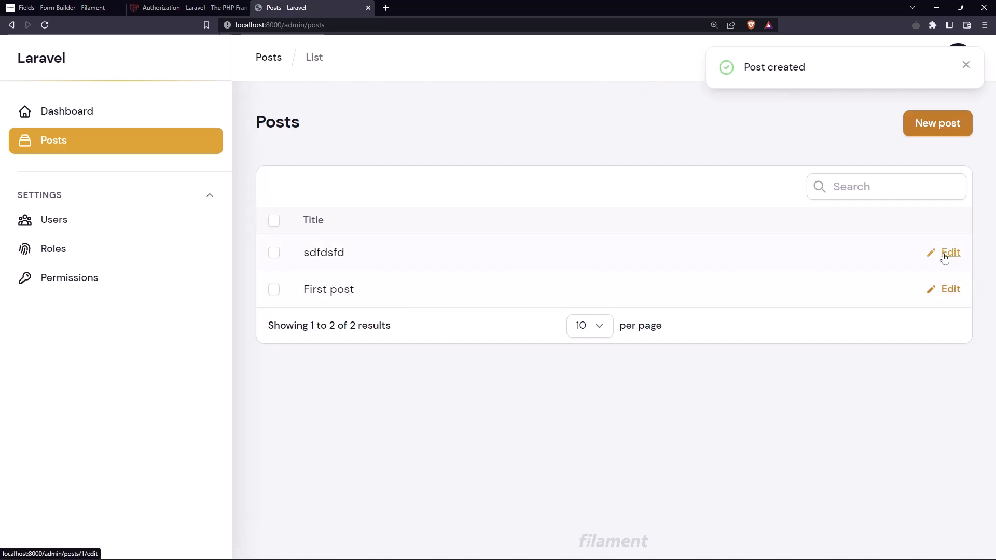
Step: Edit the sdfdsfd post, retitle it Second post and save the changes
left_click(950, 252)
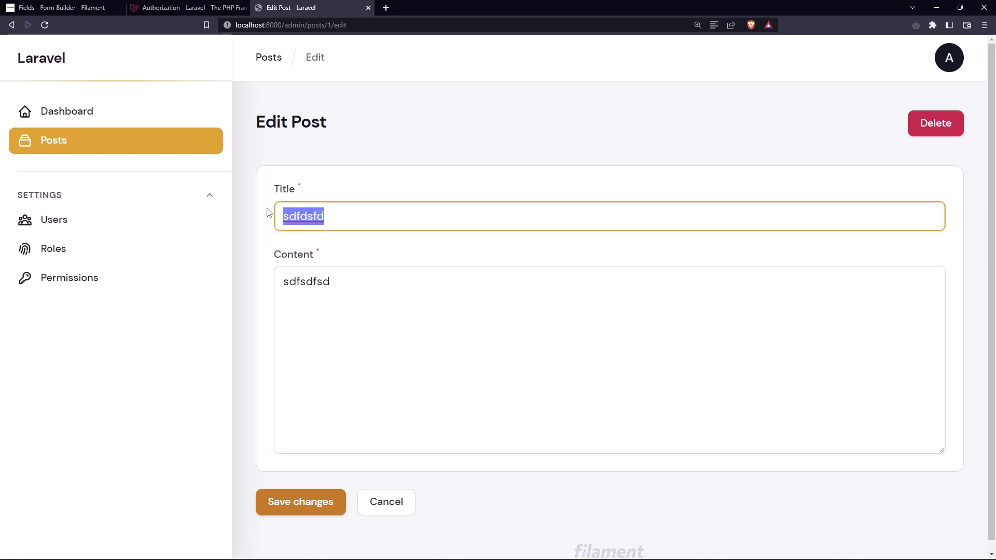
type("Second")
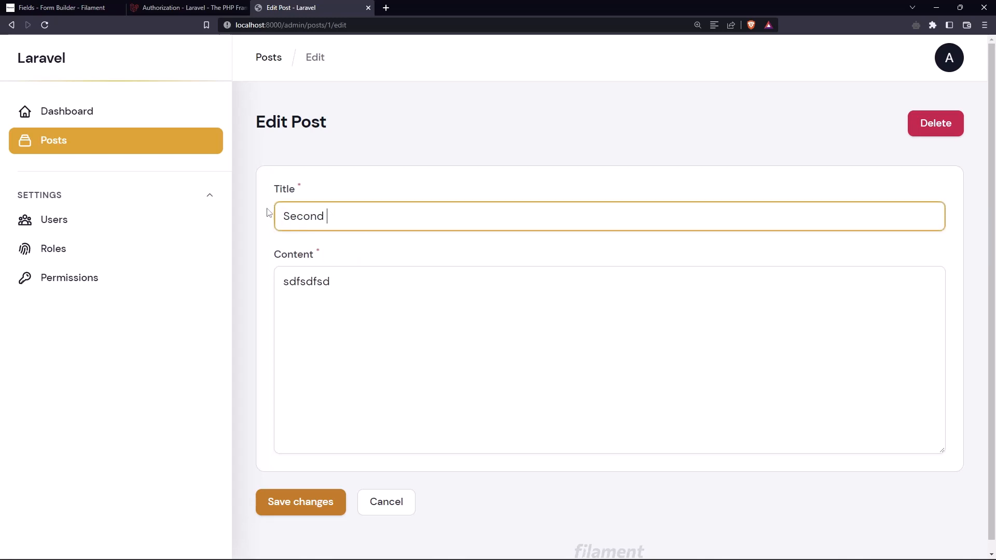
type("post")
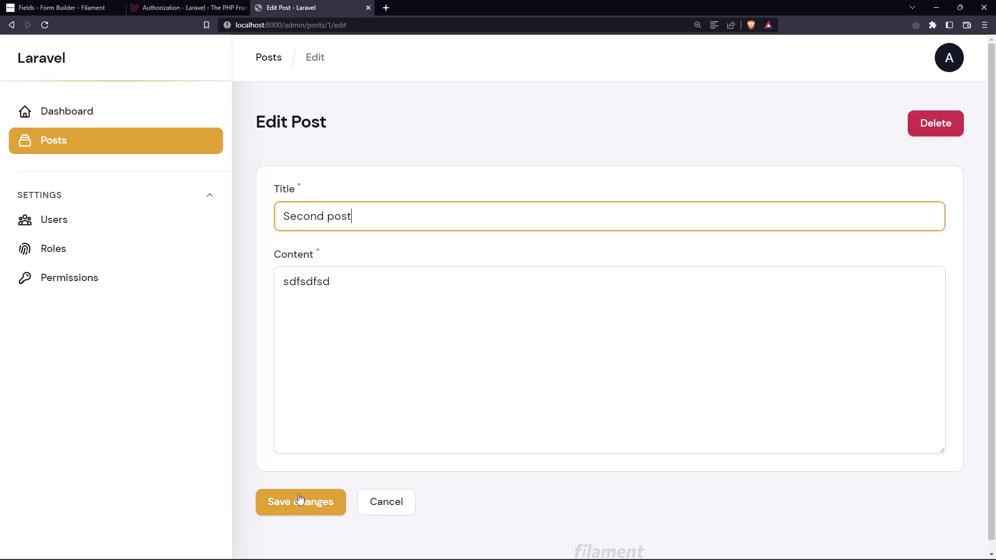
left_click(299, 501)
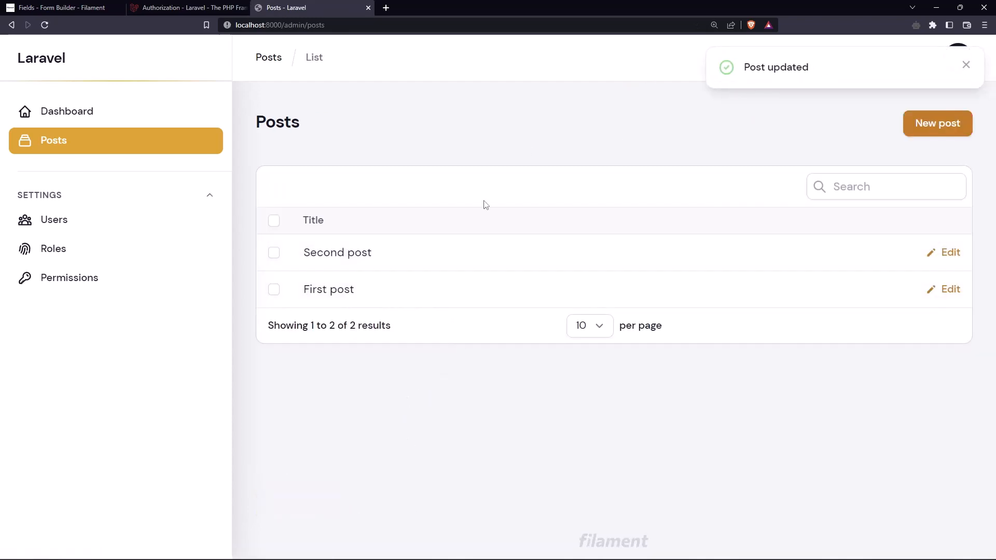
mouse_move(365, 434)
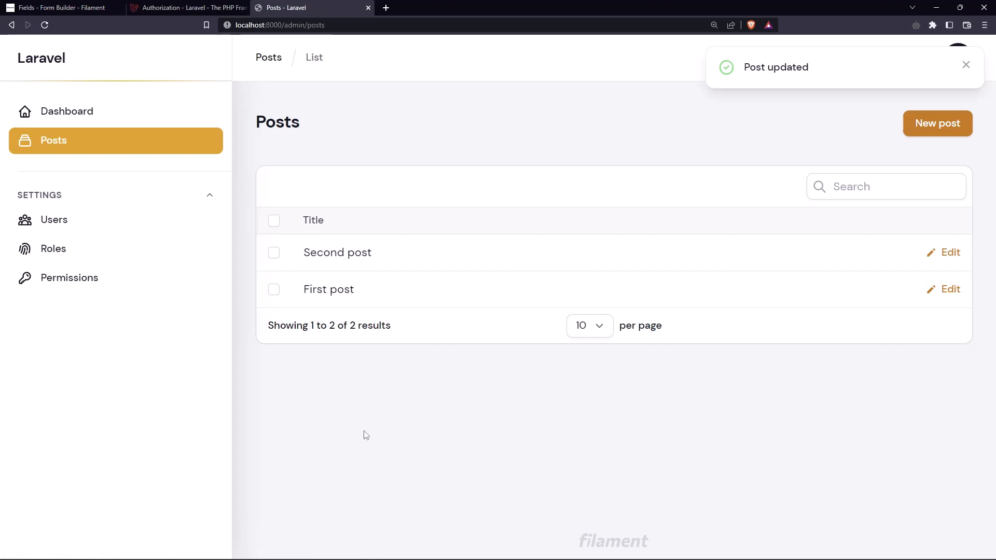
left_click(886, 187)
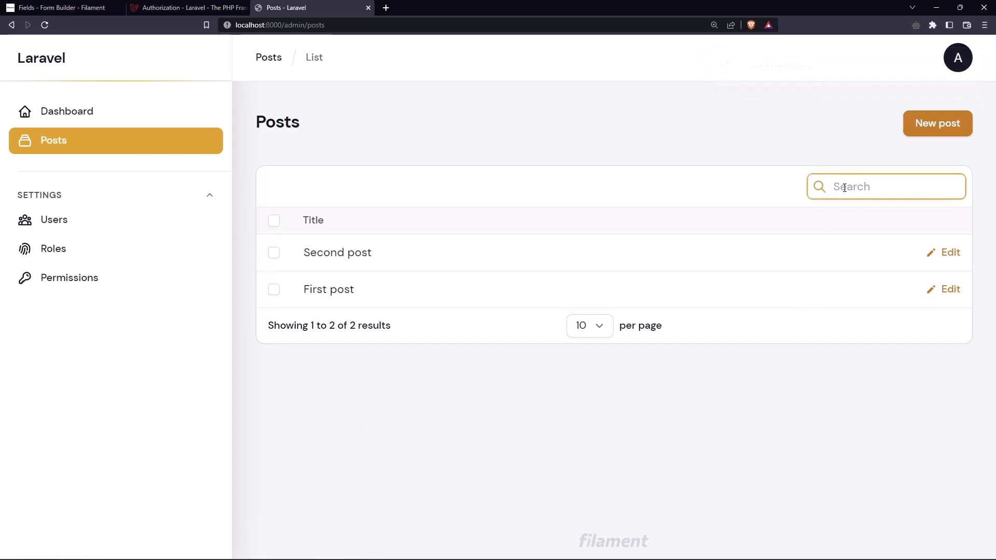
type("sec")
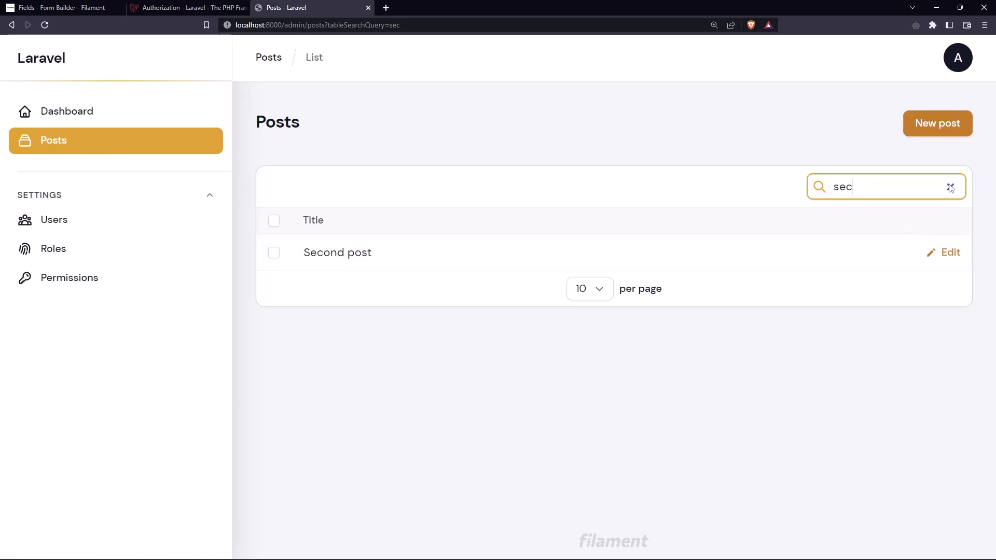
left_click(950, 187)
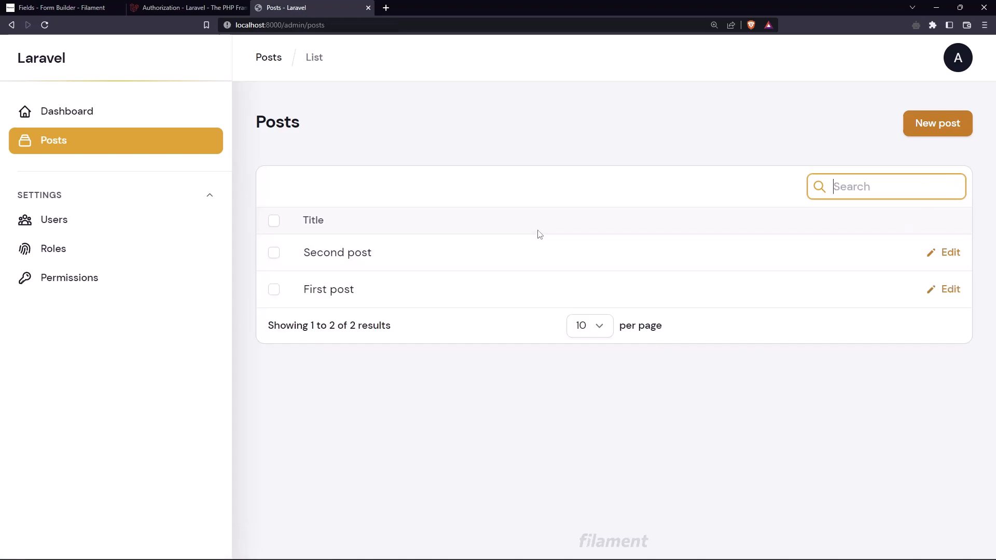
mouse_move(189, 161)
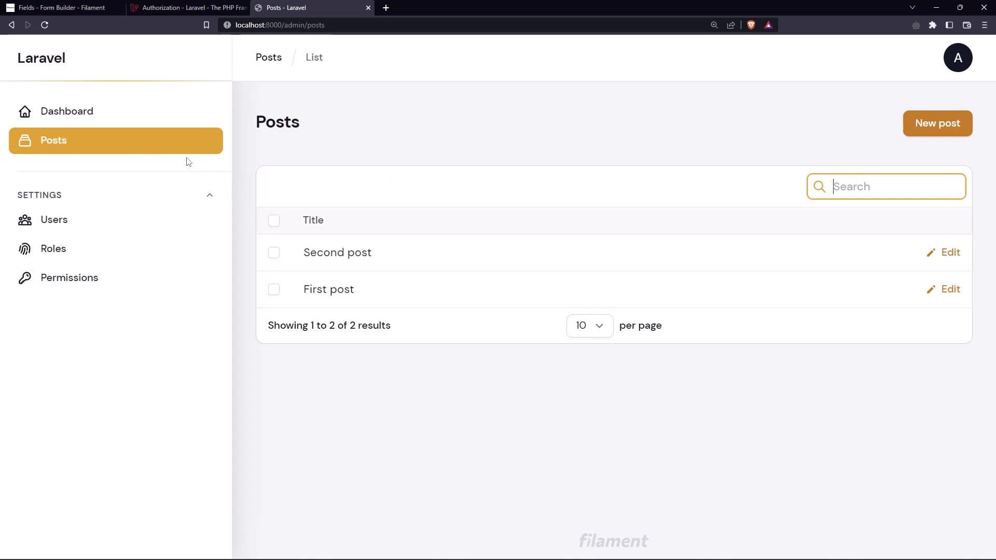
mouse_move(55, 147)
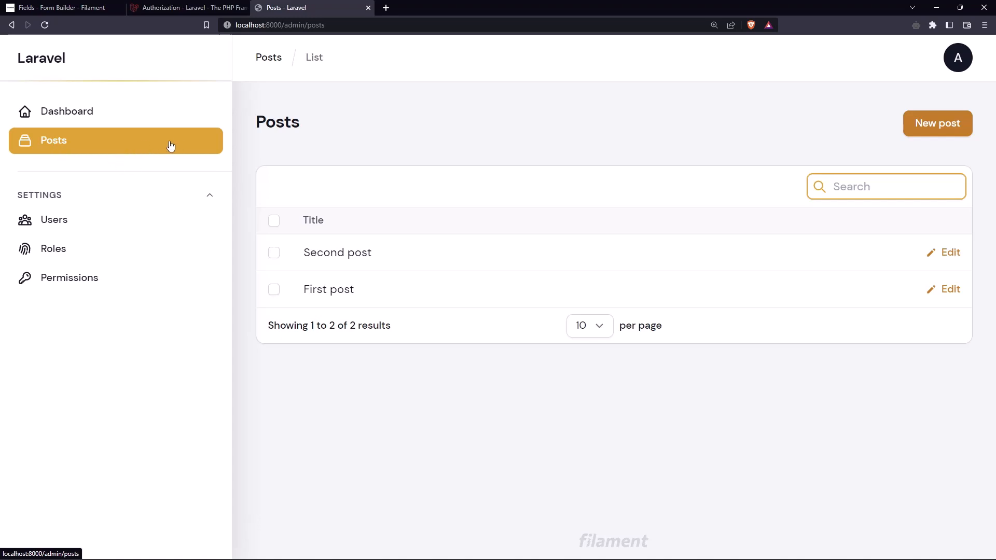
mouse_move(316, 211)
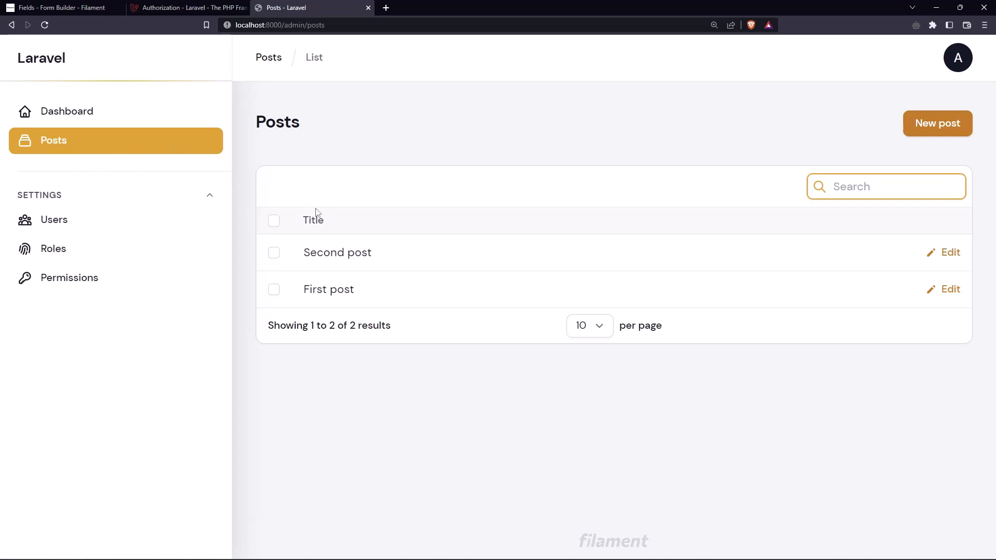
left_click(958, 58)
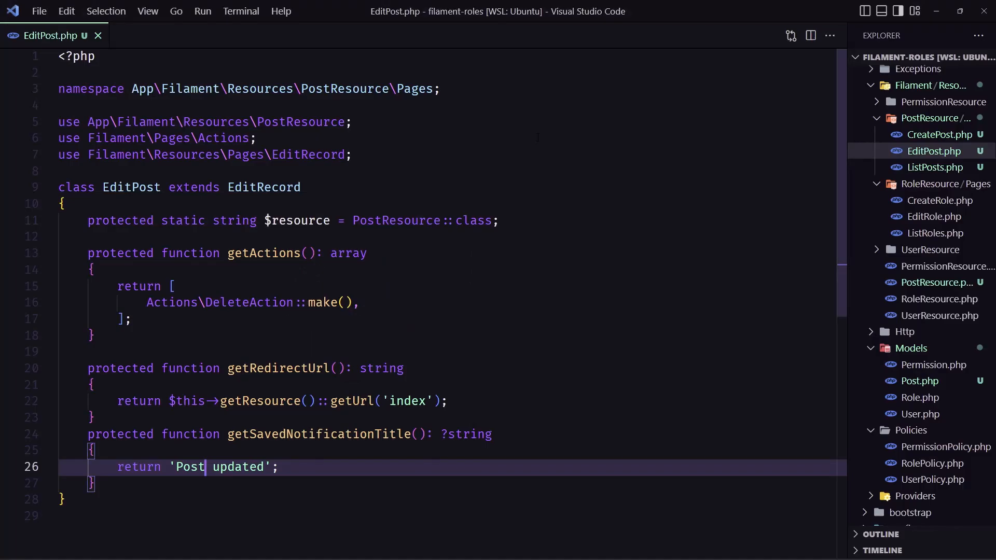
Step: Run 'a make:policy PostPolicy --model=Post' in the terminal to generate the Post policy
key("ctrl+`")
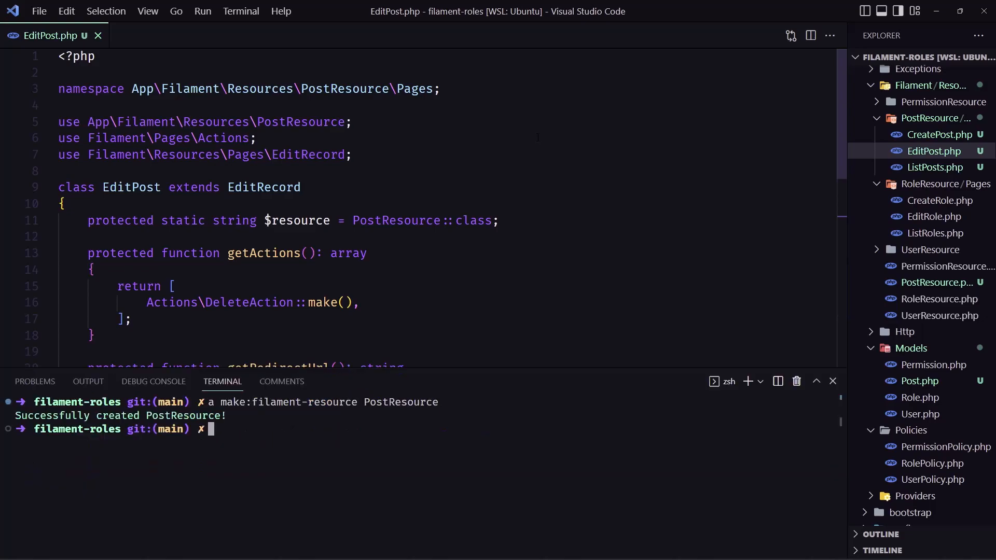
type("a make:")
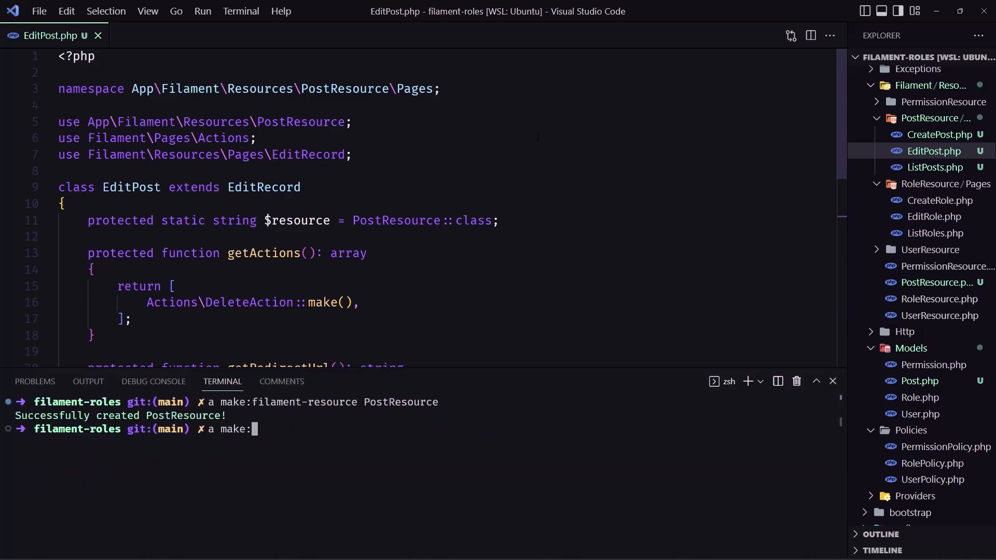
type("policy")
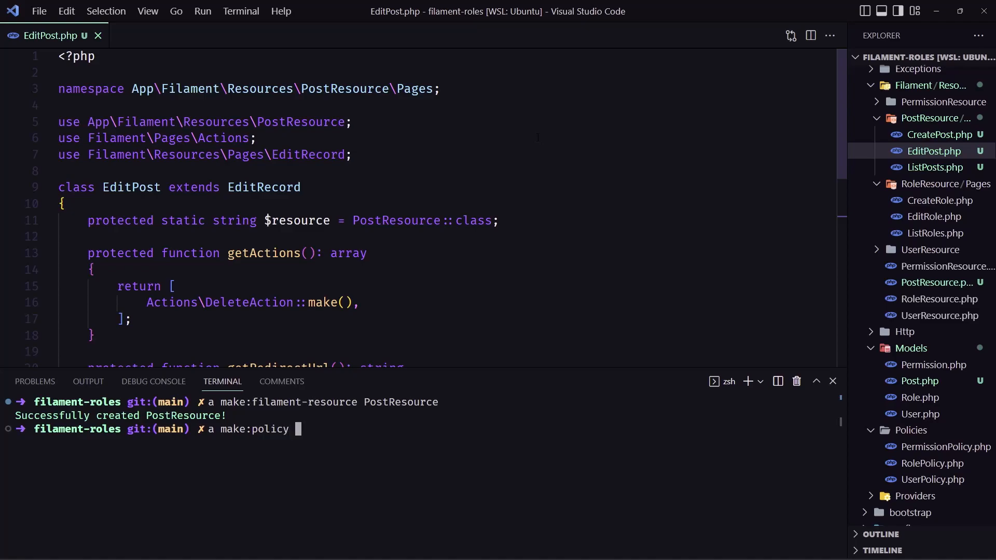
type("Po")
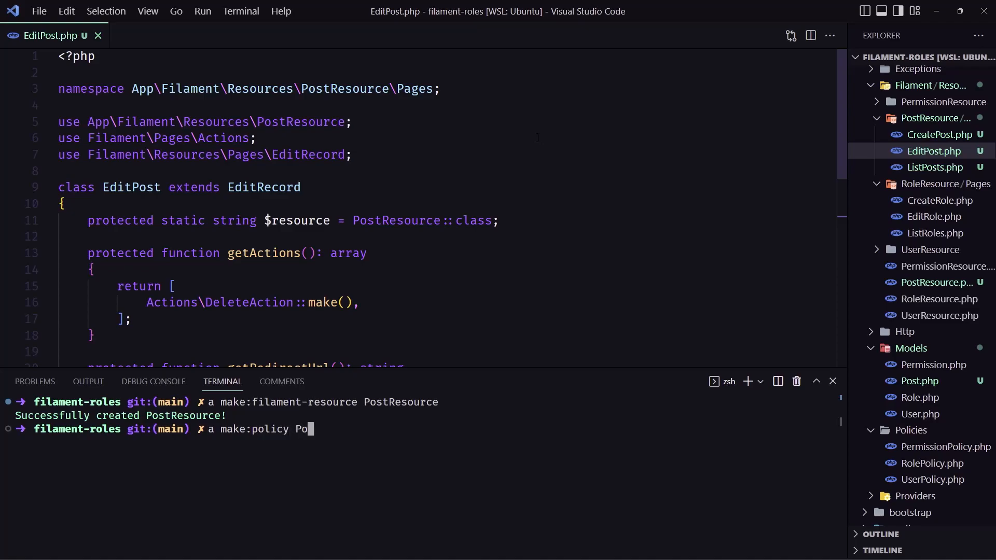
type("stPol")
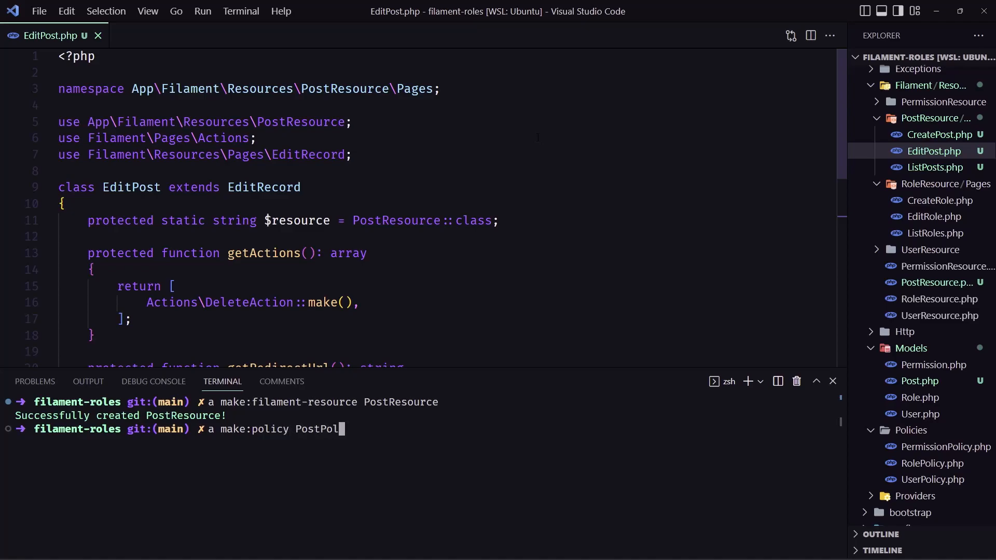
type("icy --mo")
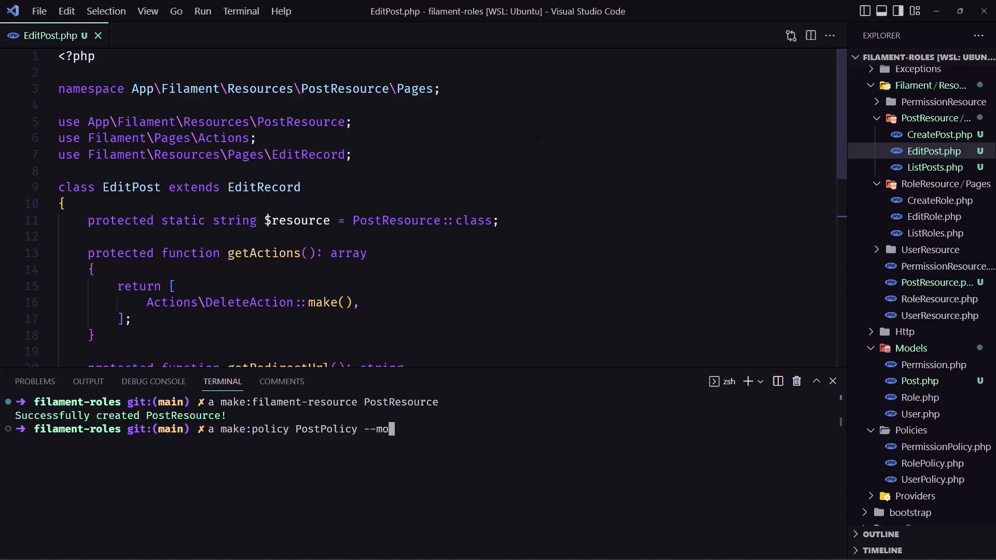
type("del=P")
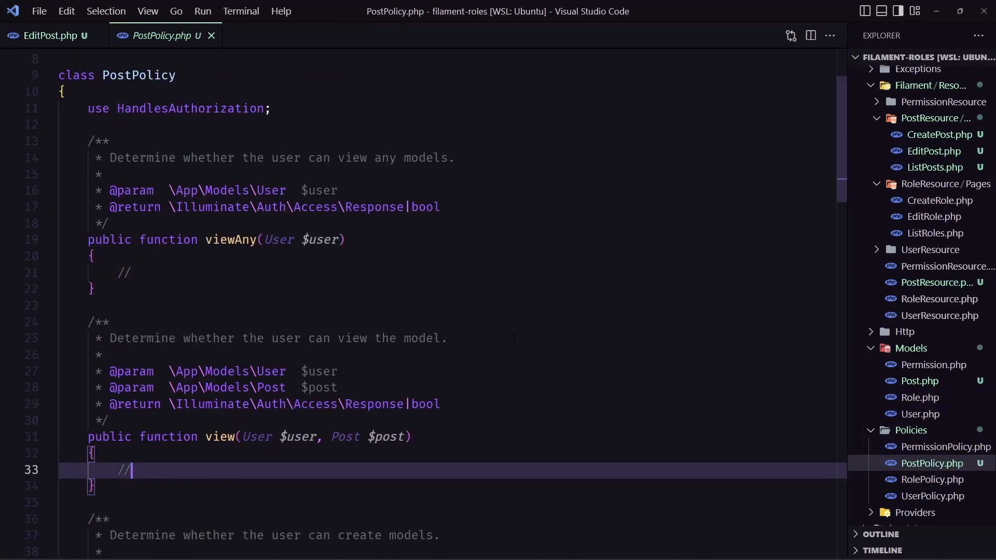
Step: Scroll through the generated PostPolicy.php, leaving its empty methods unchanged
scroll("down", 3)
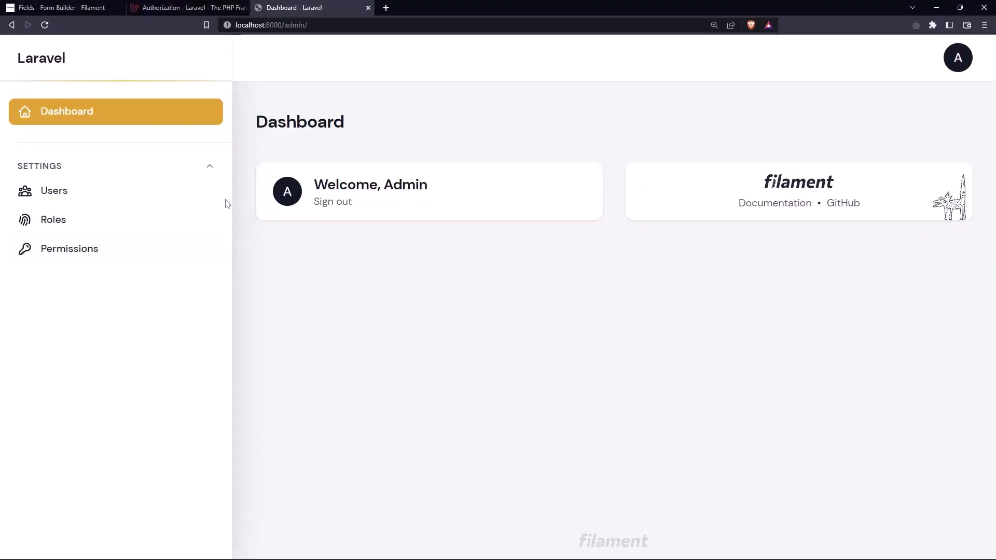
mouse_move(322, 184)
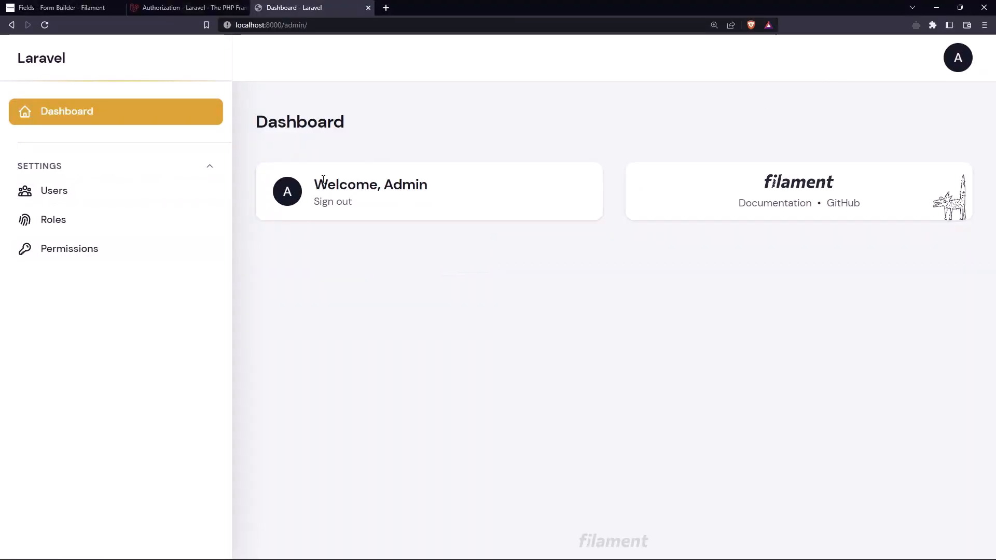
mouse_move(390, 299)
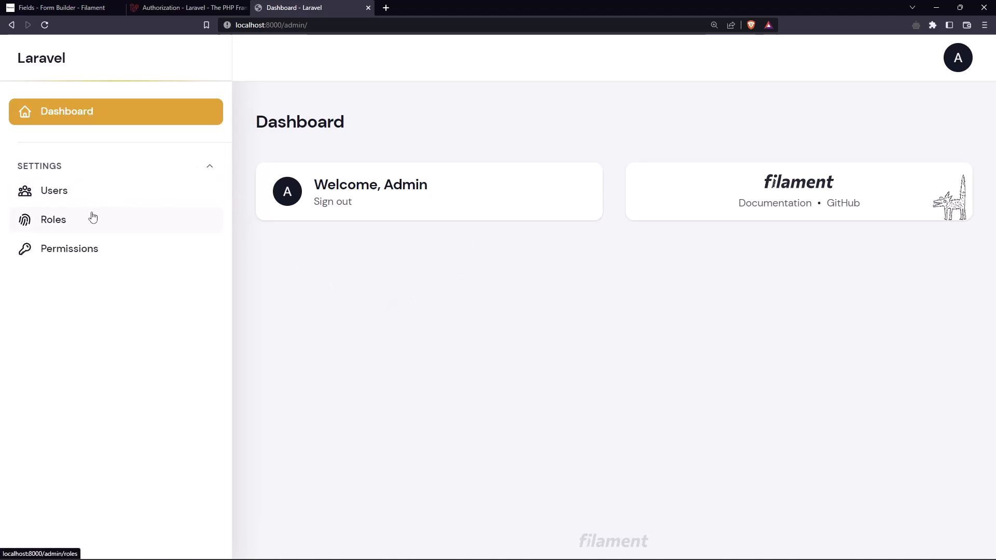
Step: Review the Roles list (Moderator, Writer), then the Permissions list showing Create Posts
left_click(53, 220)
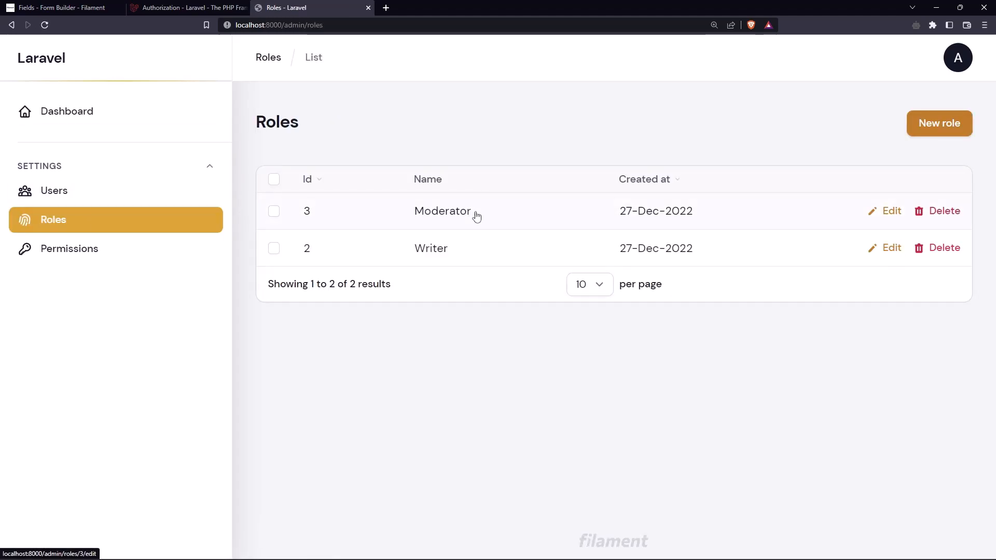
mouse_move(465, 226)
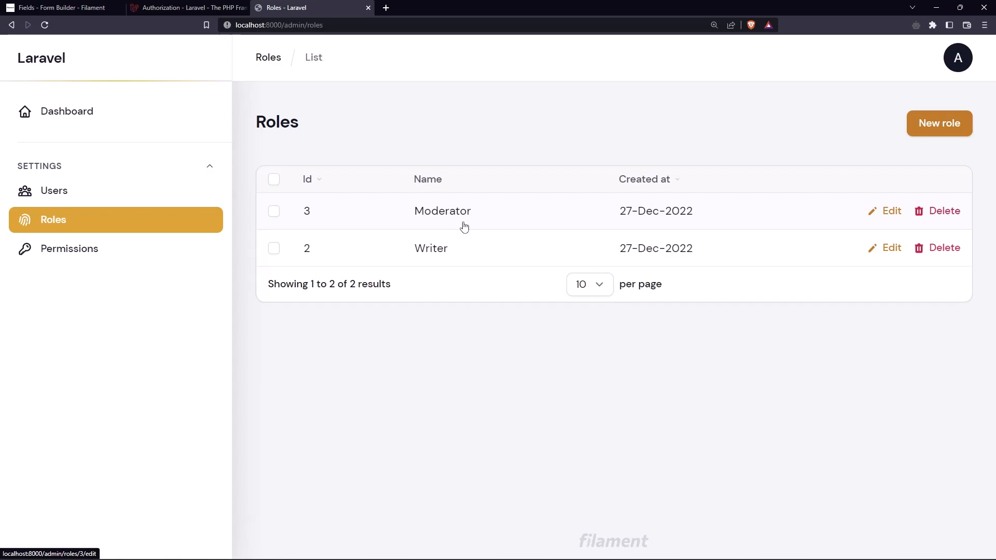
mouse_move(499, 221)
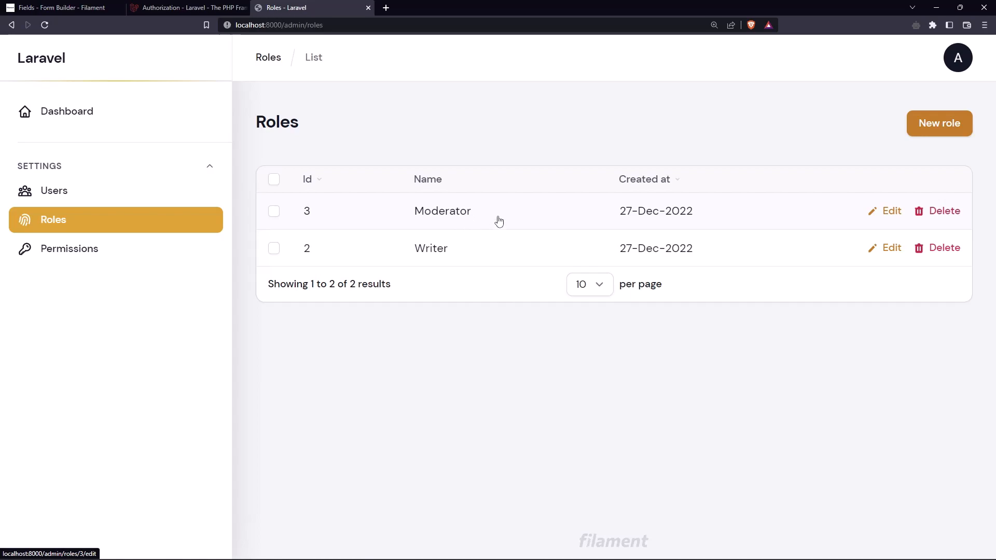
mouse_move(405, 286)
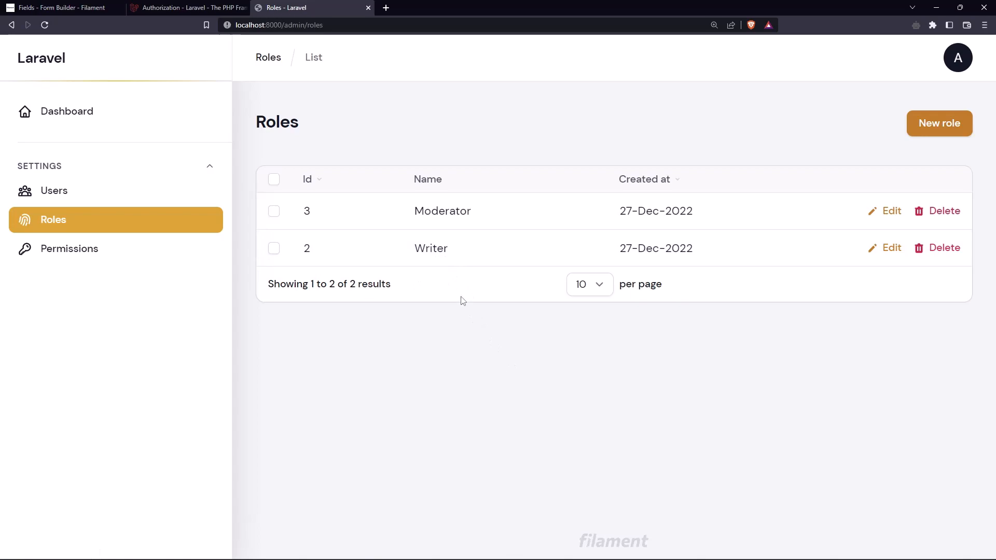
mouse_move(113, 260)
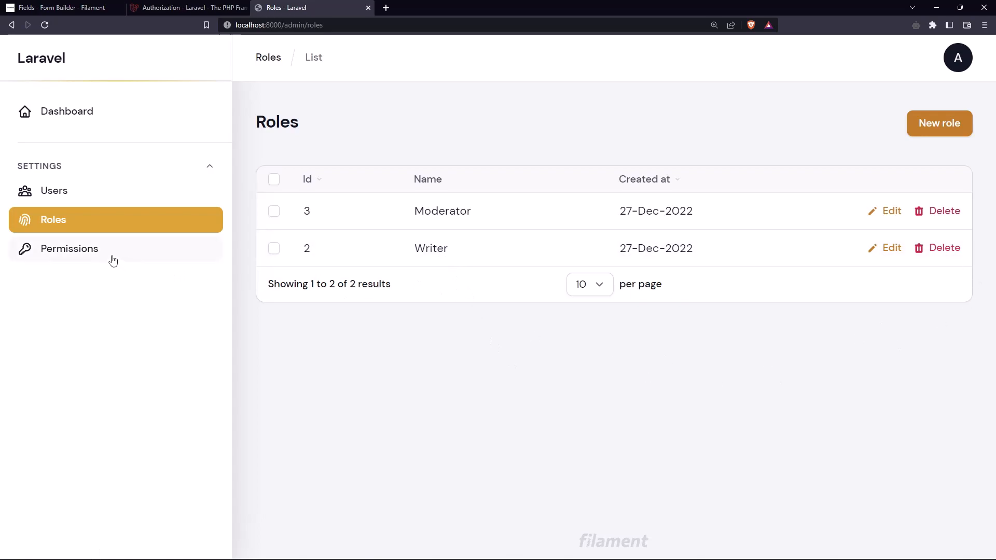
left_click(70, 249)
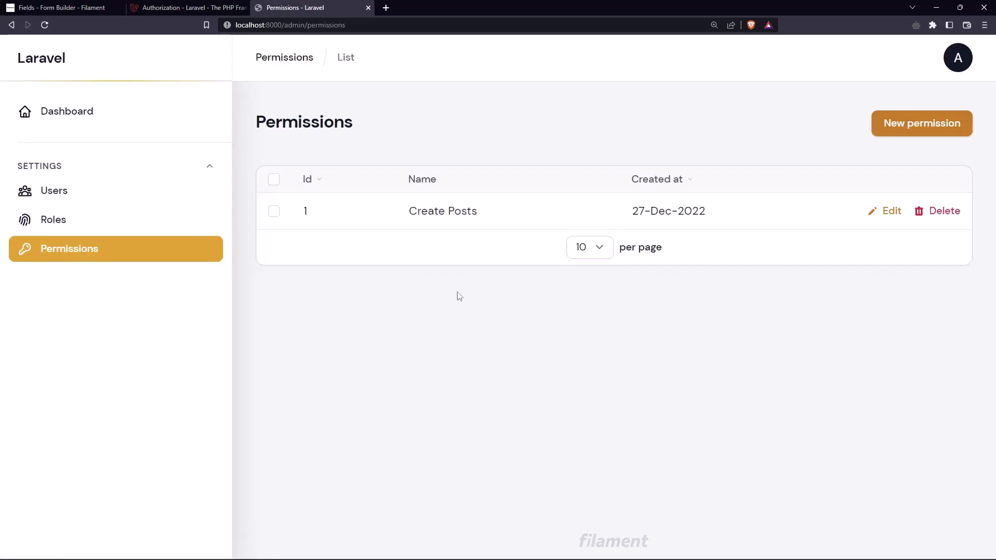